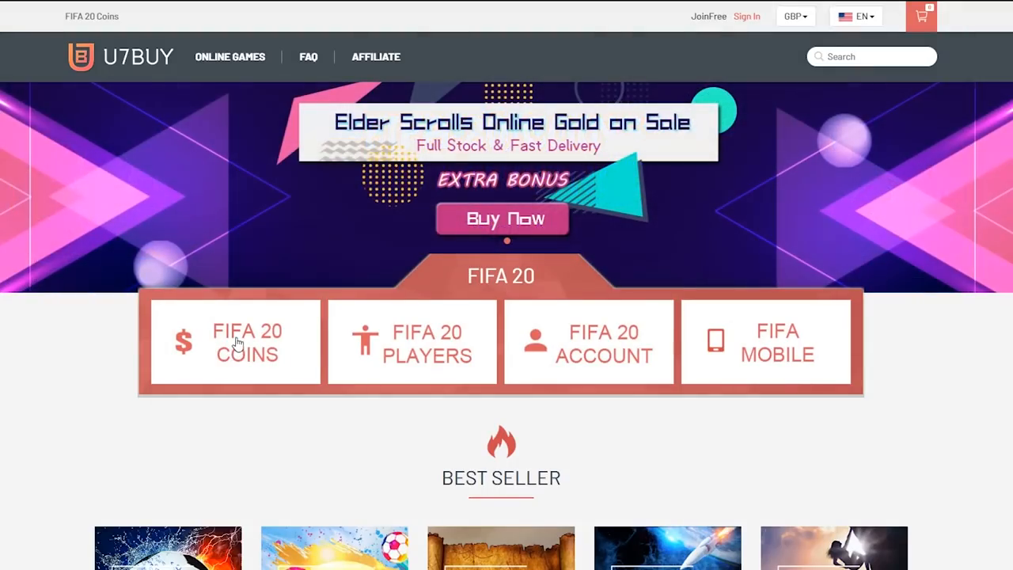
# Choose the 600K PS4 FIFA 20 coins package on U7BUY and reach its checkout
pyautogui.click(234, 342)
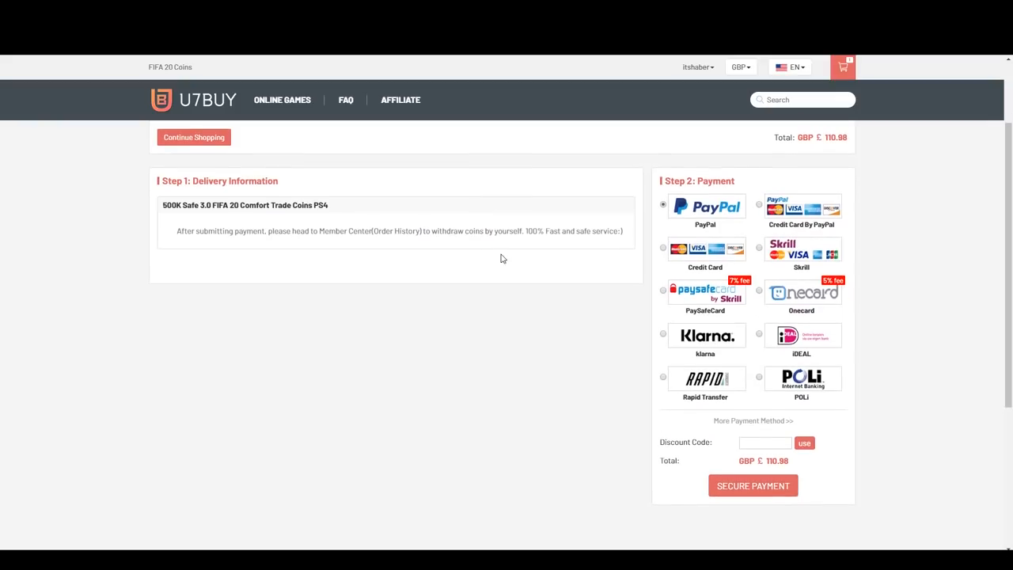
pyautogui.write('H')
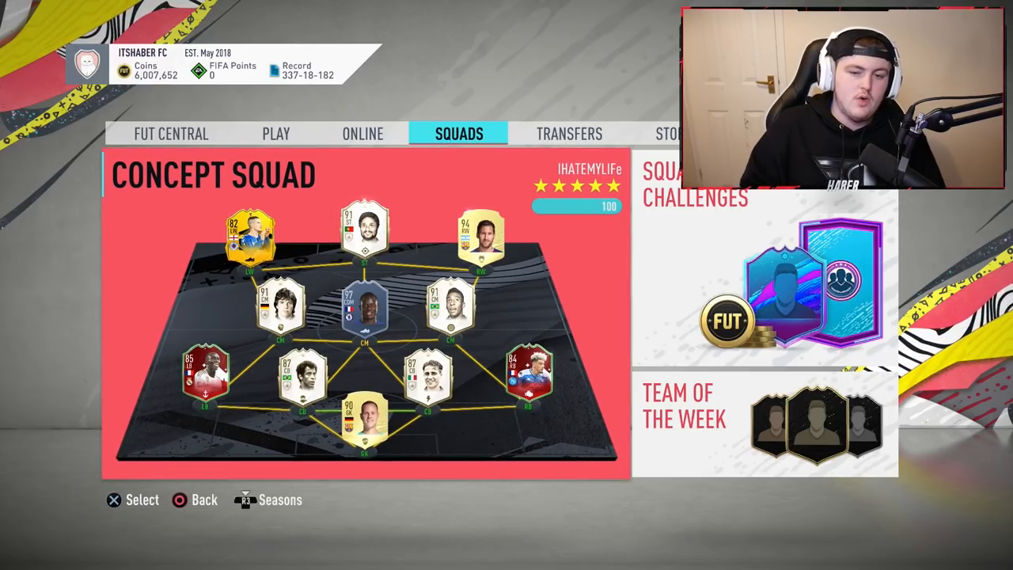
# Search the transfer market for TOTY Kanté, attempt a Buy Now and dismiss the refusal
pyautogui.click(568, 133)
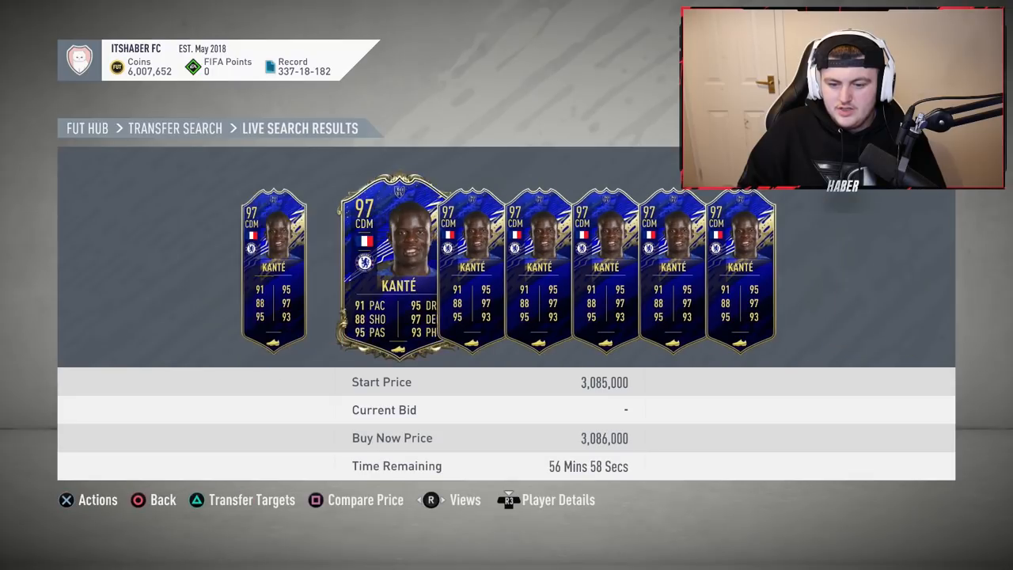
pyautogui.press('right')
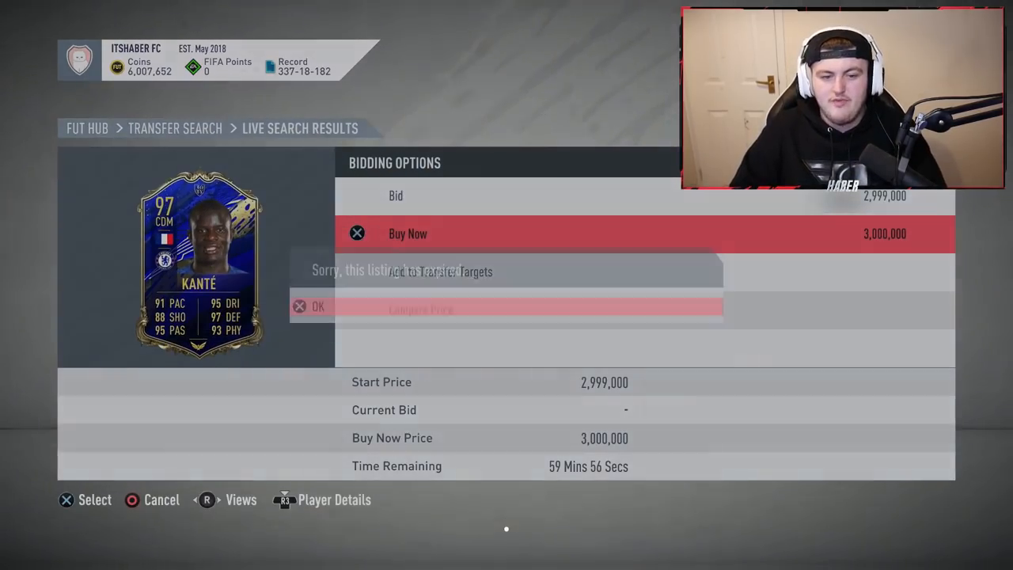
pyautogui.click(317, 307)
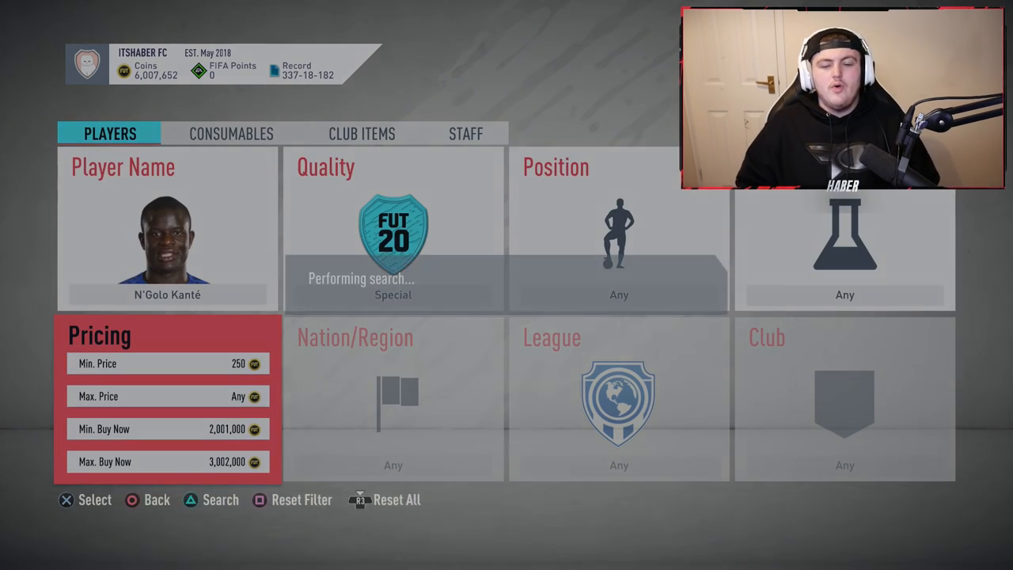
# Re-search with adjusted Buy Now prices and buy the 2,999,000 TOTY Kanté outright
pyautogui.click(190, 462)
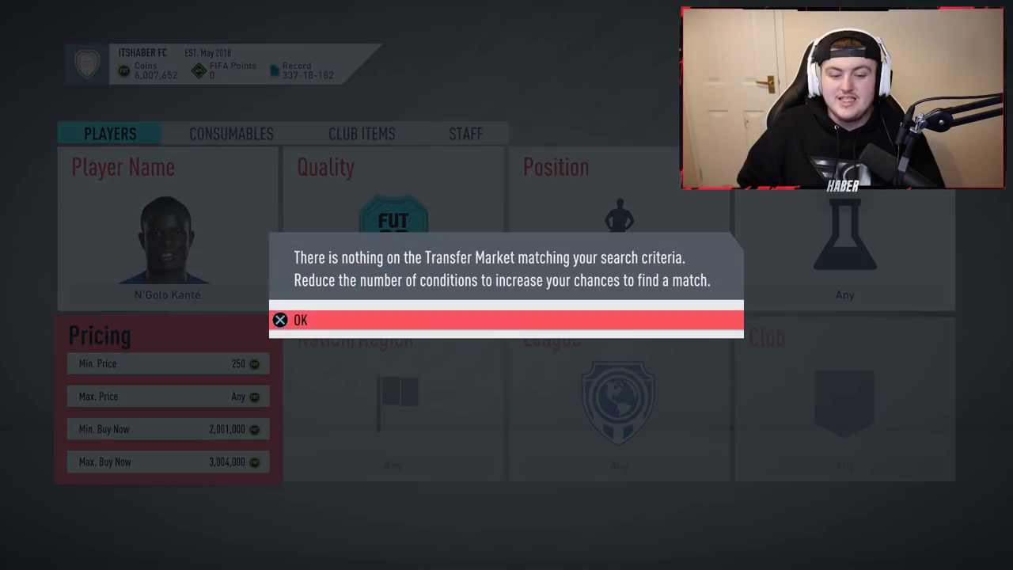
pyautogui.click(300, 320)
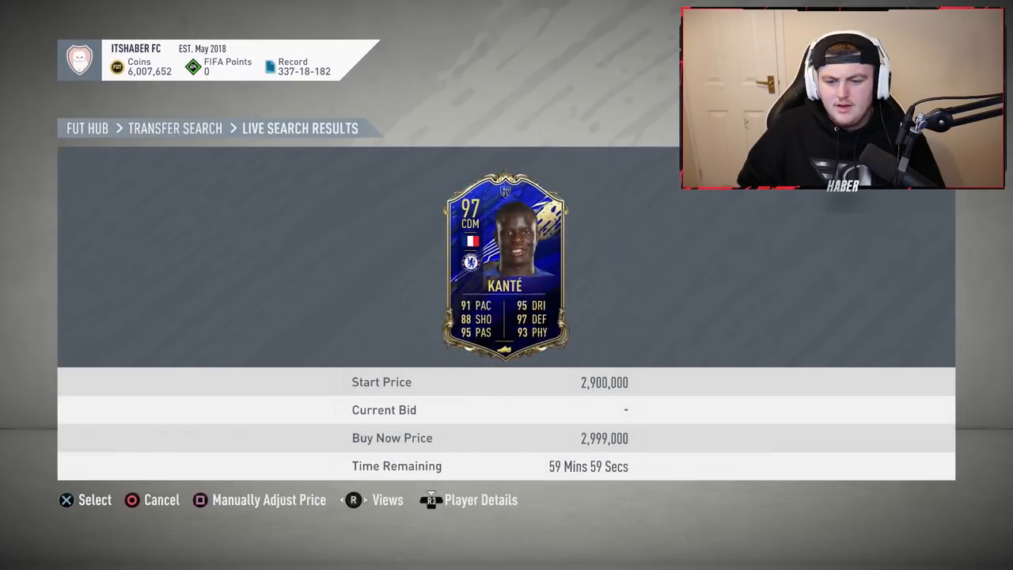
pyautogui.click(66, 500)
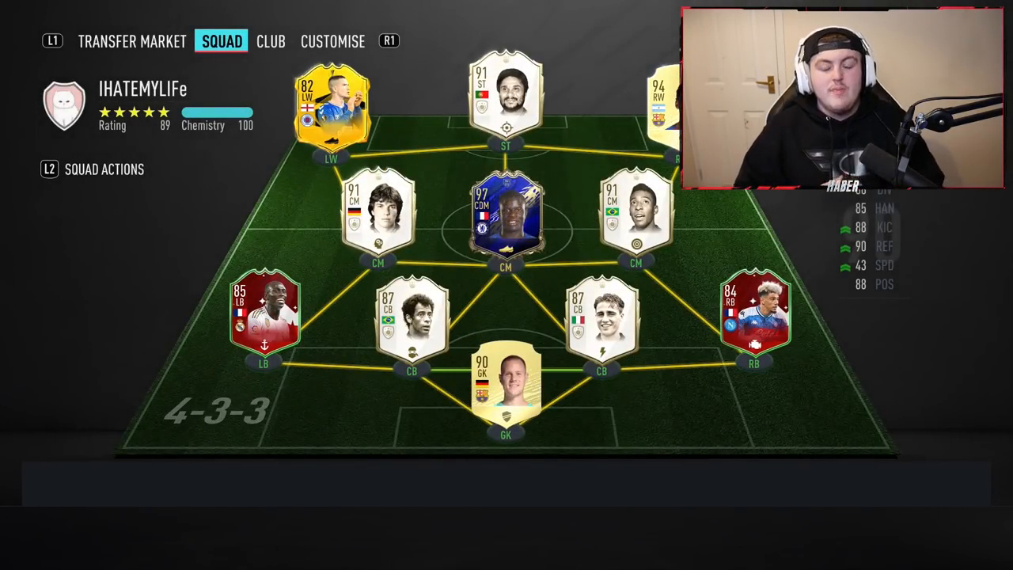
pyautogui.click(506, 385)
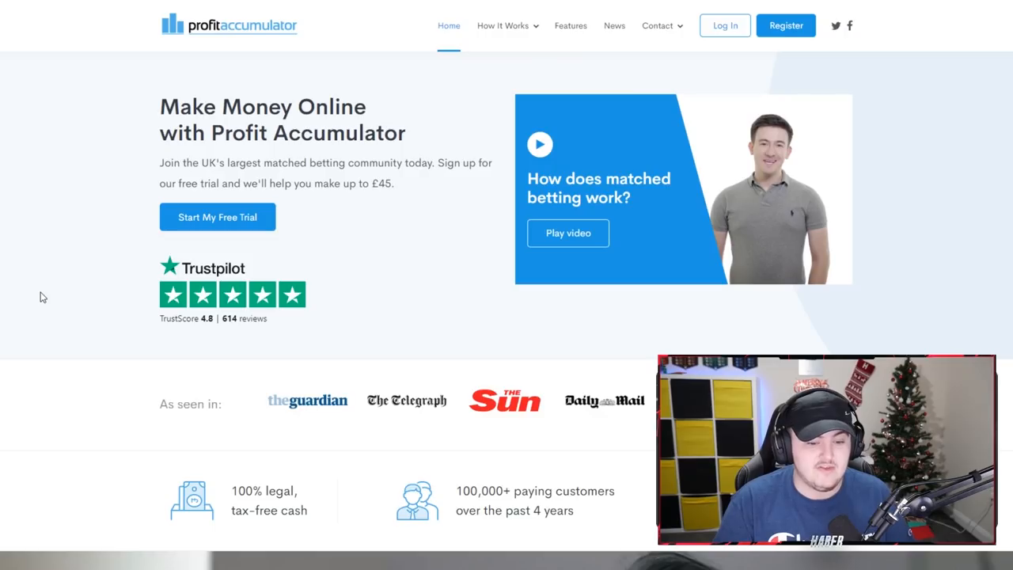
# Start the Profit Accumulator free trial from the pricing plans
pyautogui.scroll(-3)
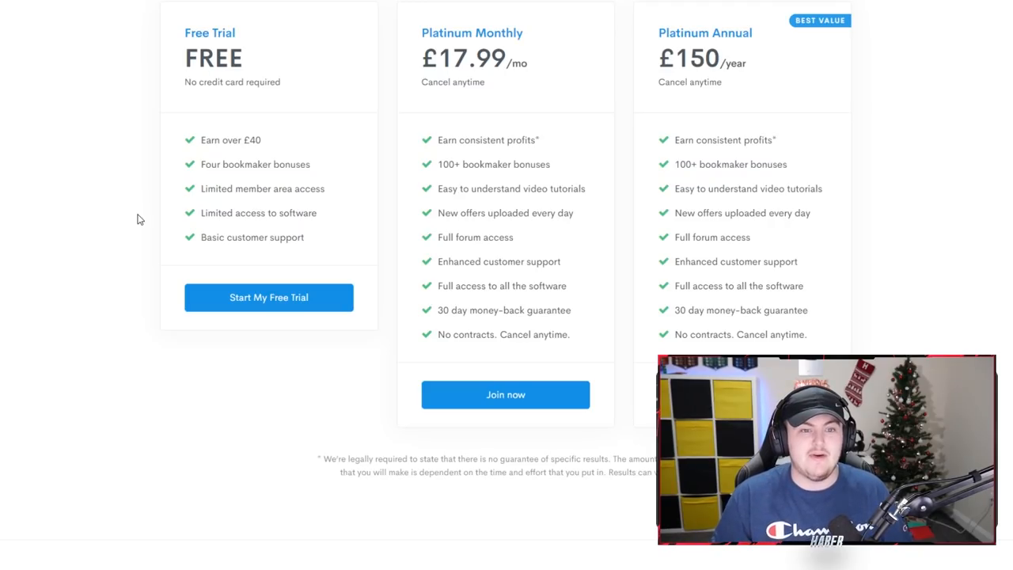
pyautogui.moveTo(269, 298)
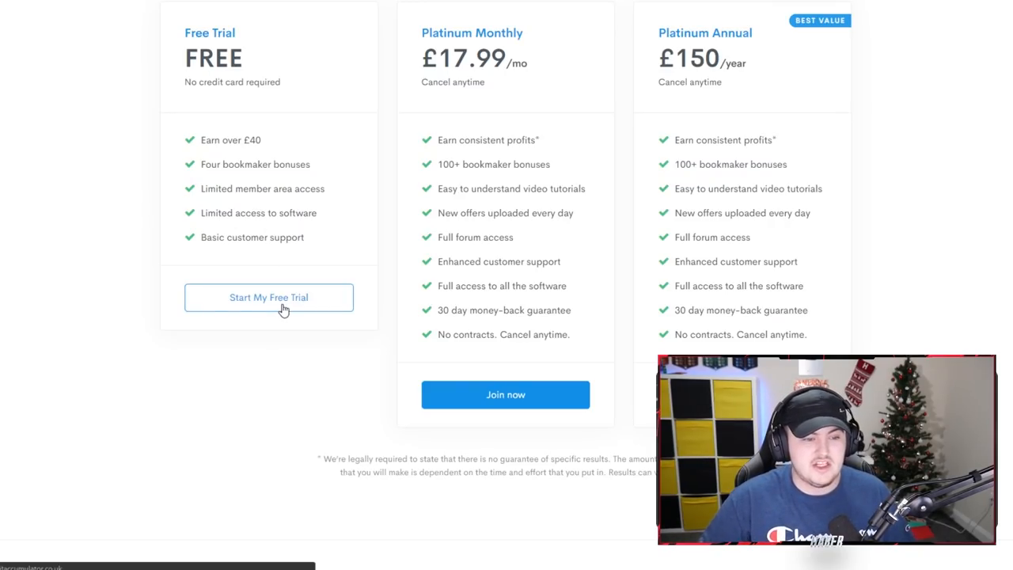
pyautogui.click(270, 297)
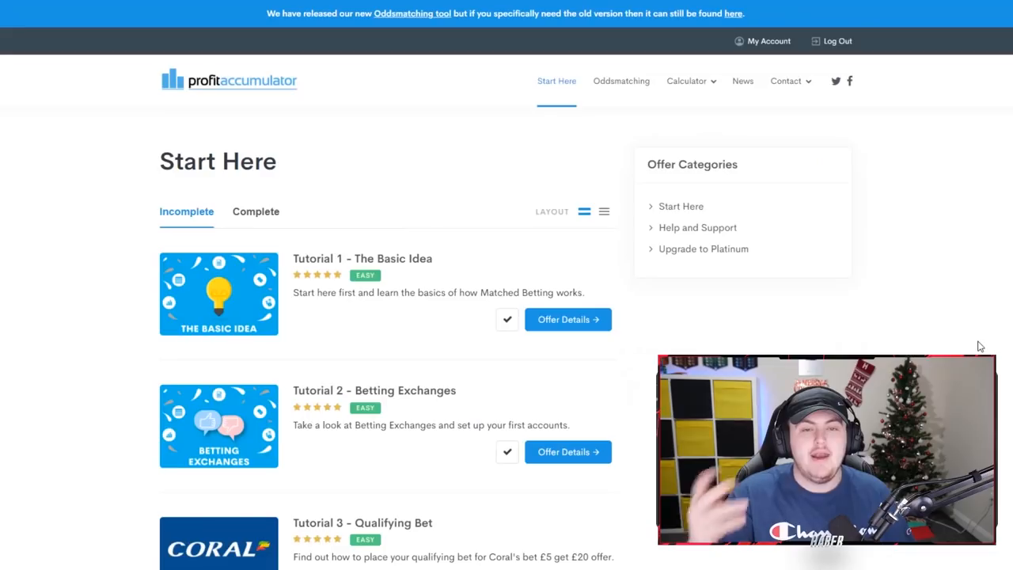
pyautogui.scroll(-3)
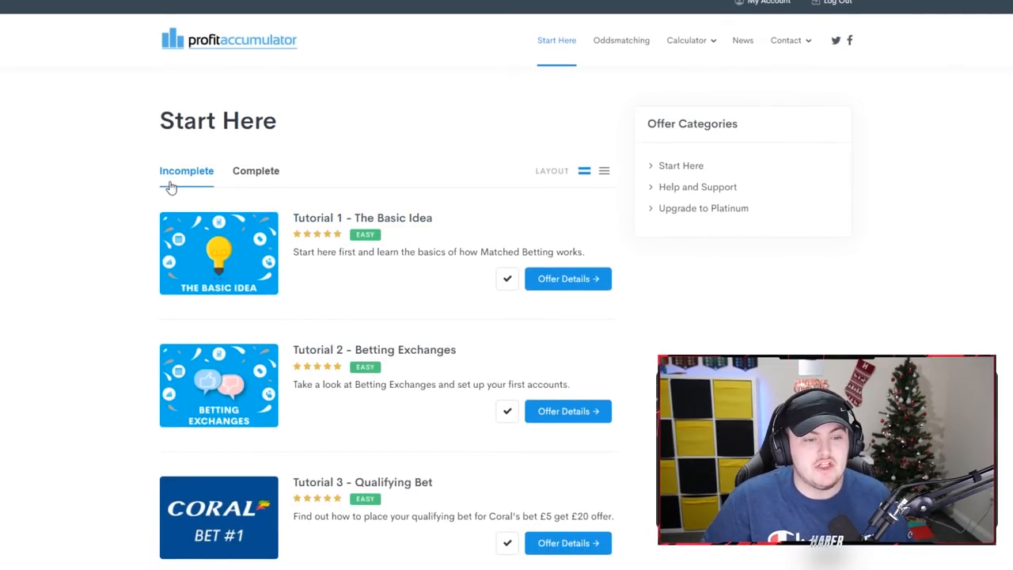
pyautogui.scroll(-3)
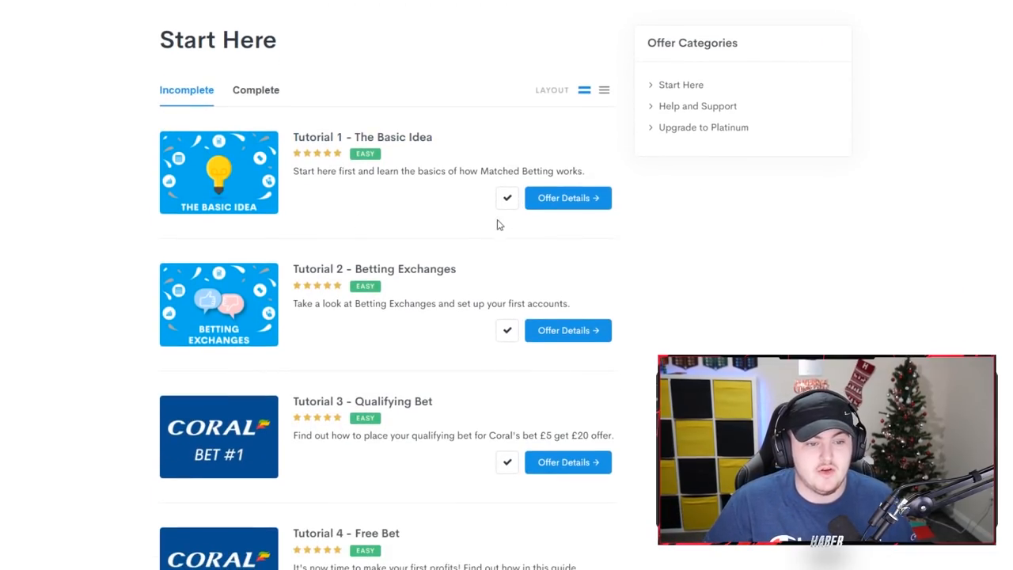
pyautogui.scroll(-3)
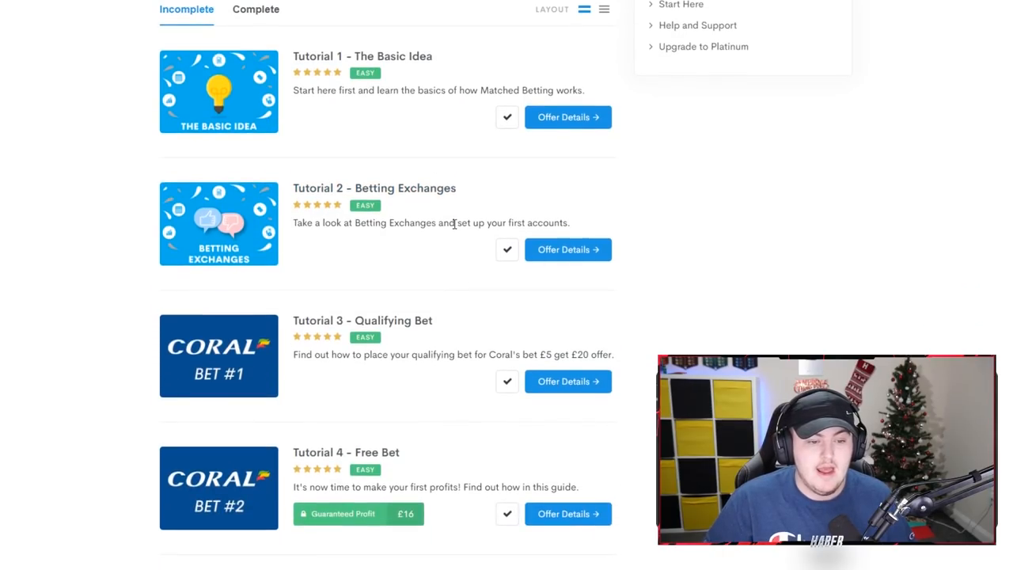
pyautogui.scroll(-3)
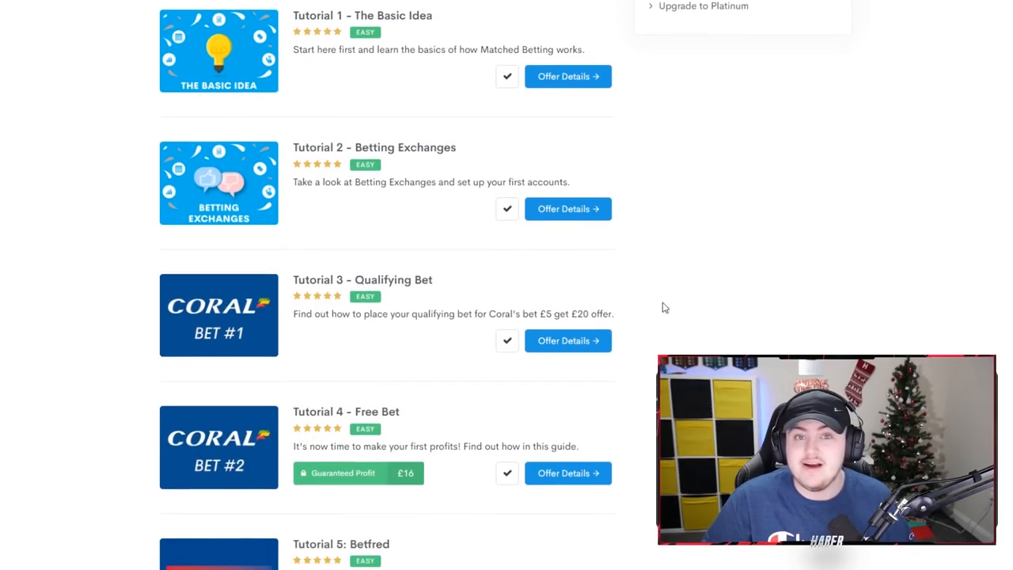
pyautogui.scroll(-3)
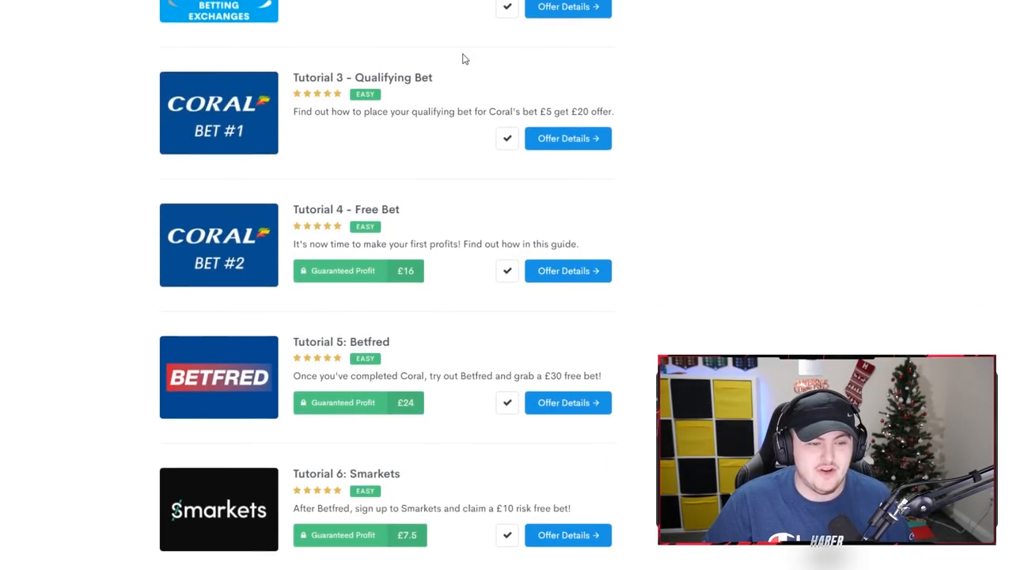
pyautogui.scroll(-3)
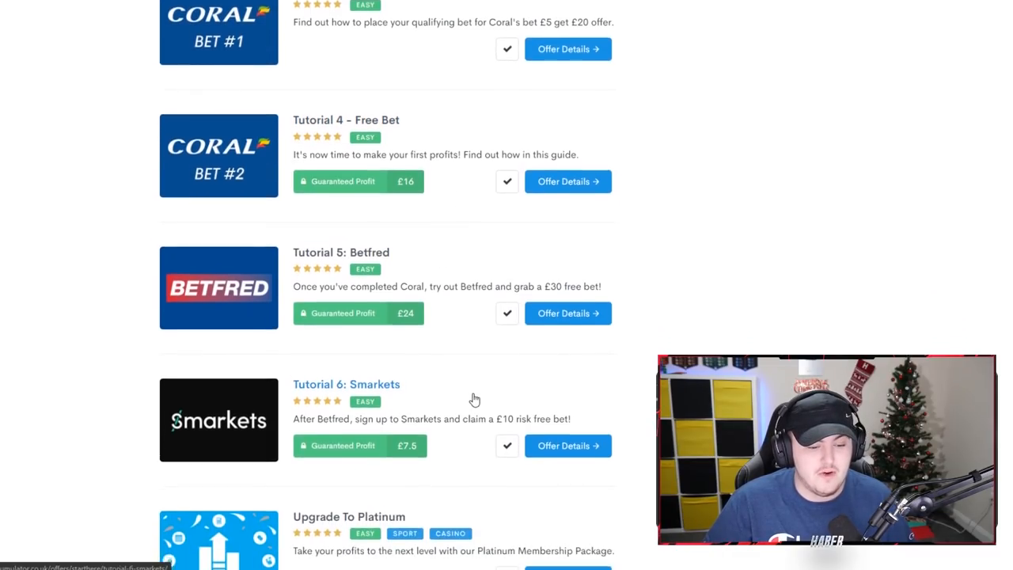
pyautogui.scroll(-3)
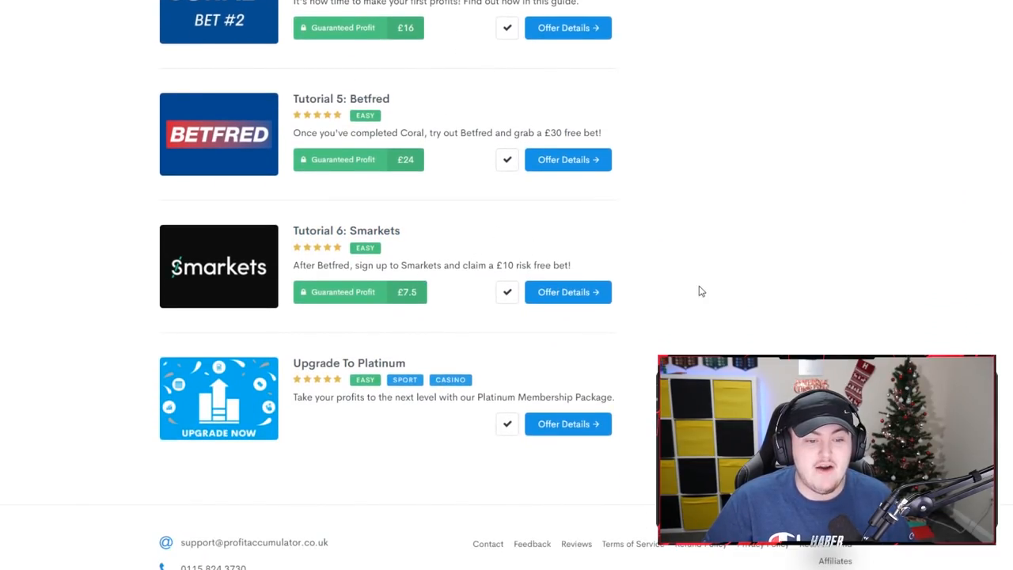
pyautogui.scroll(3)
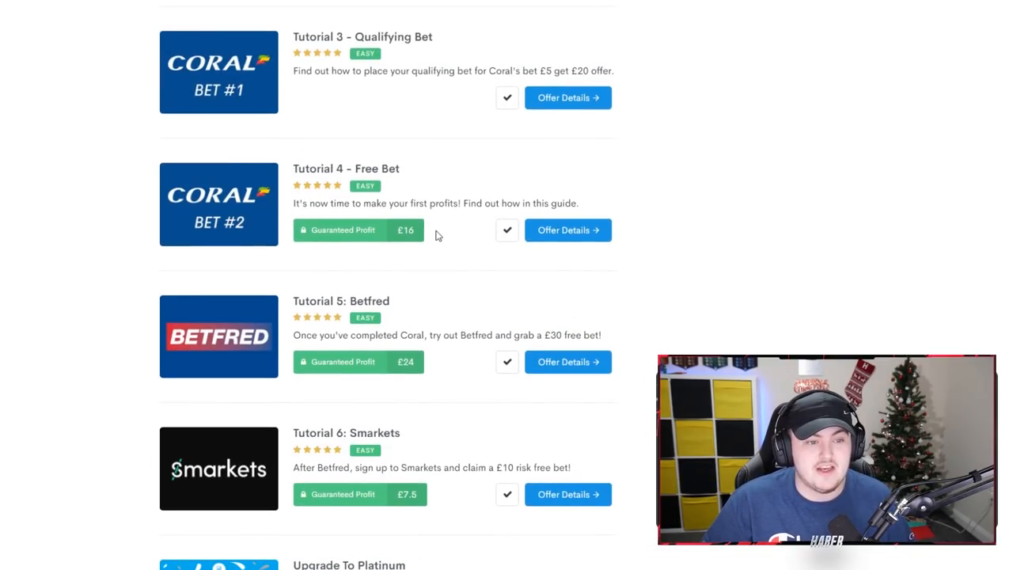
pyautogui.moveTo(388, 291)
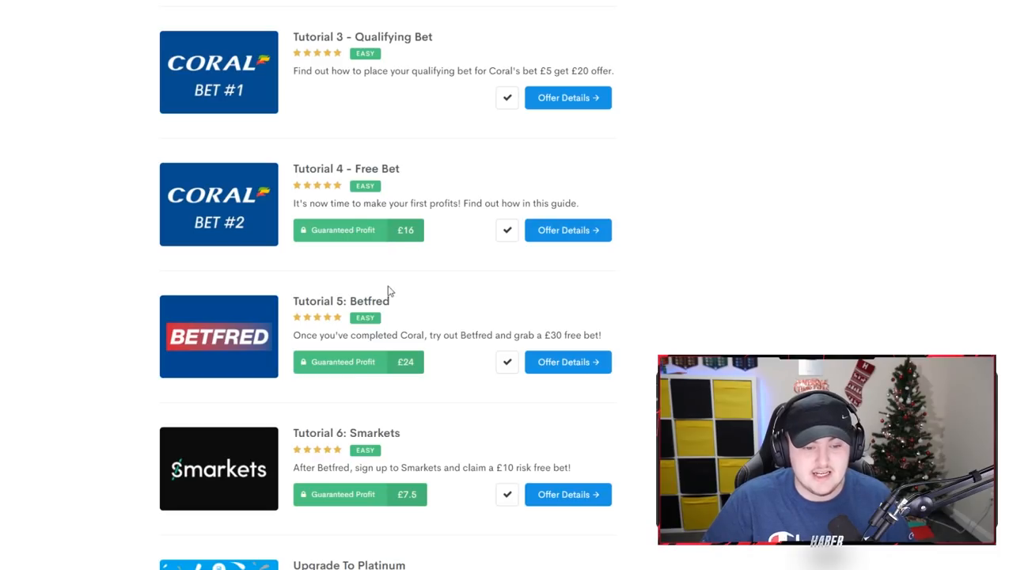
pyautogui.moveTo(339, 320)
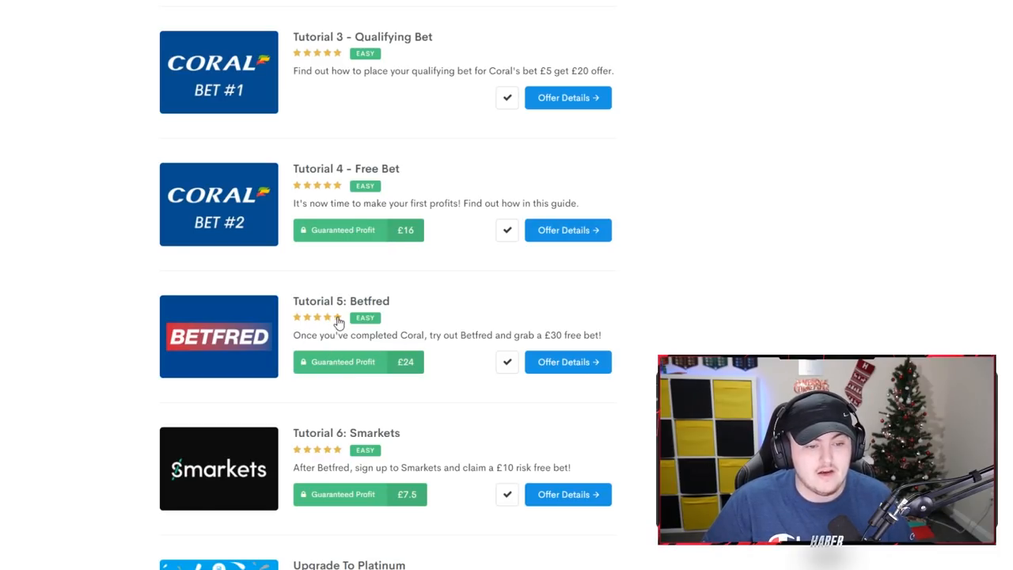
pyautogui.scroll(-3)
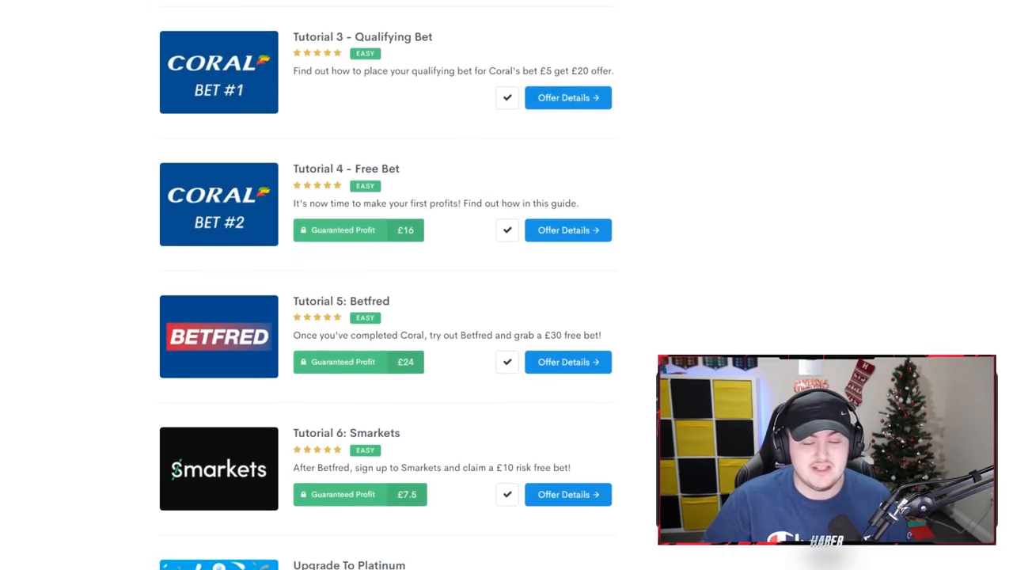
pyautogui.scroll(3)
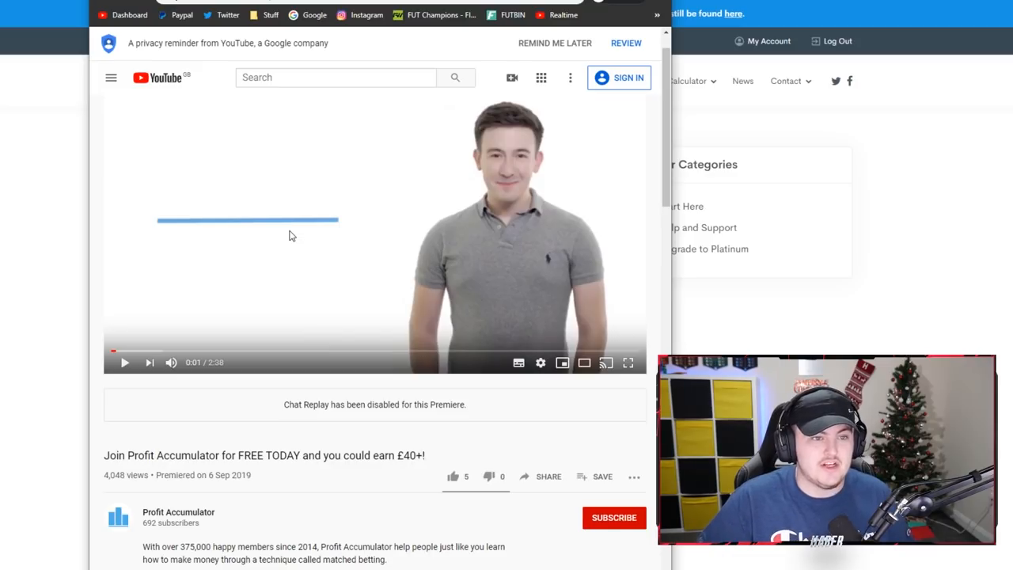
# Move down to Profit Accumulator's join-for-free £40+ promo video
pyautogui.scroll(-3)
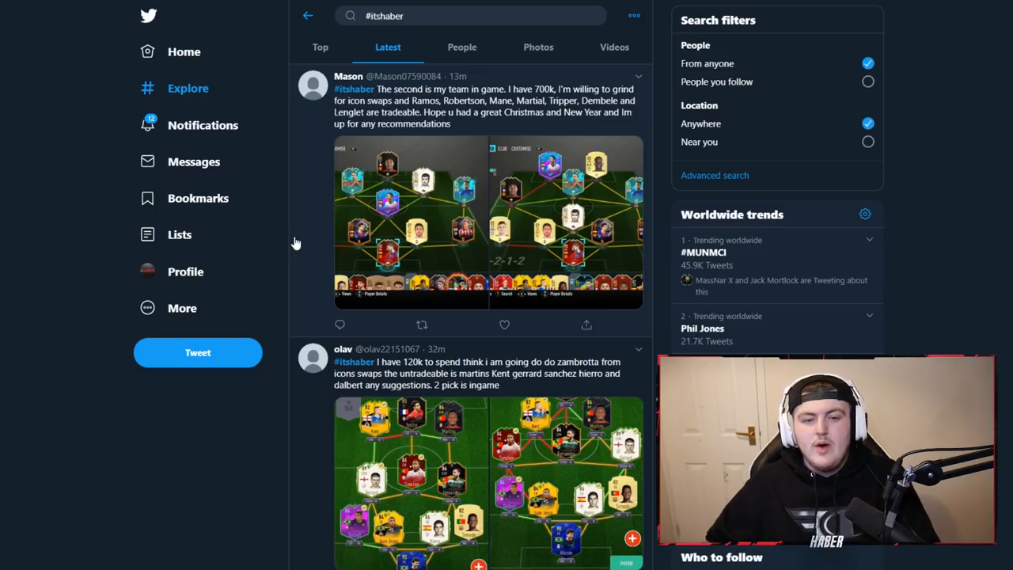
pyautogui.moveTo(403, 231)
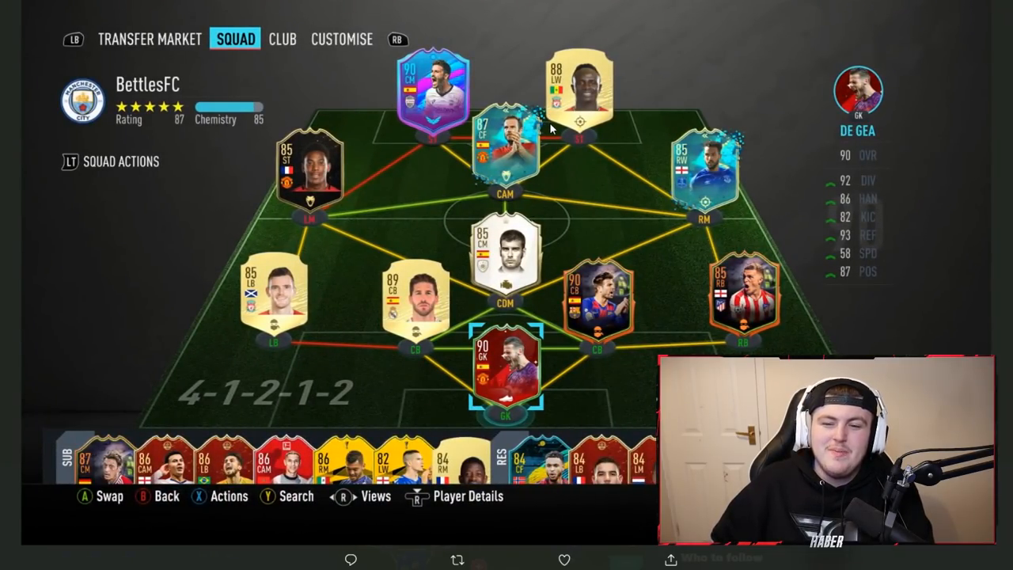
pyautogui.moveTo(640, 54)
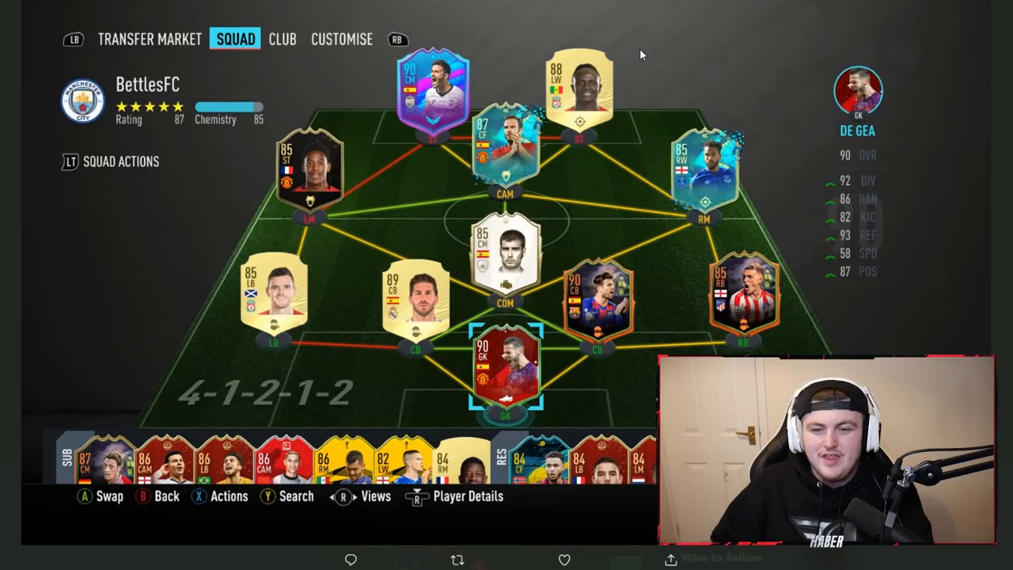
pyautogui.moveTo(364, 172)
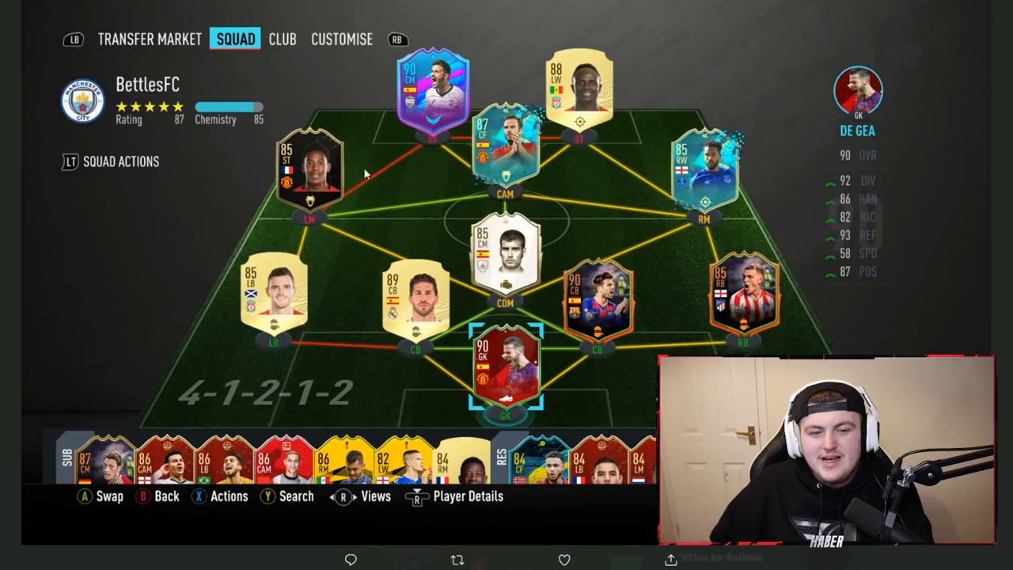
pyautogui.moveTo(618, 40)
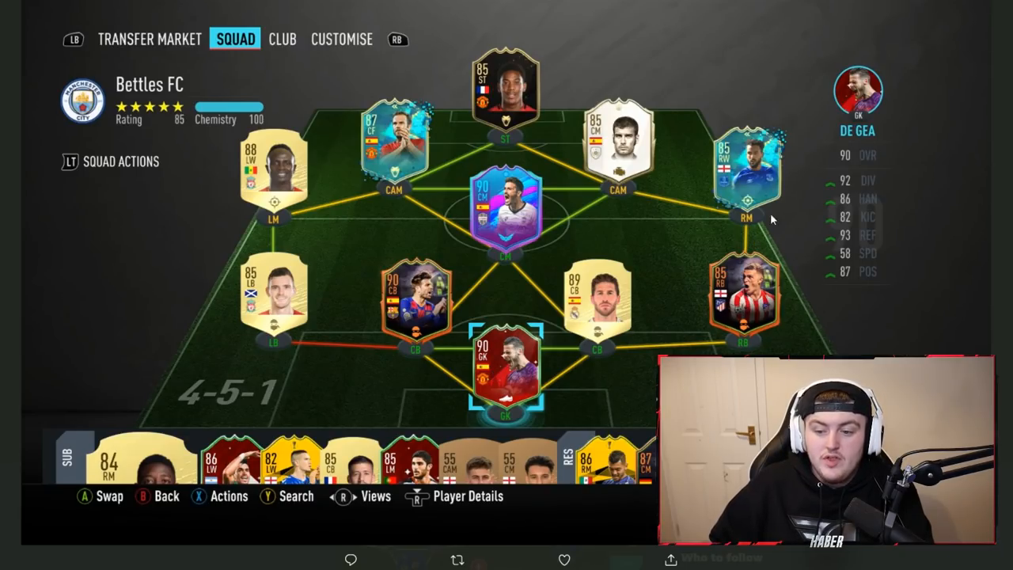
pyautogui.moveTo(810, 222)
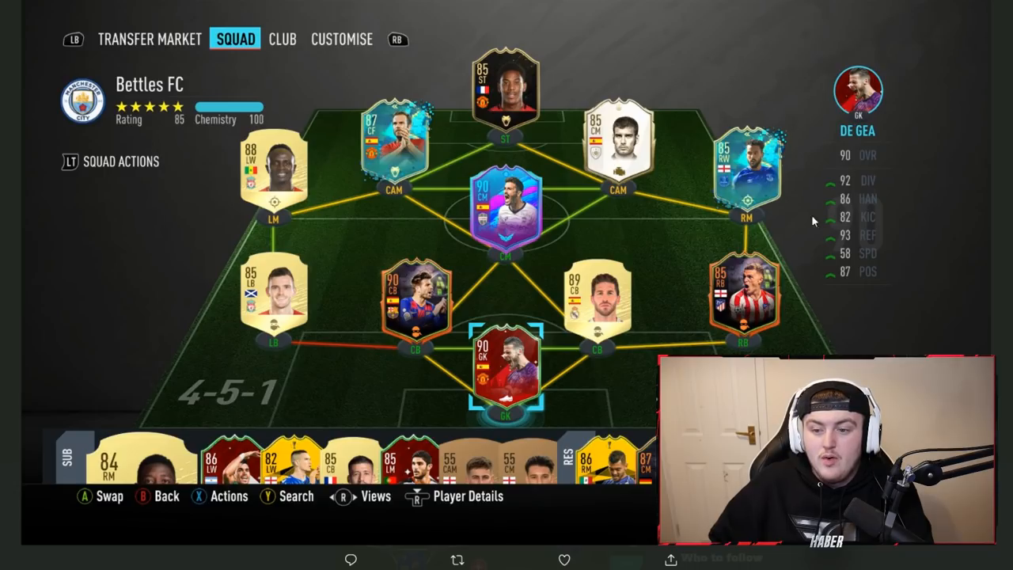
pyautogui.moveTo(716, 101)
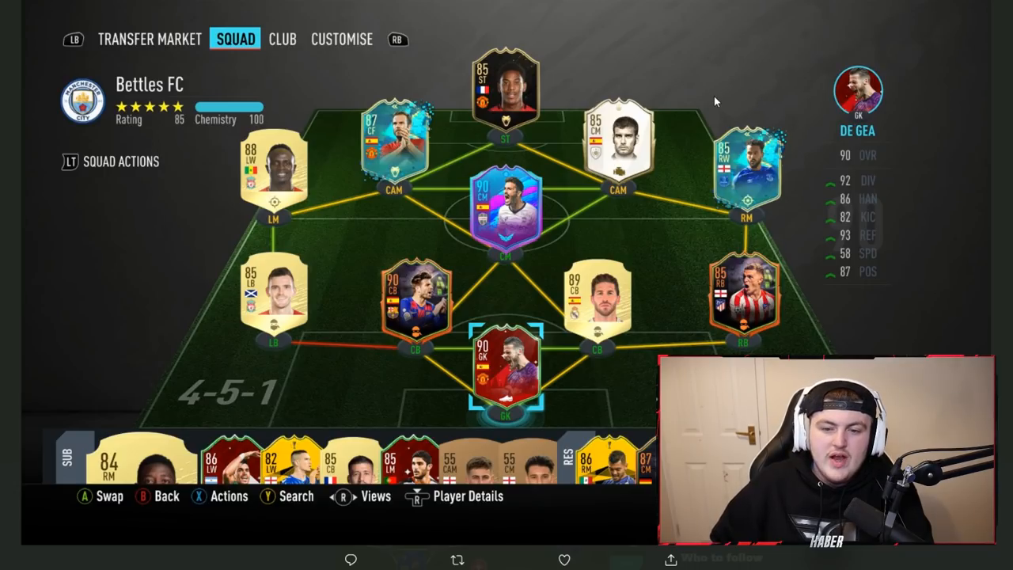
pyautogui.moveTo(399, 3)
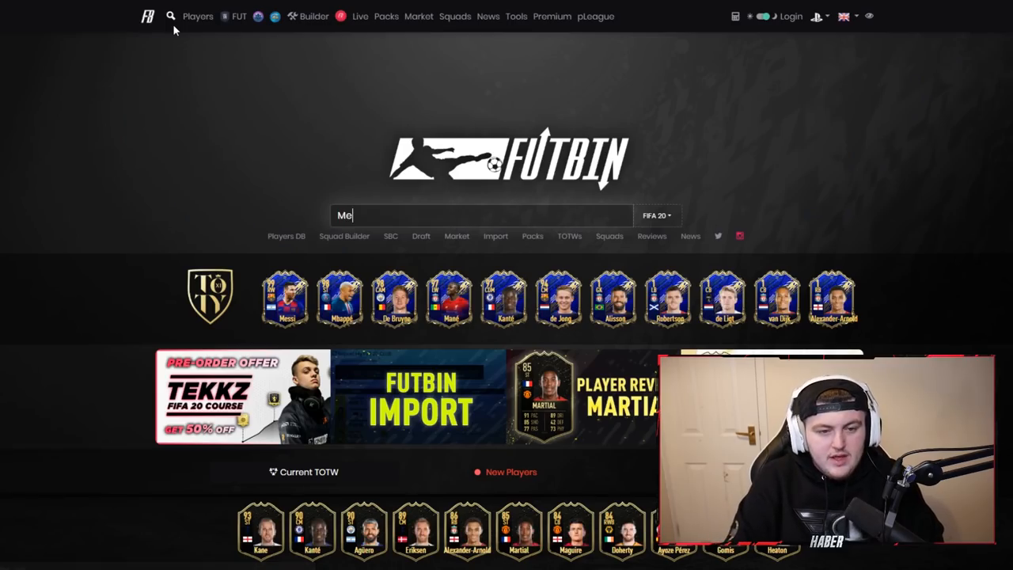
# Look up Messi's prices on FUTBIN, then search for a player named Ousmane
pyautogui.write('si')
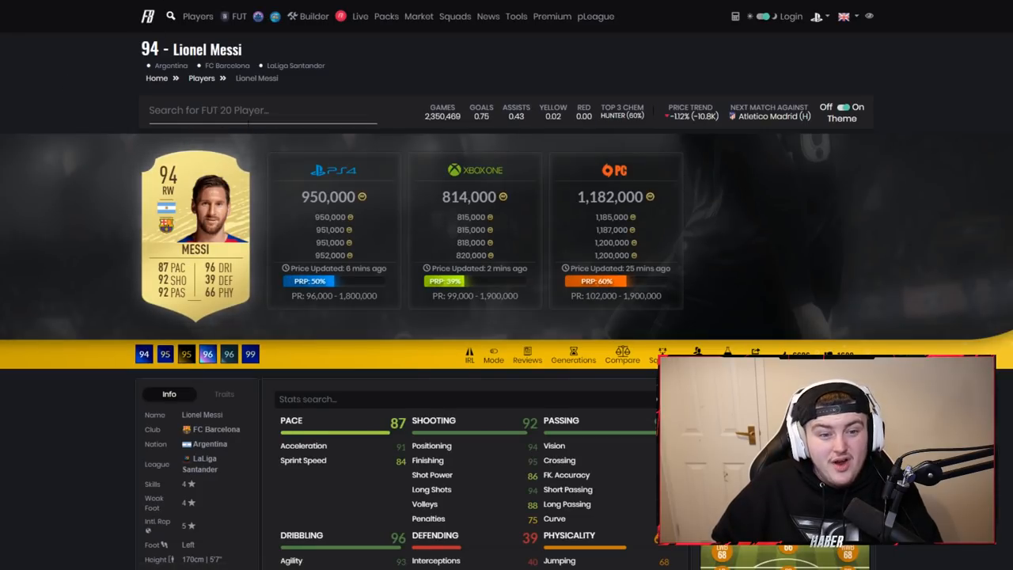
pyautogui.write('Ousmane')
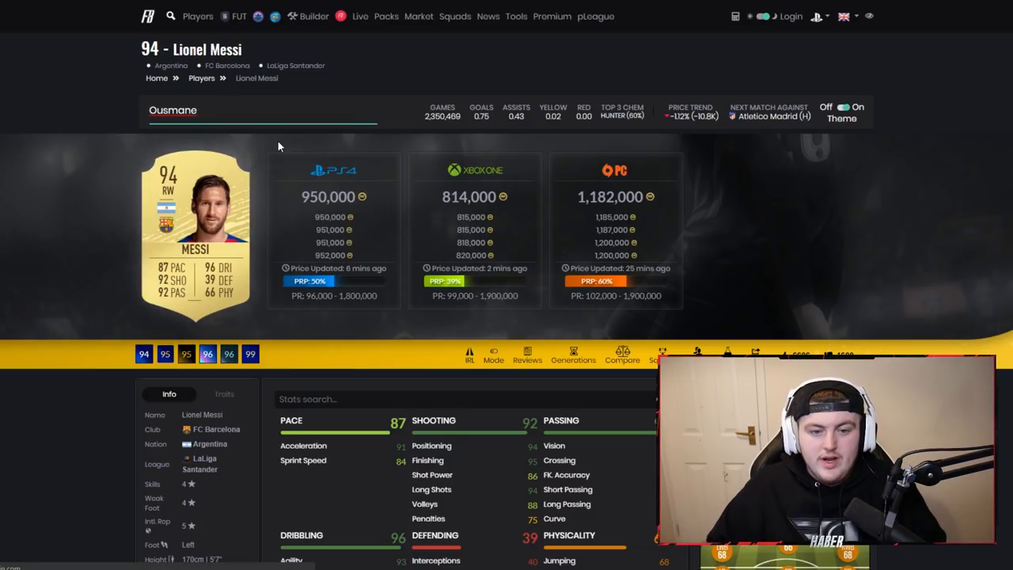
pyautogui.write('Ousmane')
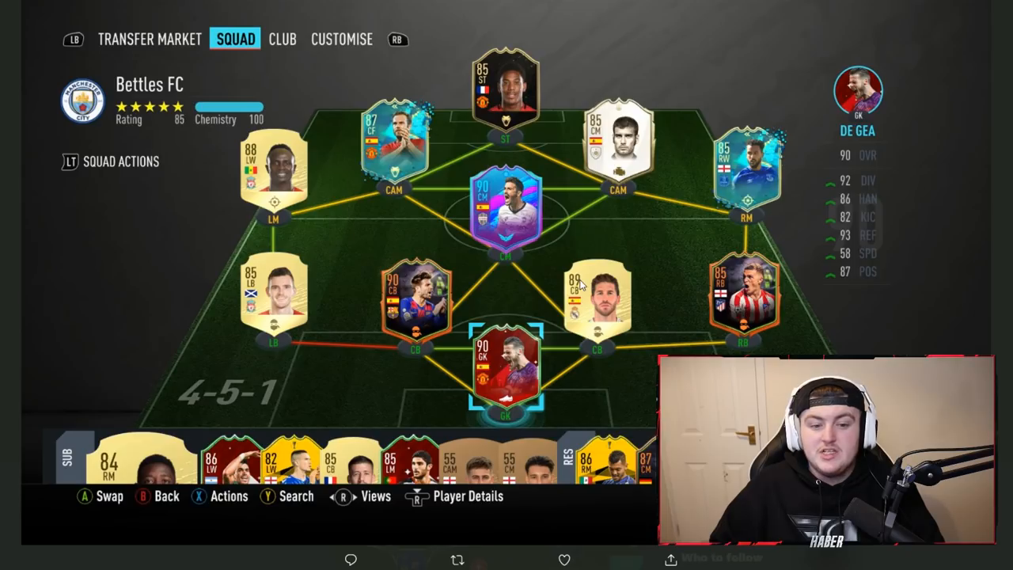
pyautogui.moveTo(584, 304)
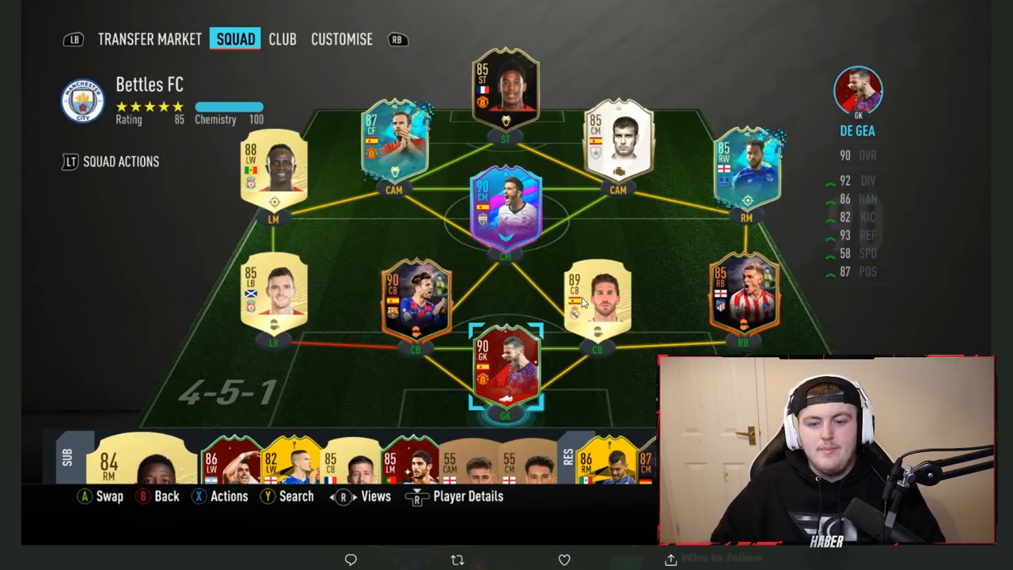
pyautogui.moveTo(615, 361)
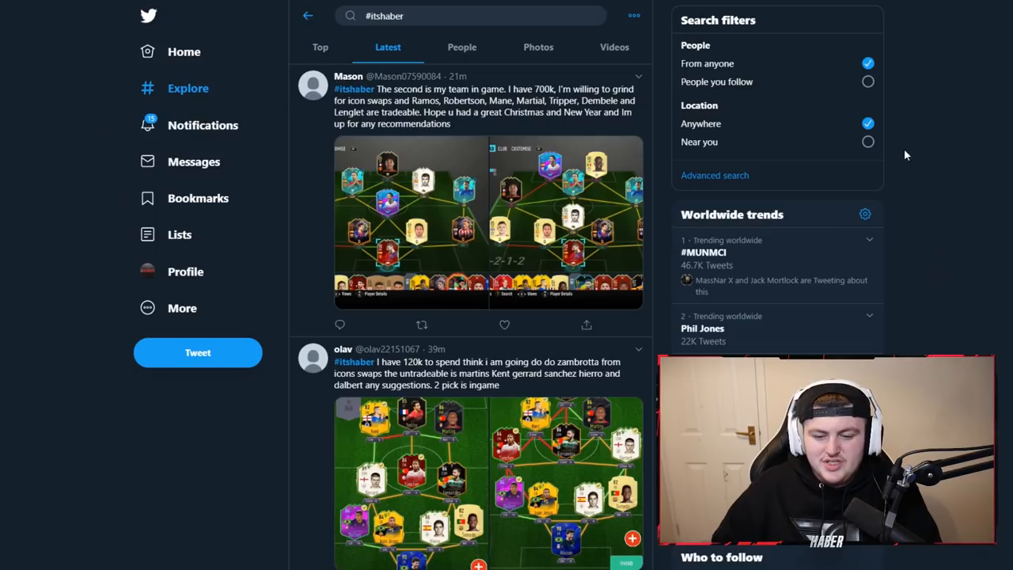
# Move down the #itshaber Latest results to later viewers' squad posts
pyautogui.scroll(-3)
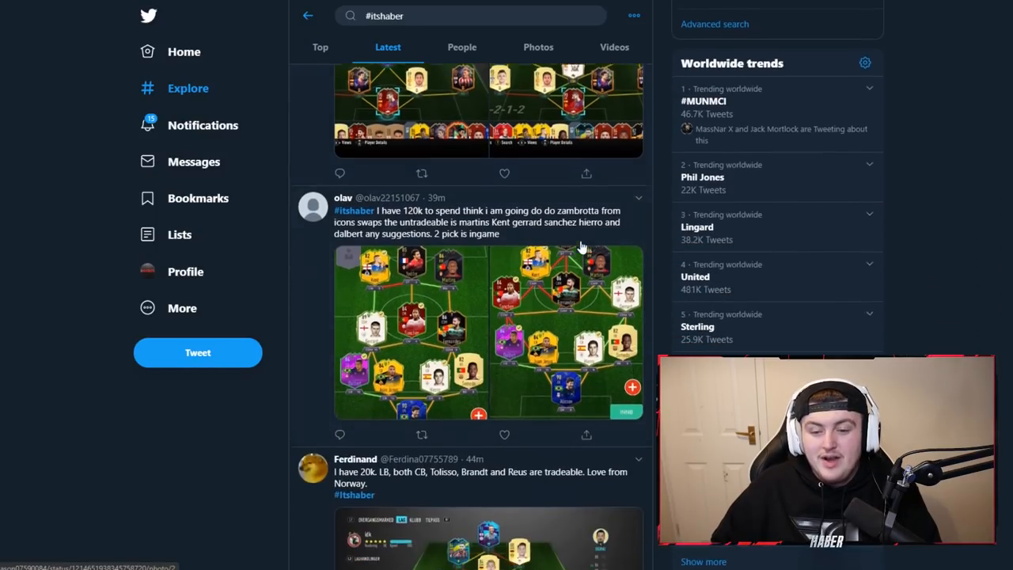
pyautogui.scroll(-3)
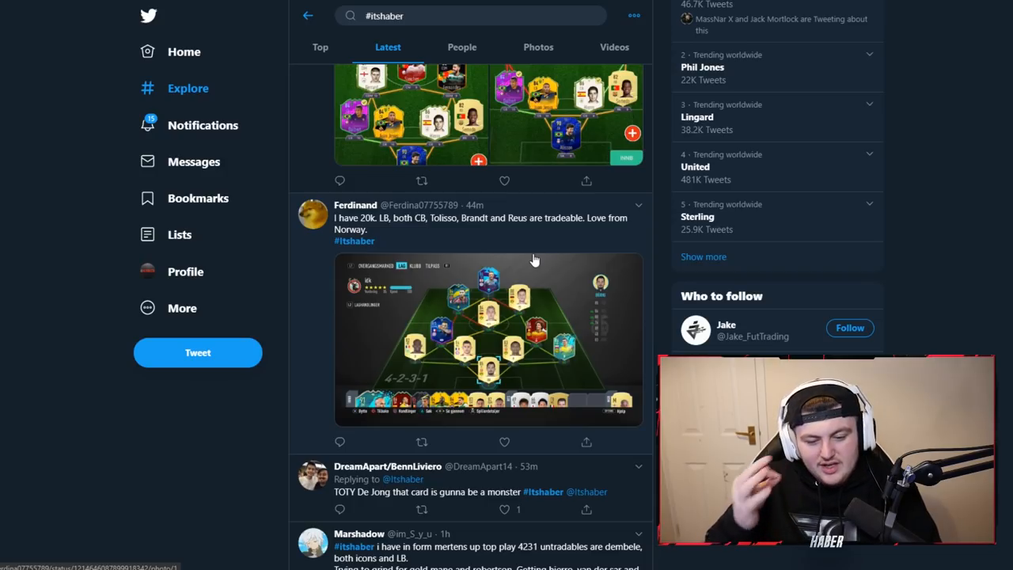
pyautogui.moveTo(473, 361)
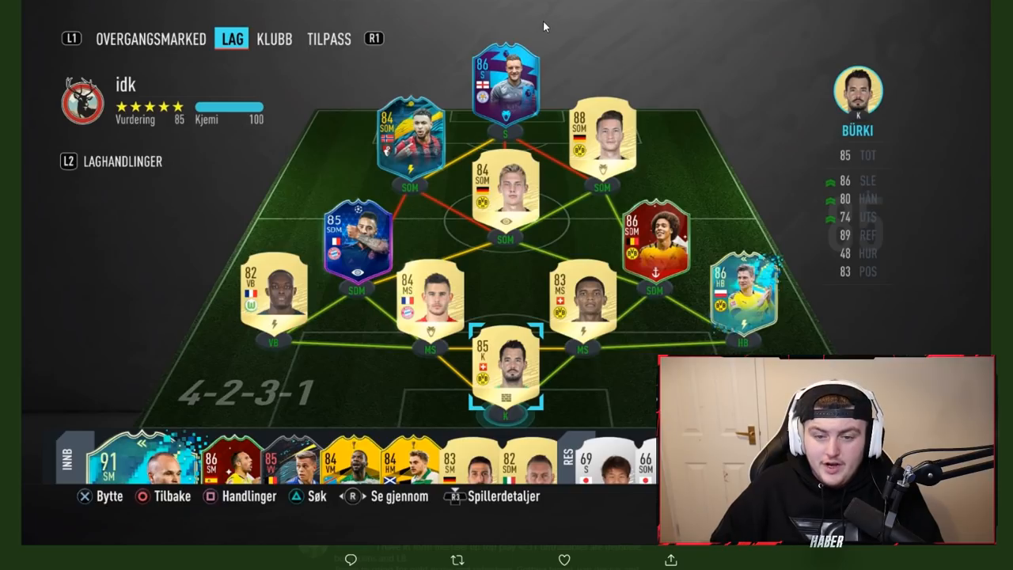
pyautogui.moveTo(512, 21)
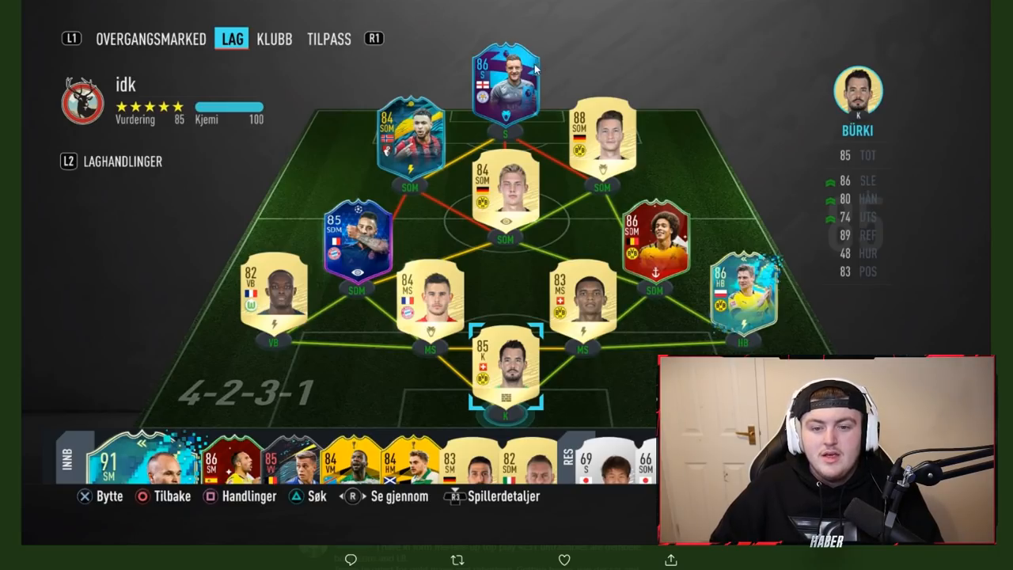
pyautogui.moveTo(510, 110)
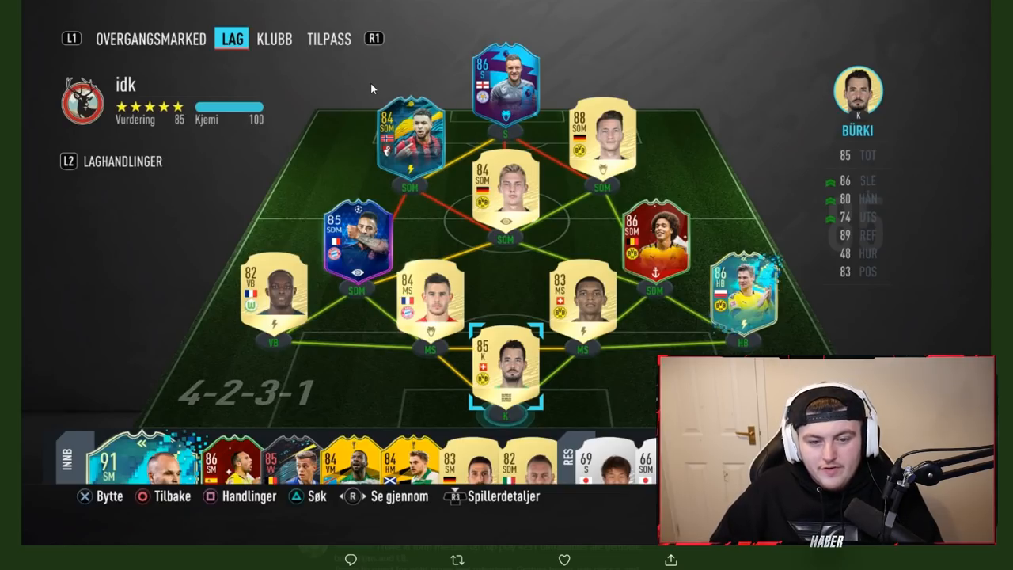
pyautogui.moveTo(433, 90)
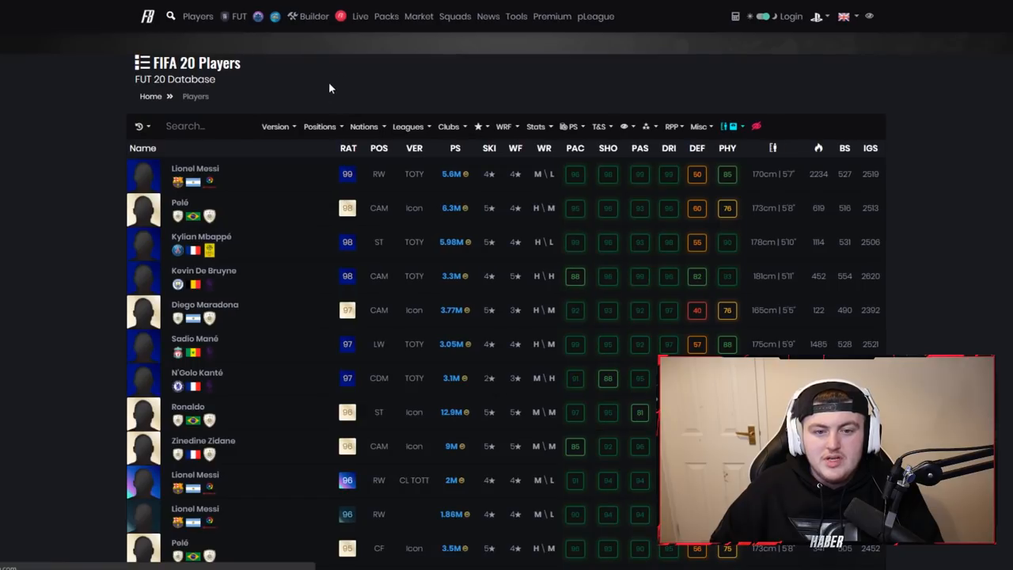
# Filter the FUTBIN database to Bundesliga central midfielders
pyautogui.click(319, 127)
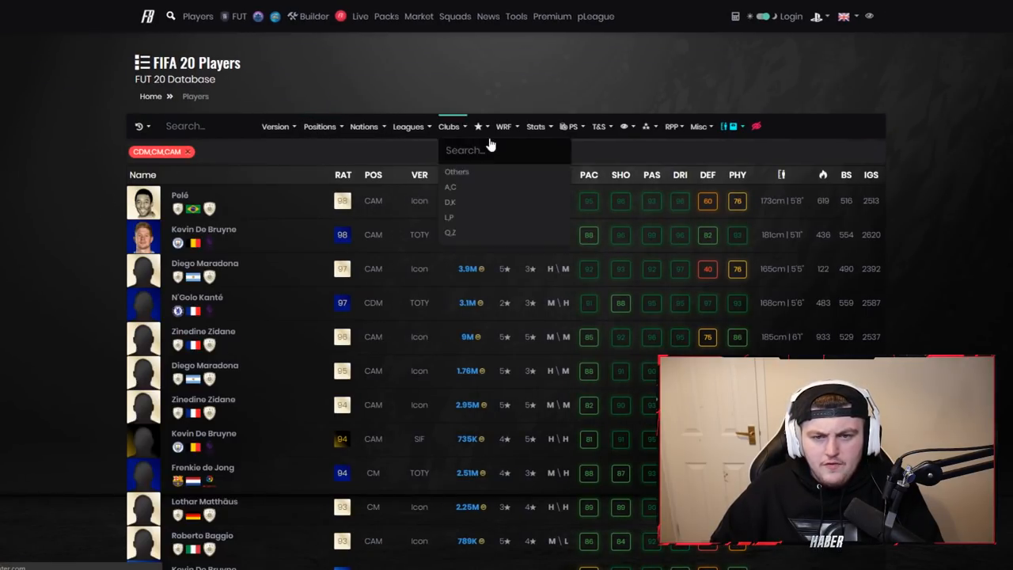
pyautogui.click(408, 127)
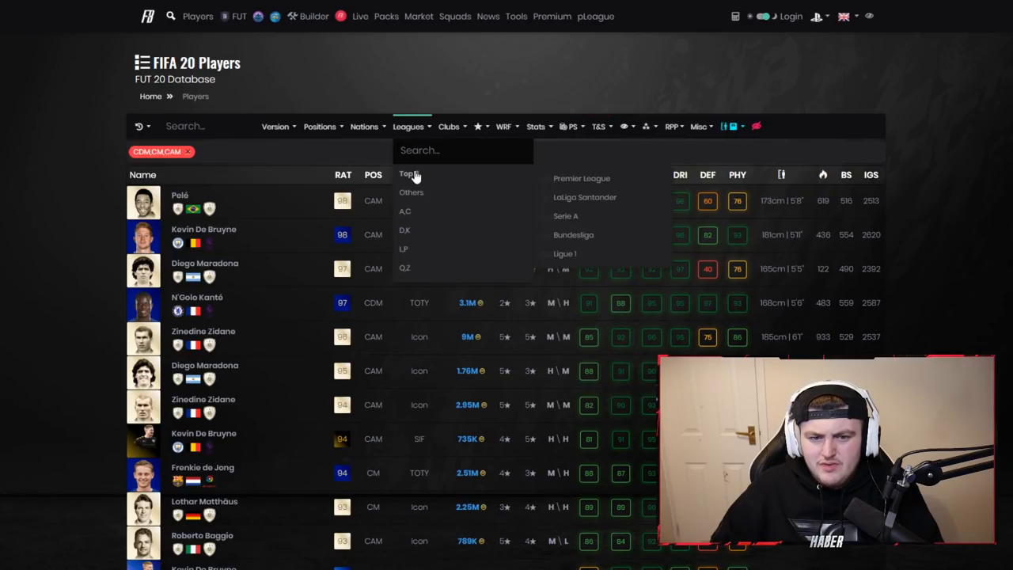
pyautogui.click(573, 234)
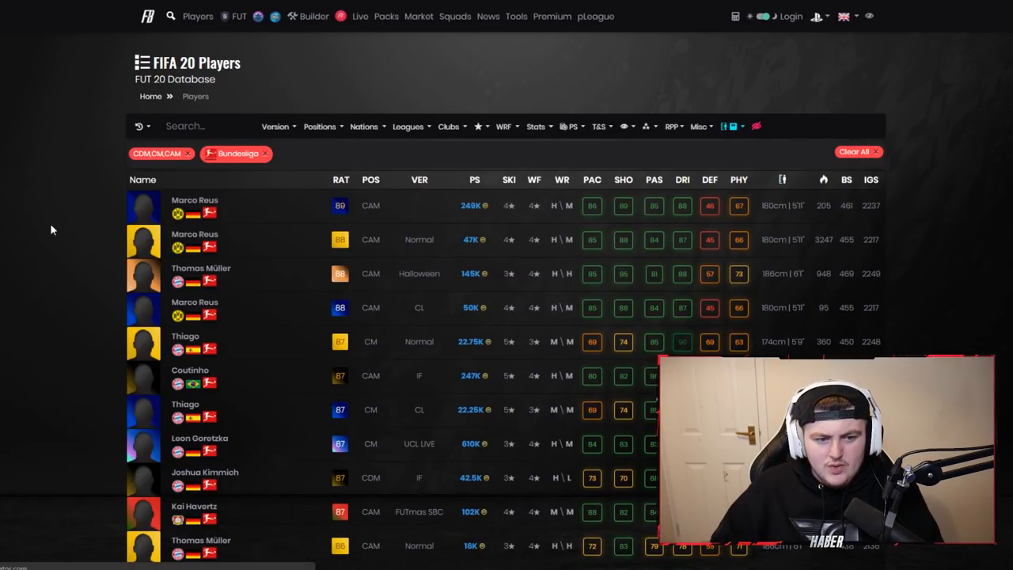
# Browse down the filtered midfielder list and select a player entry
pyautogui.scroll(-3)
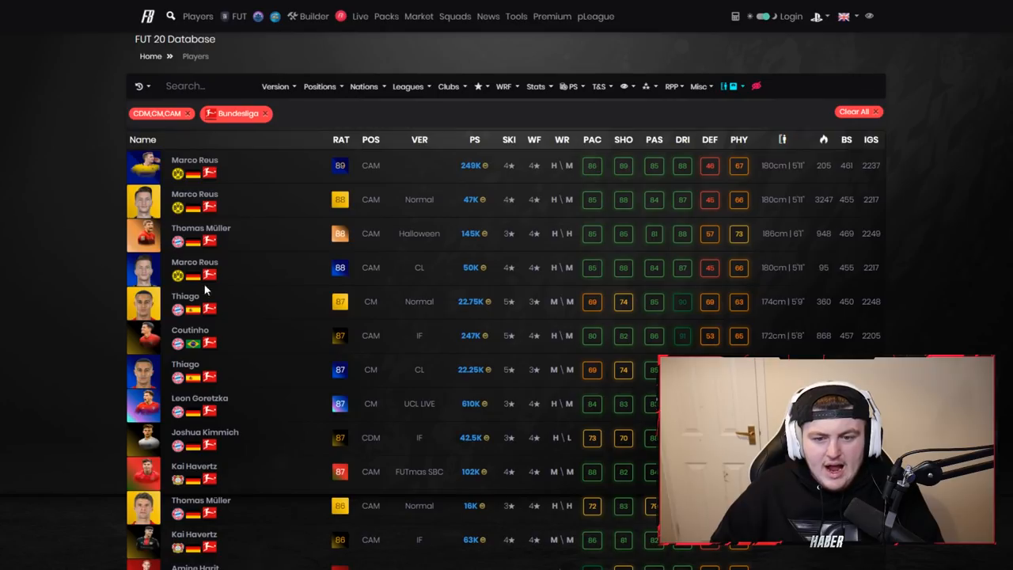
pyautogui.scroll(-3)
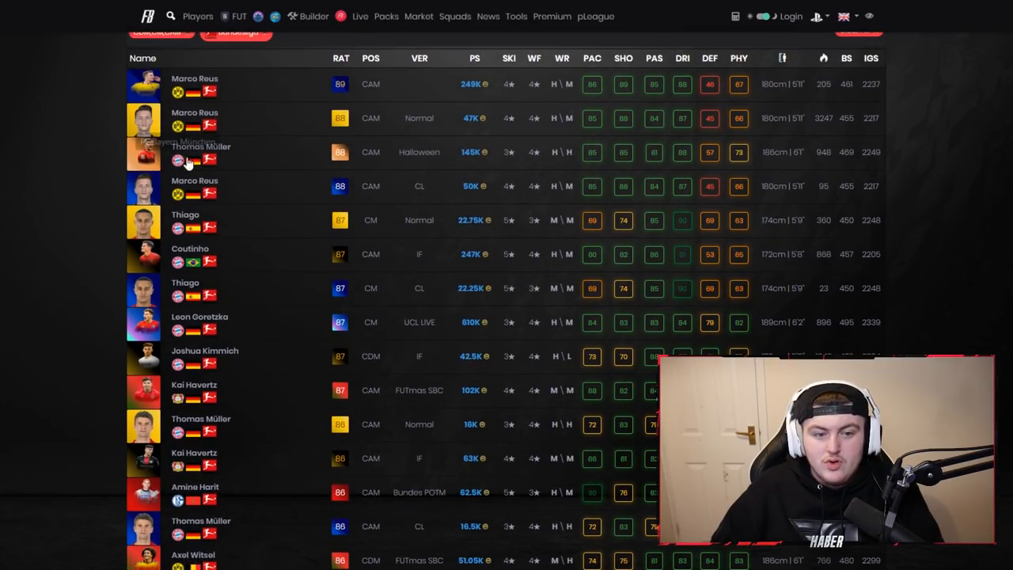
pyautogui.scroll(-3)
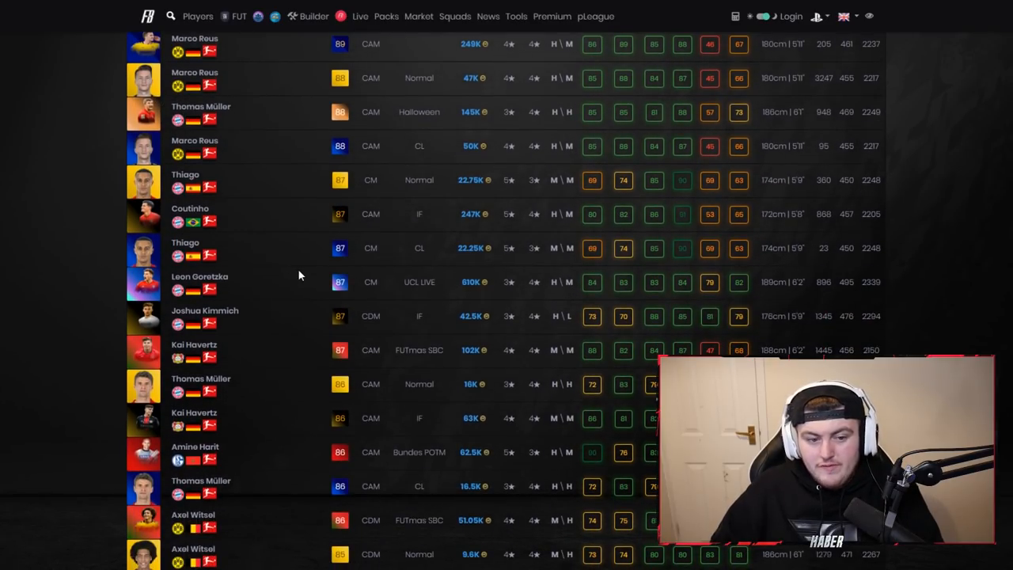
pyautogui.scroll(-3)
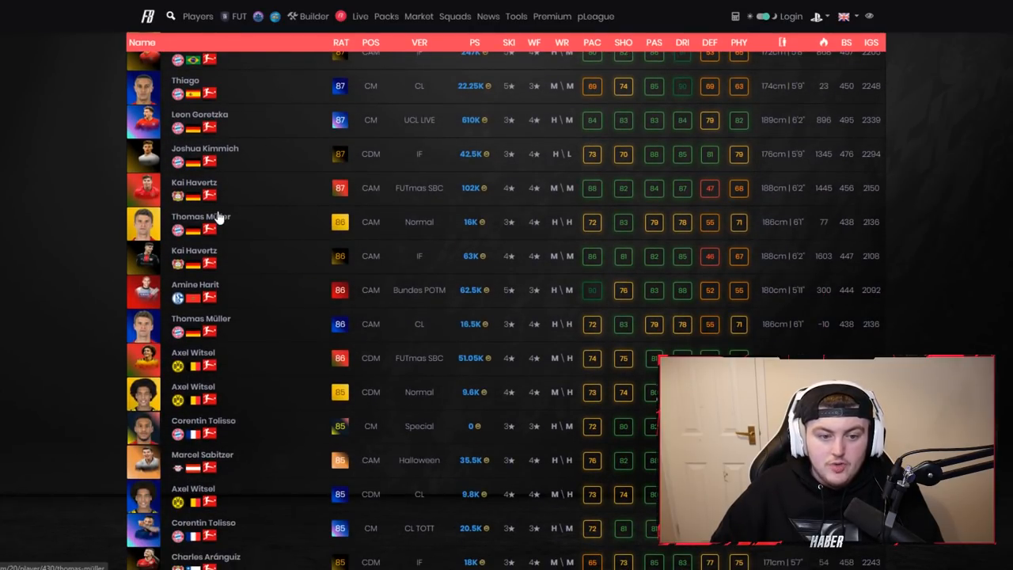
pyautogui.scroll(-3)
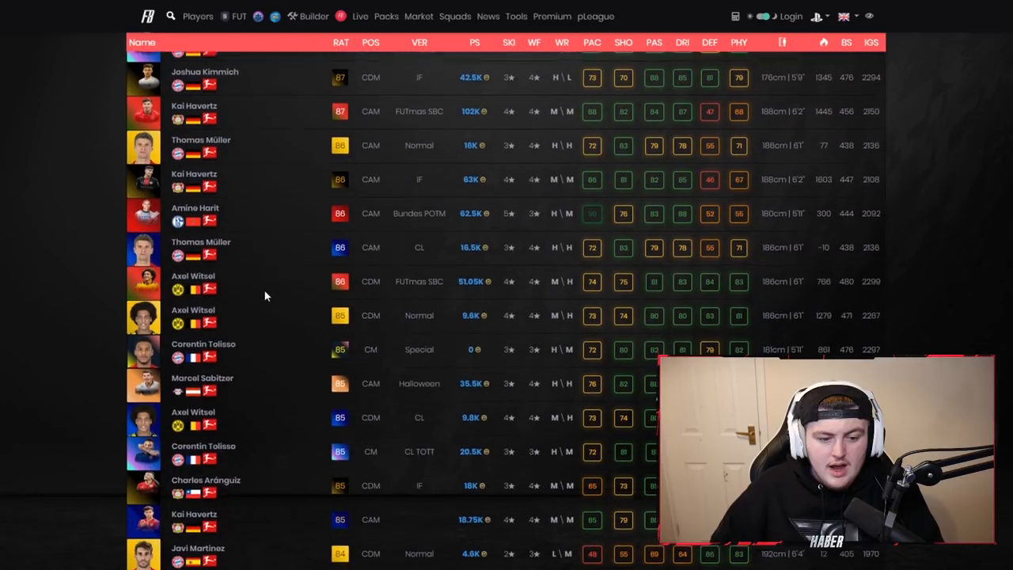
pyautogui.scroll(-3)
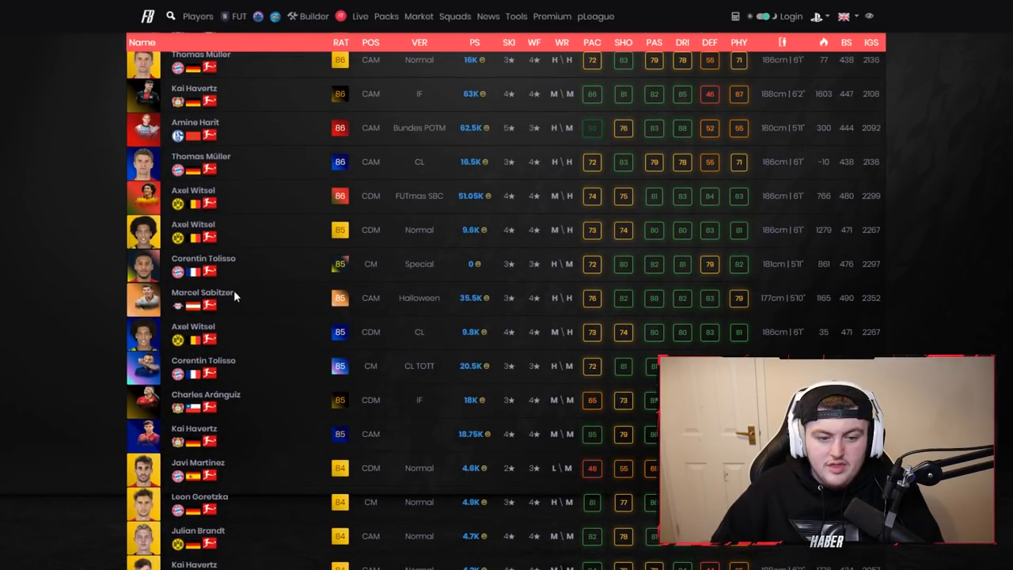
pyautogui.click(203, 298)
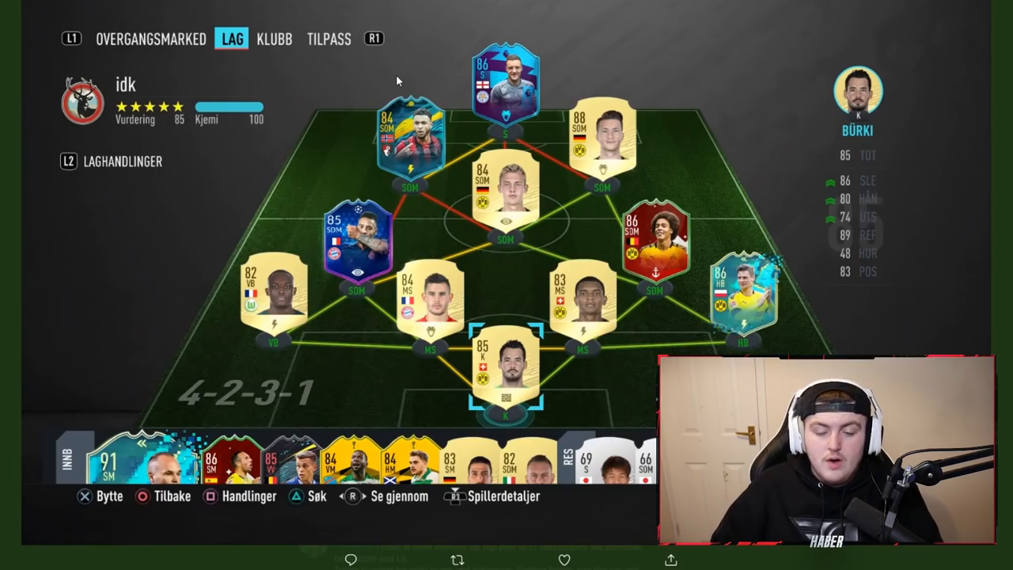
pyautogui.moveTo(587, 28)
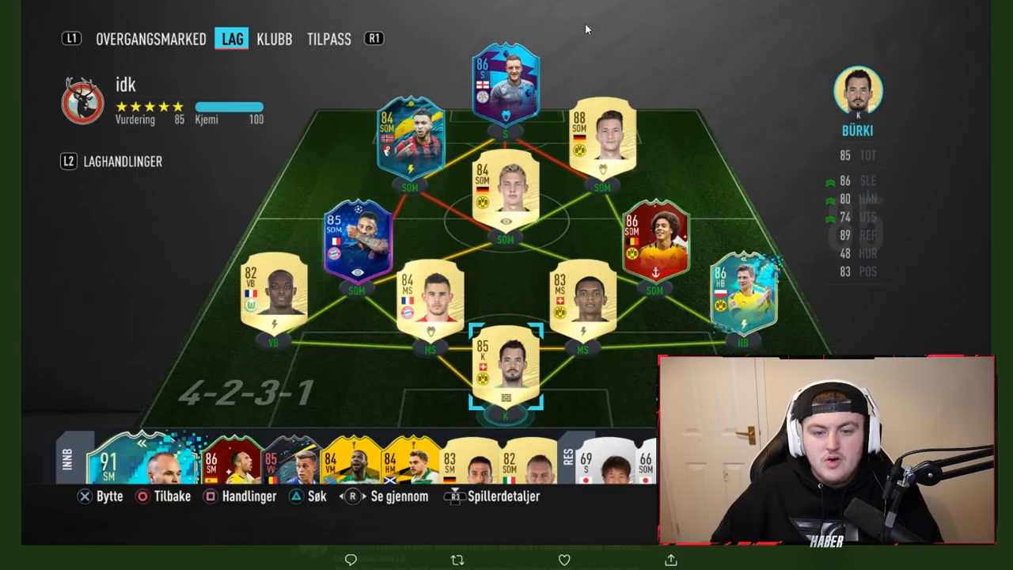
pyautogui.moveTo(405, 236)
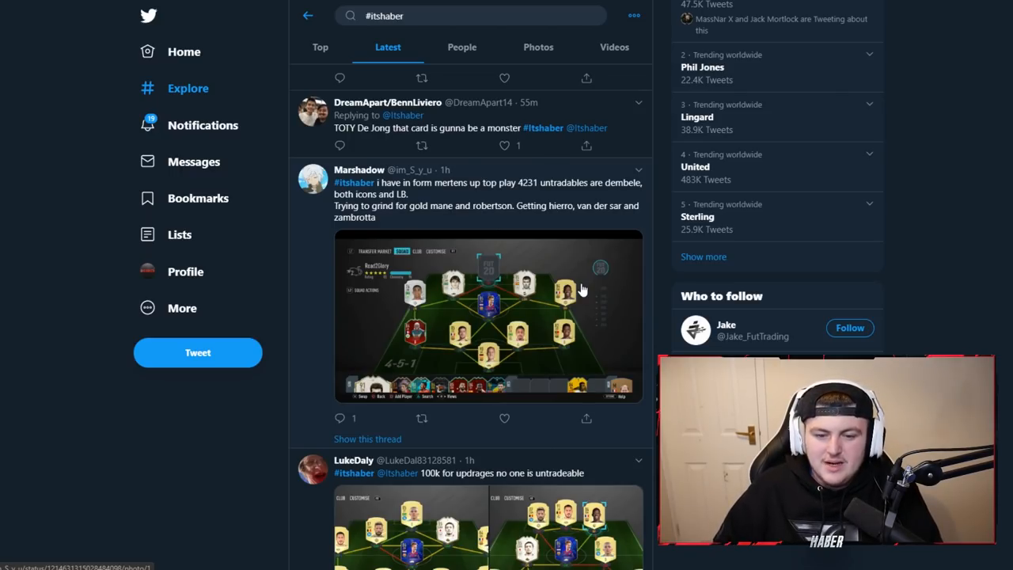
# Filter the FUTBIN database to silver left wingers and find João Victor's card
pyautogui.click(488, 317)
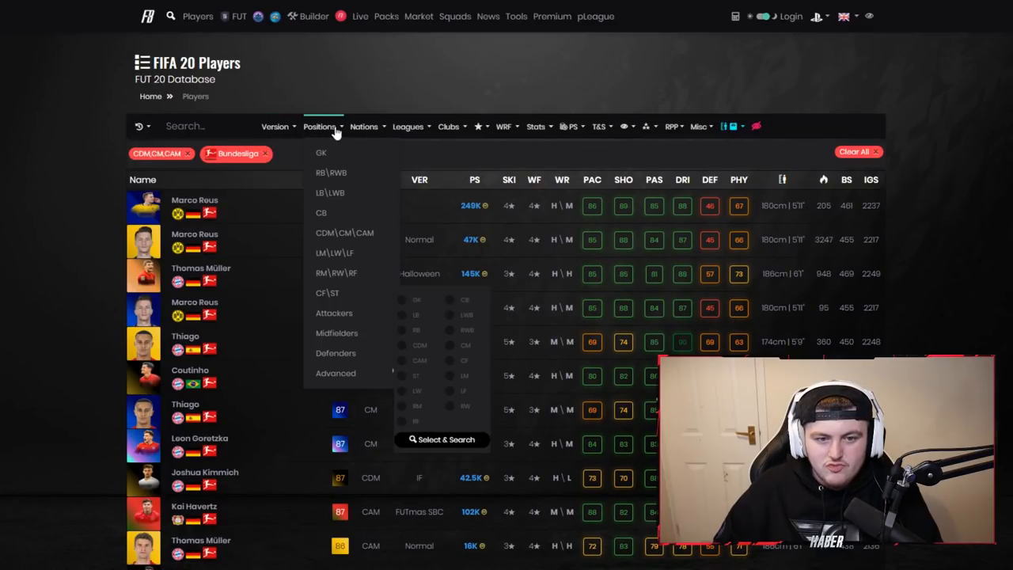
pyautogui.click(275, 126)
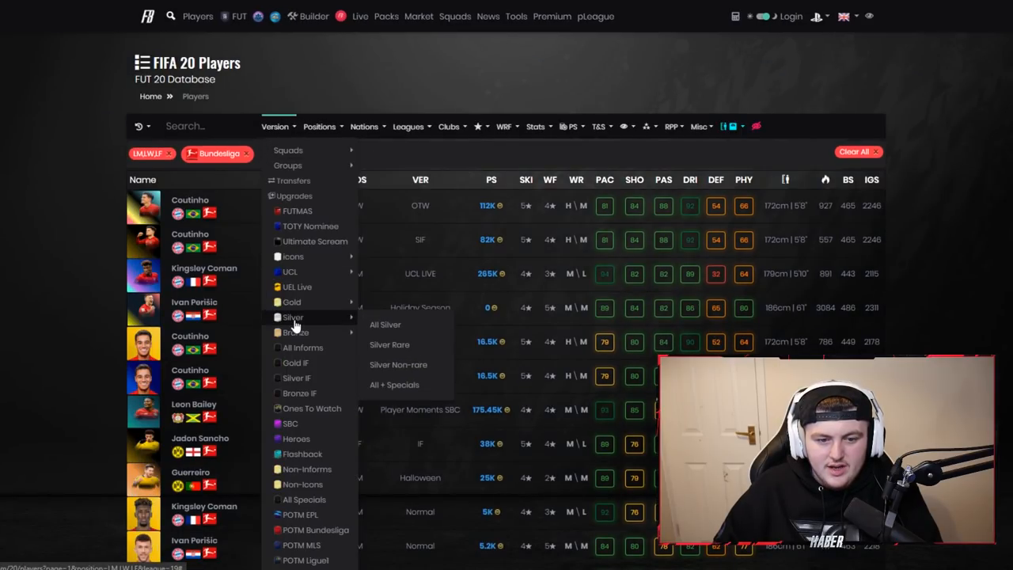
pyautogui.click(389, 345)
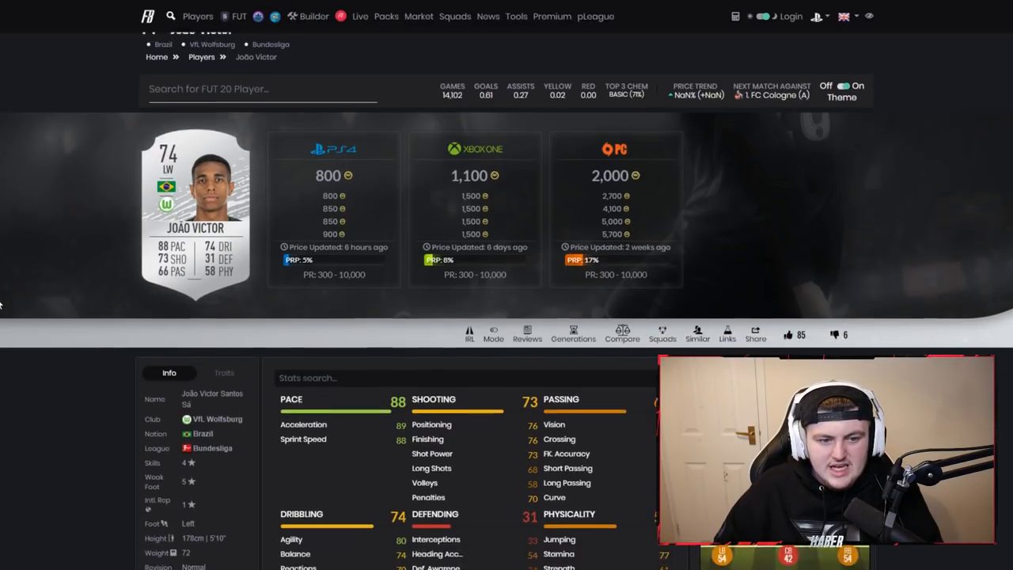
pyautogui.scroll(-3)
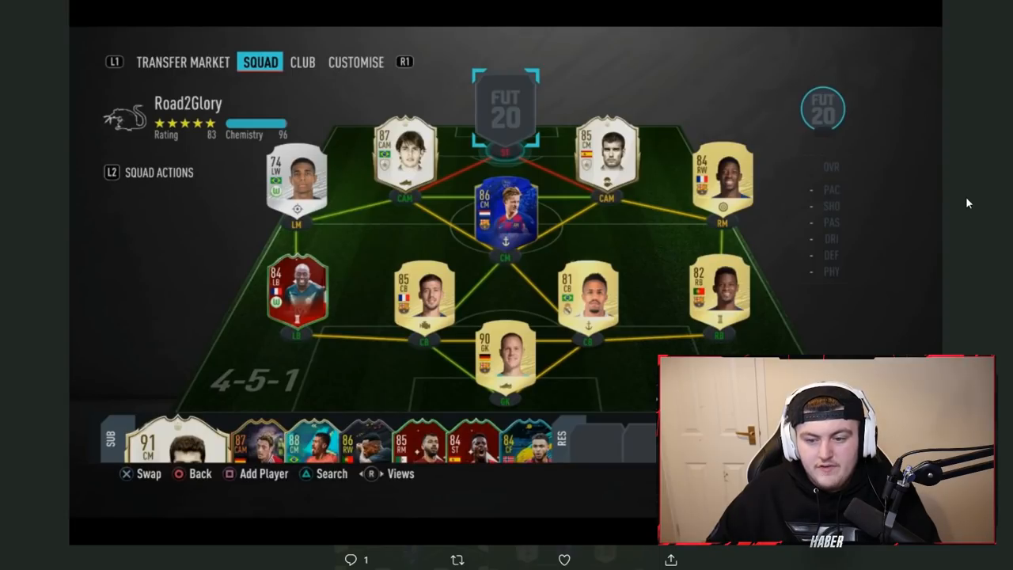
pyautogui.moveTo(241, 171)
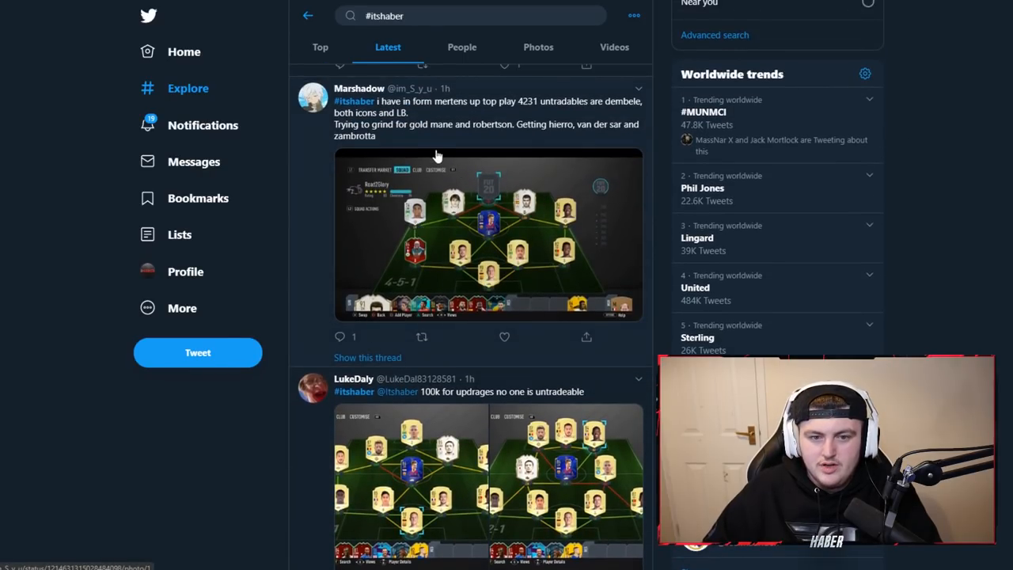
# Move down the #itshaber feed to the tweet offering 100k for upgrades
pyautogui.scroll(-3)
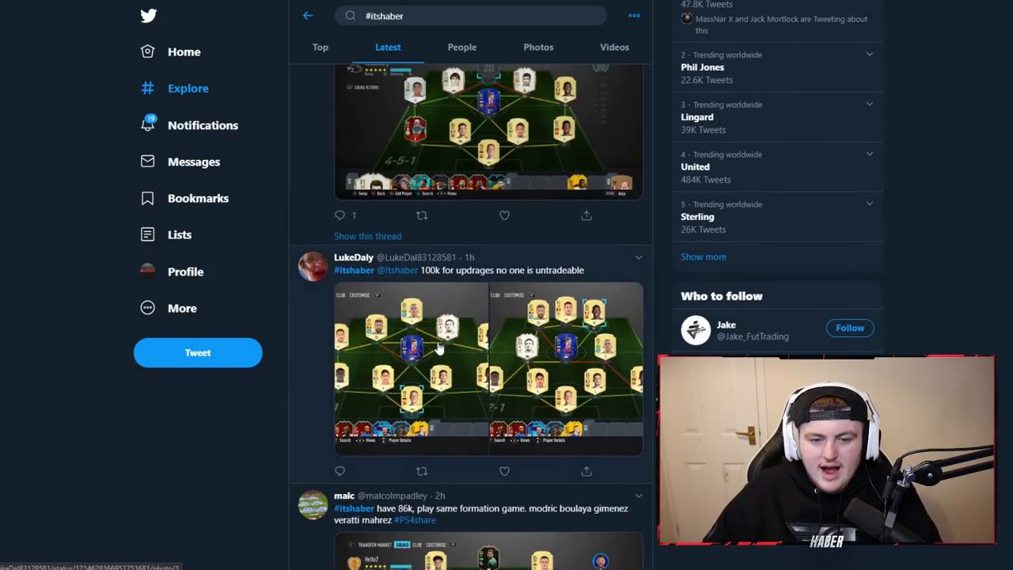
pyautogui.scroll(-3)
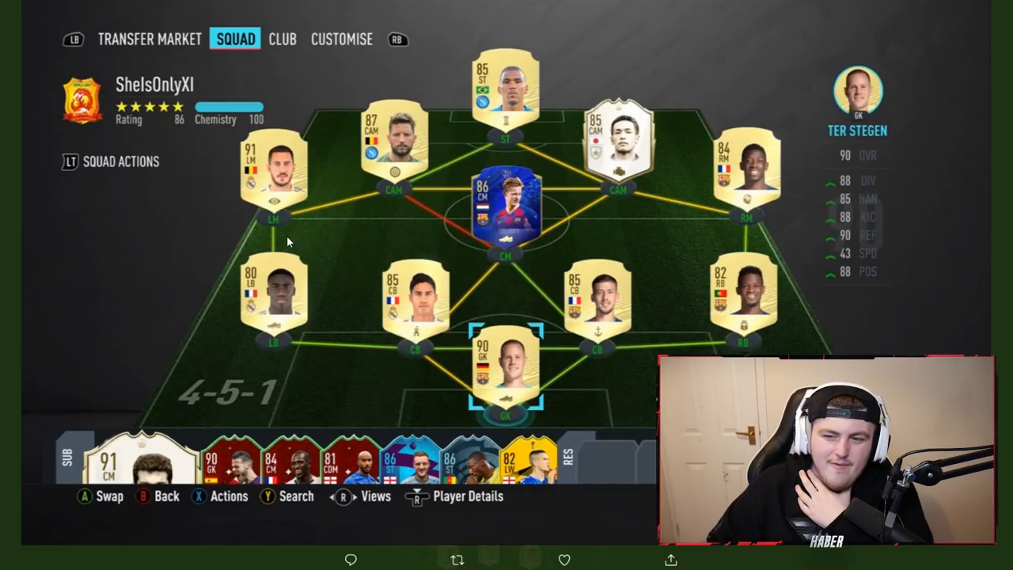
pyautogui.moveTo(282, 258)
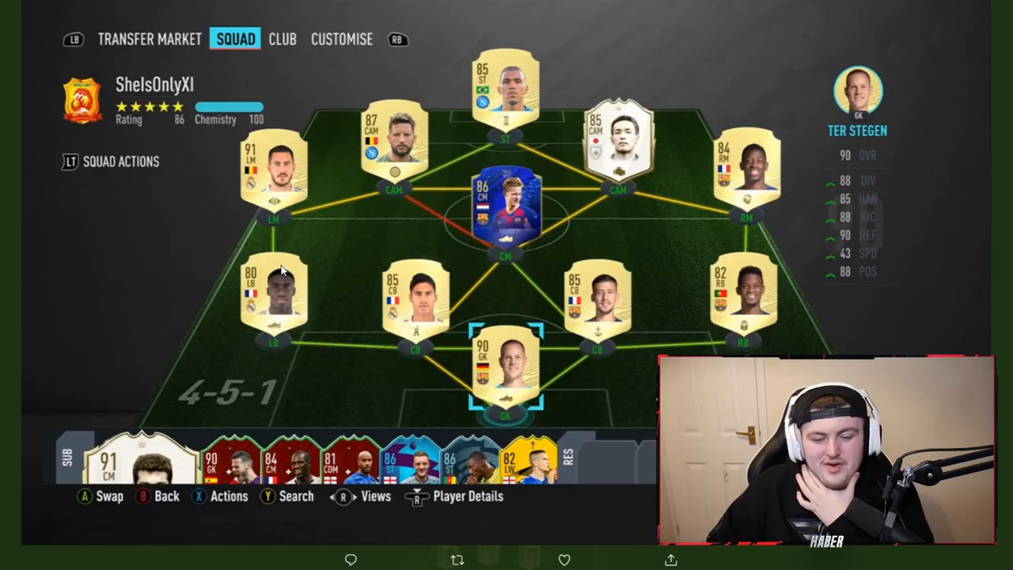
pyautogui.moveTo(329, 319)
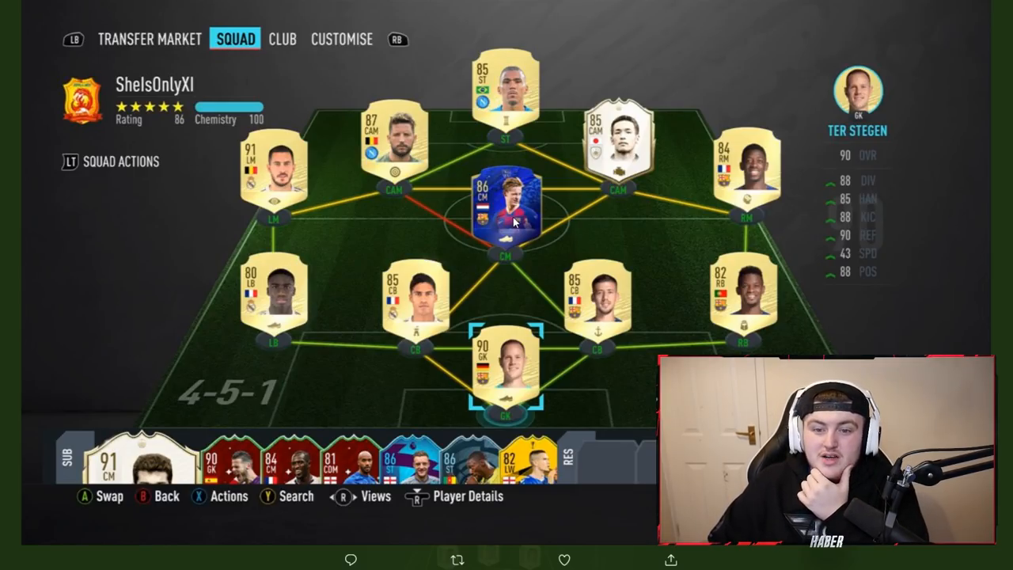
pyautogui.moveTo(363, 184)
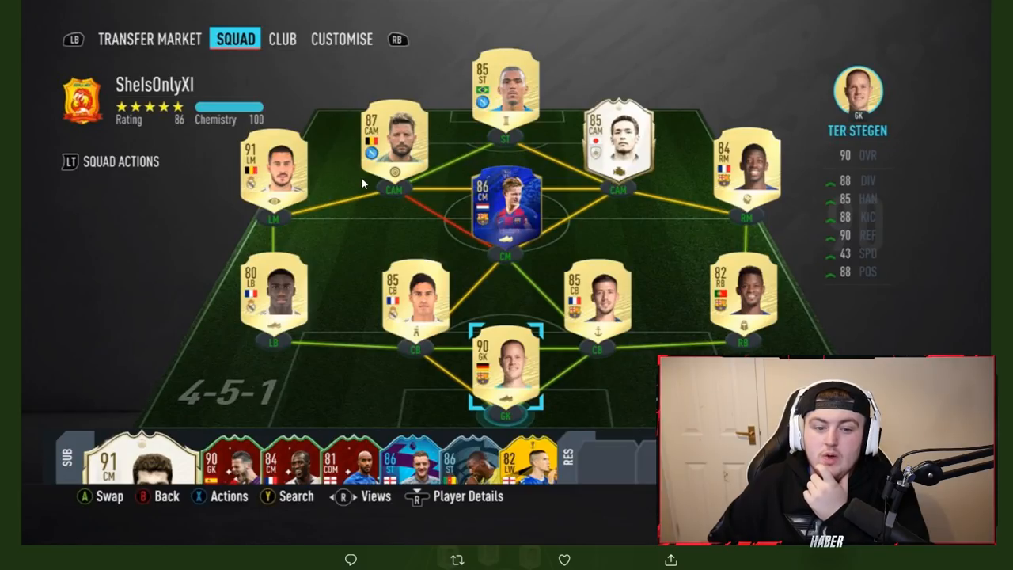
pyautogui.moveTo(446, 101)
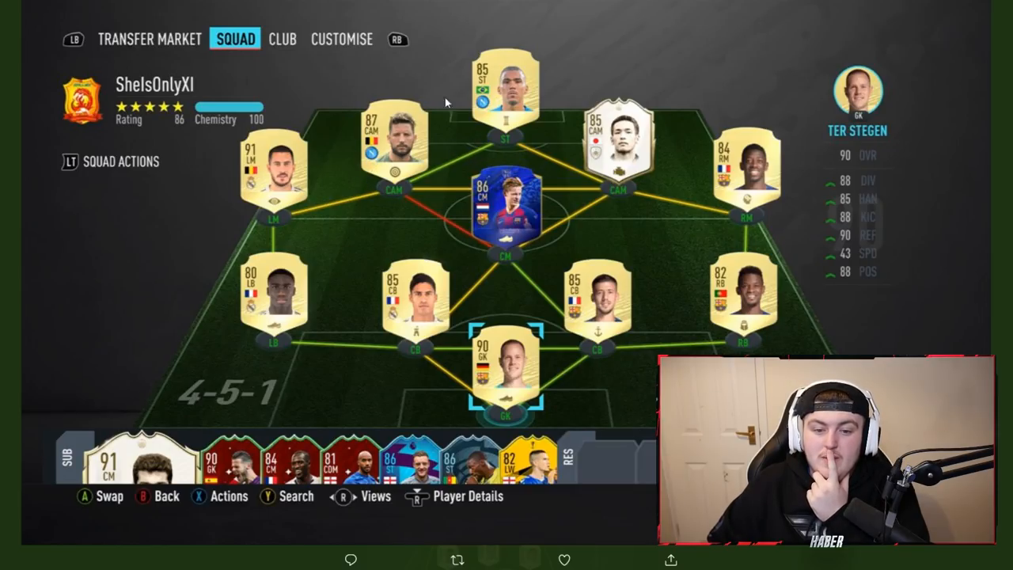
pyautogui.moveTo(535, 32)
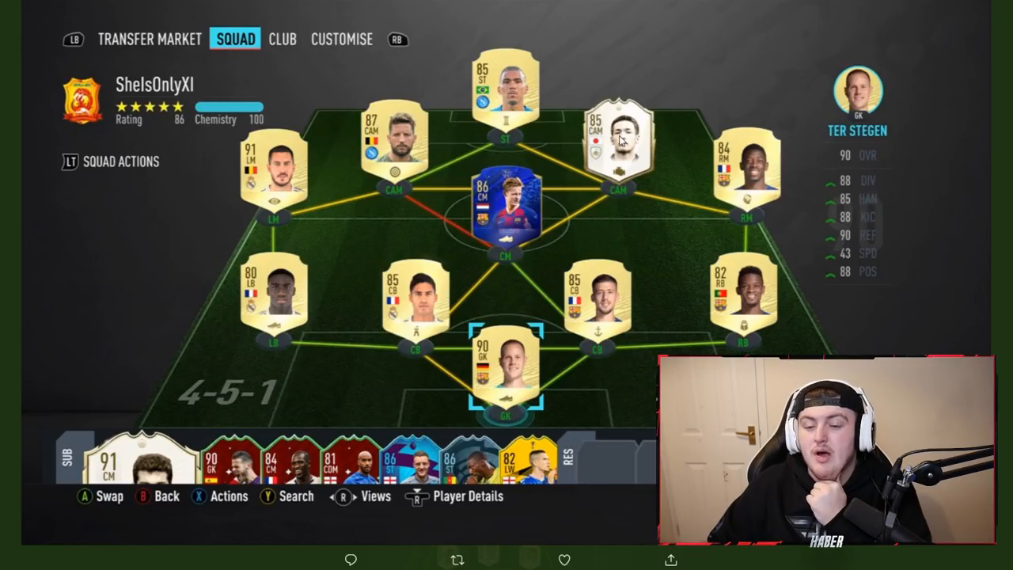
pyautogui.moveTo(616, 133)
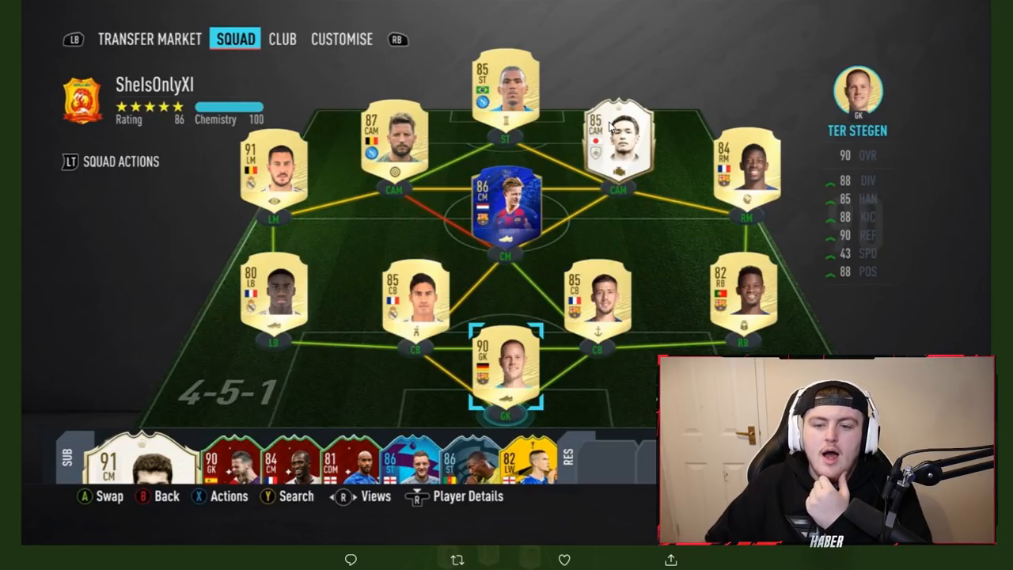
pyautogui.moveTo(182, 466)
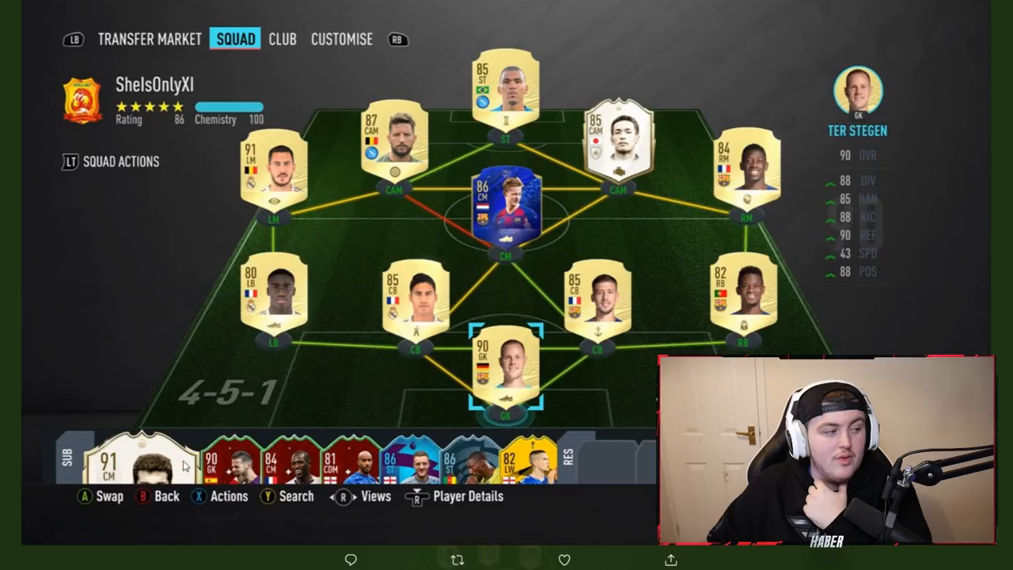
pyautogui.moveTo(364, 309)
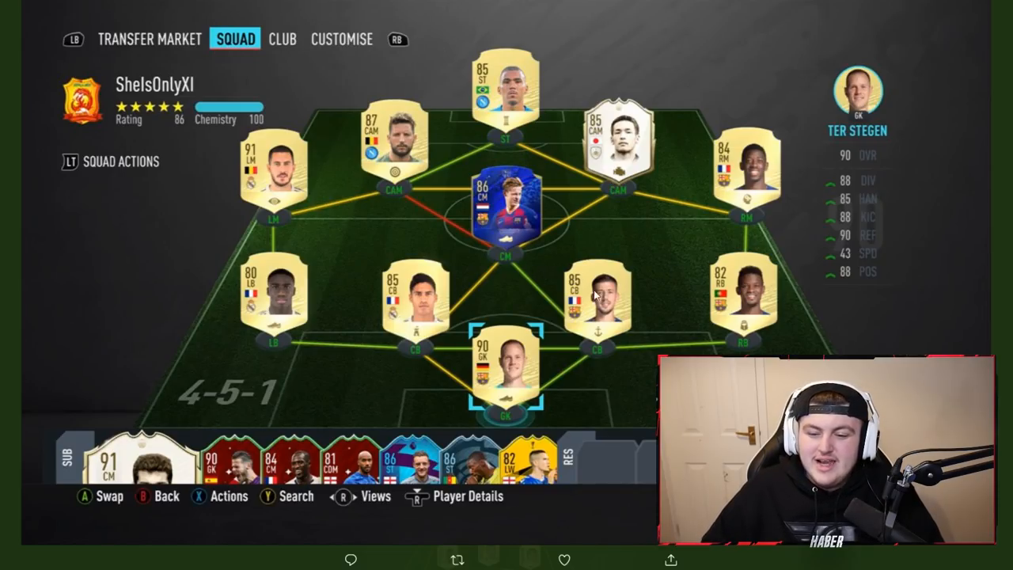
pyautogui.moveTo(749, 307)
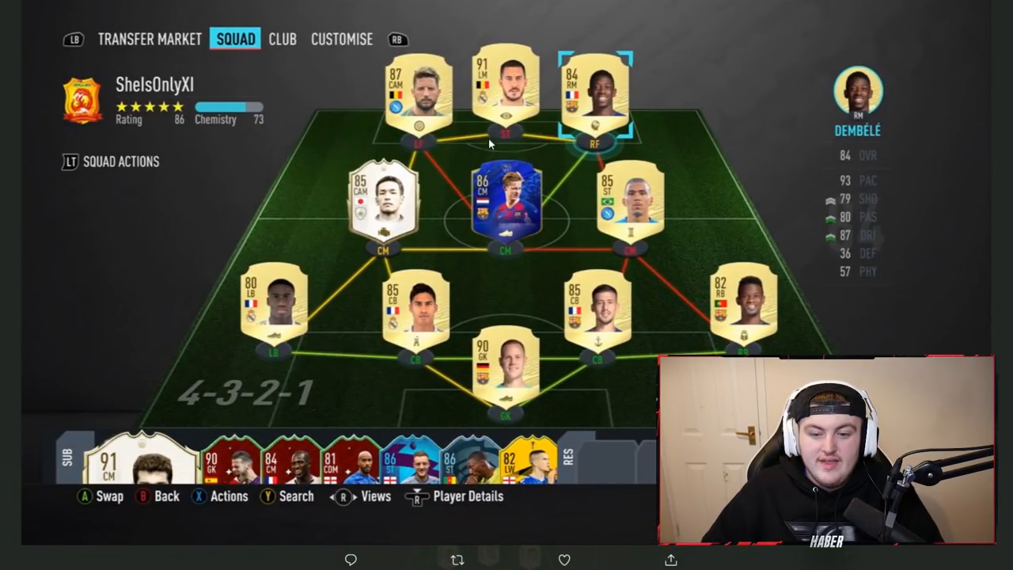
pyautogui.moveTo(554, 298)
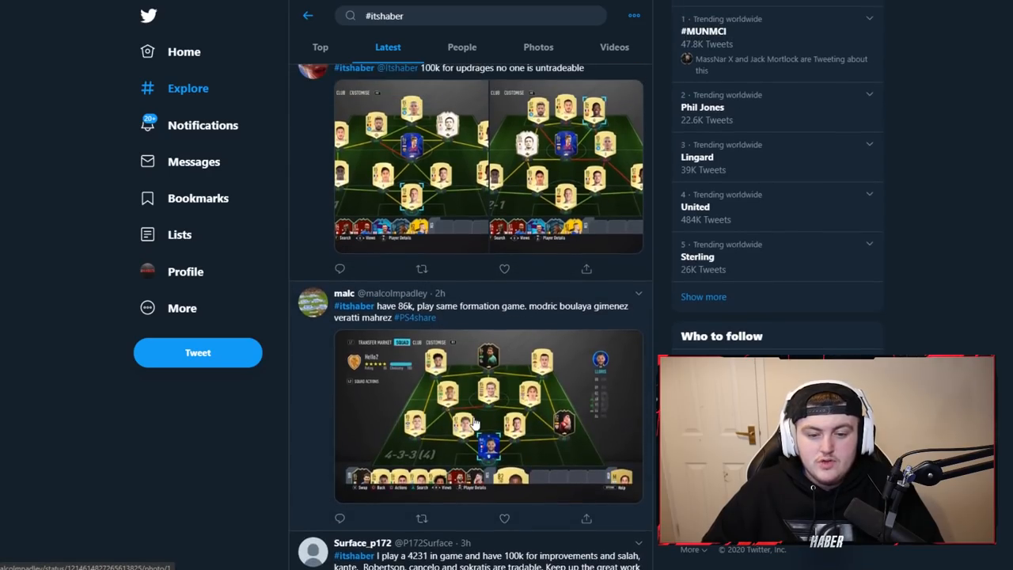
pyautogui.moveTo(471, 370)
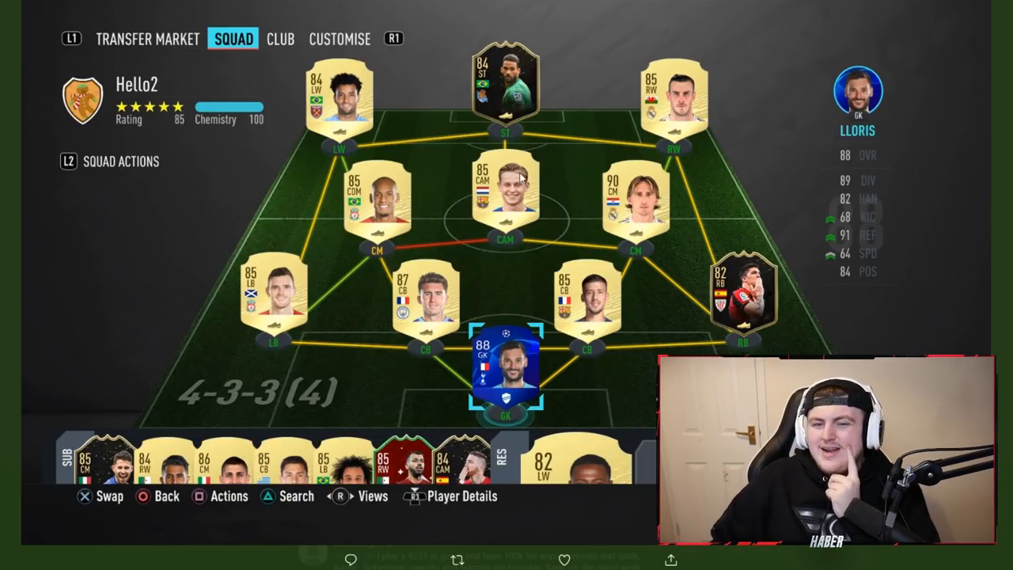
pyautogui.moveTo(767, 89)
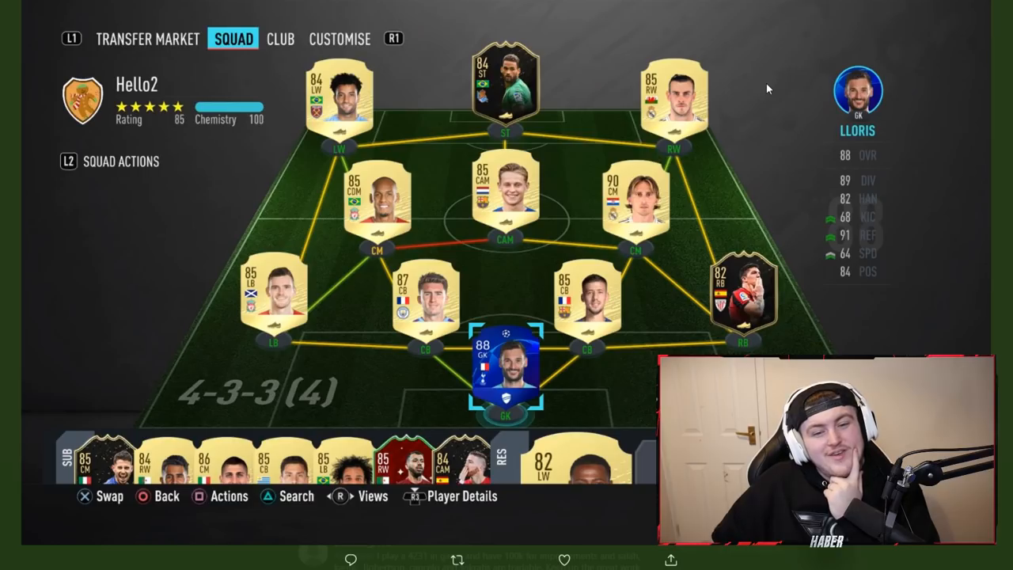
pyautogui.moveTo(748, 117)
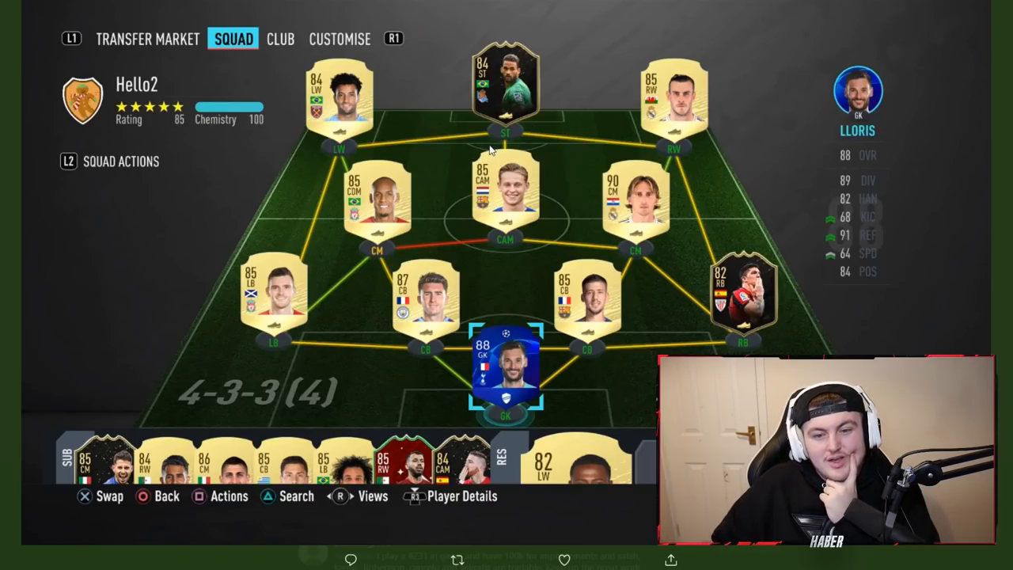
pyautogui.moveTo(538, 125)
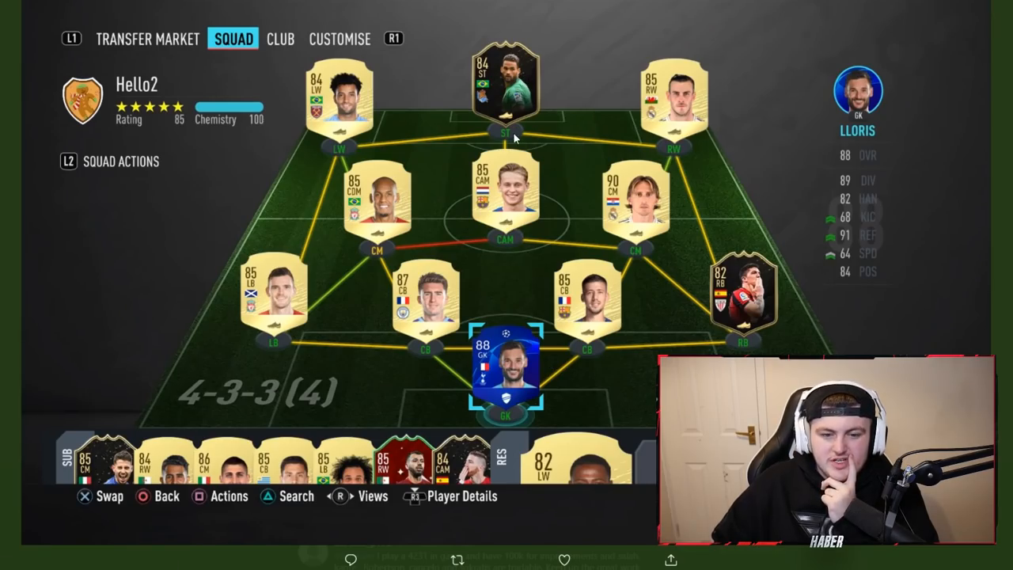
pyautogui.moveTo(496, 152)
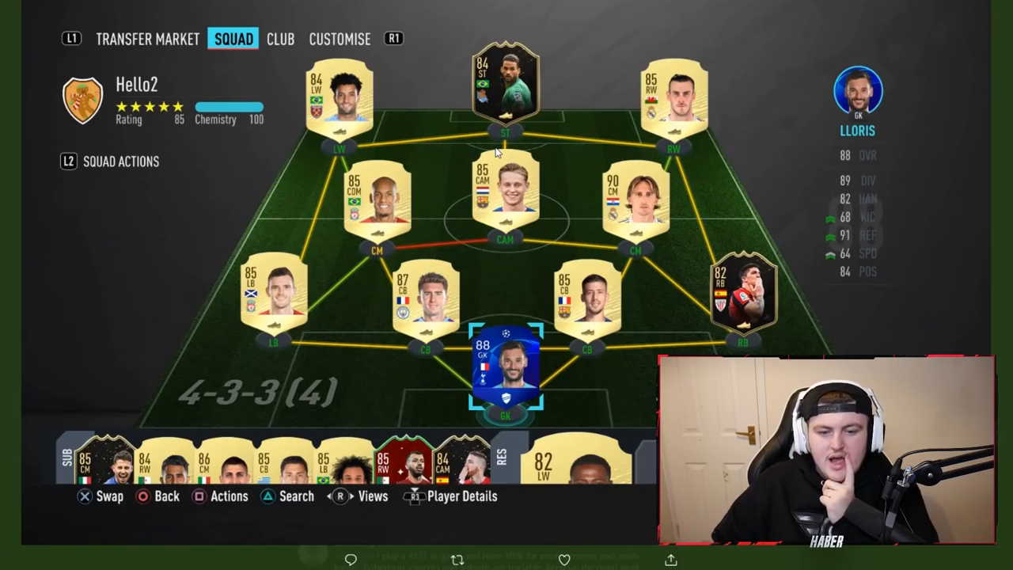
pyautogui.moveTo(500, 191)
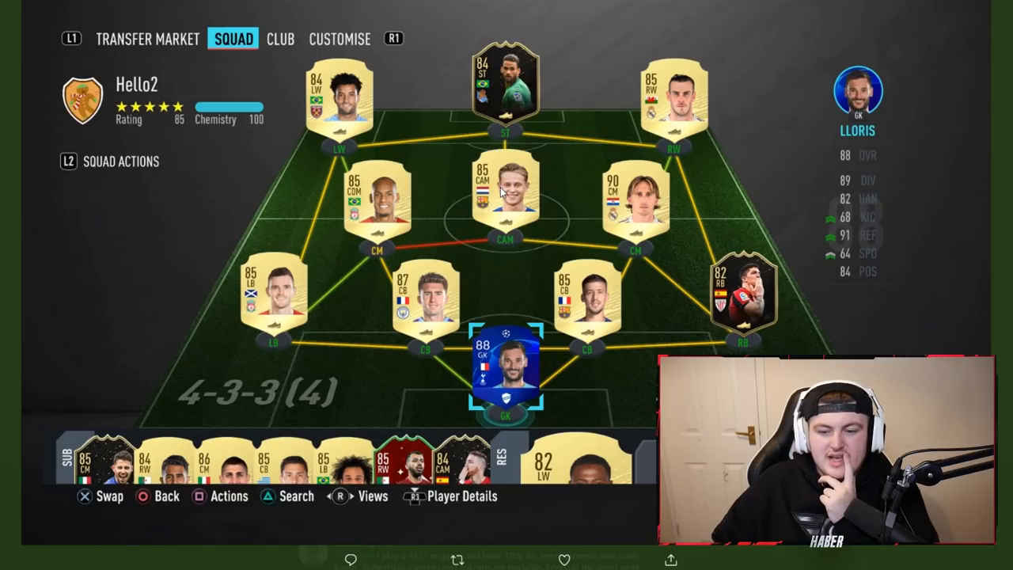
pyautogui.moveTo(690, 241)
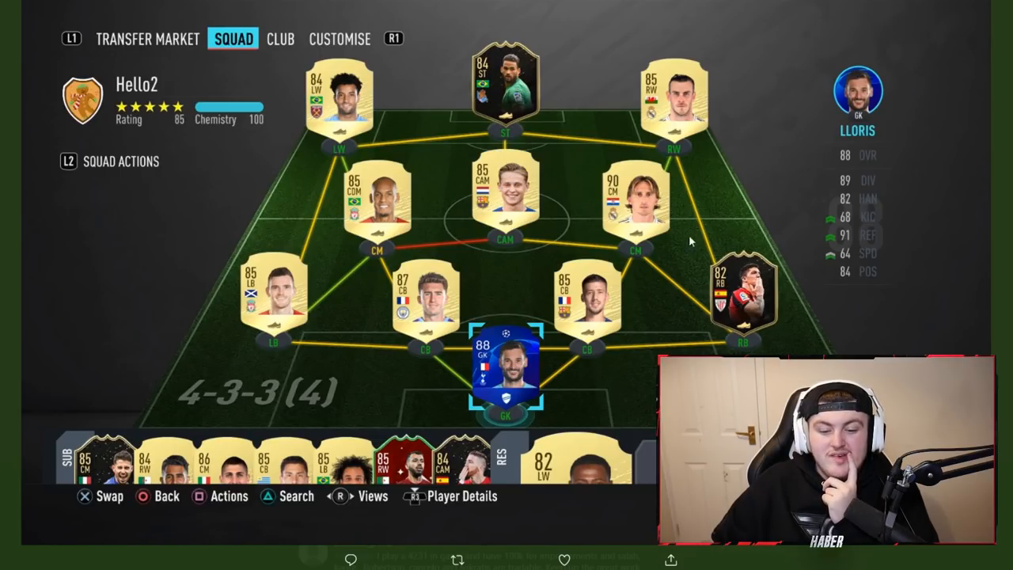
pyautogui.moveTo(636, 250)
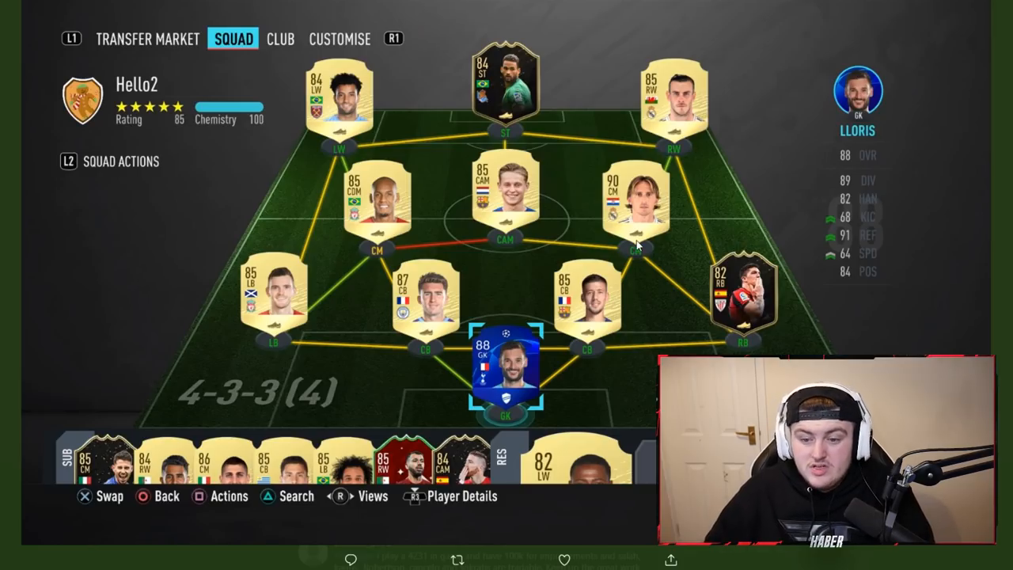
pyautogui.moveTo(978, 124)
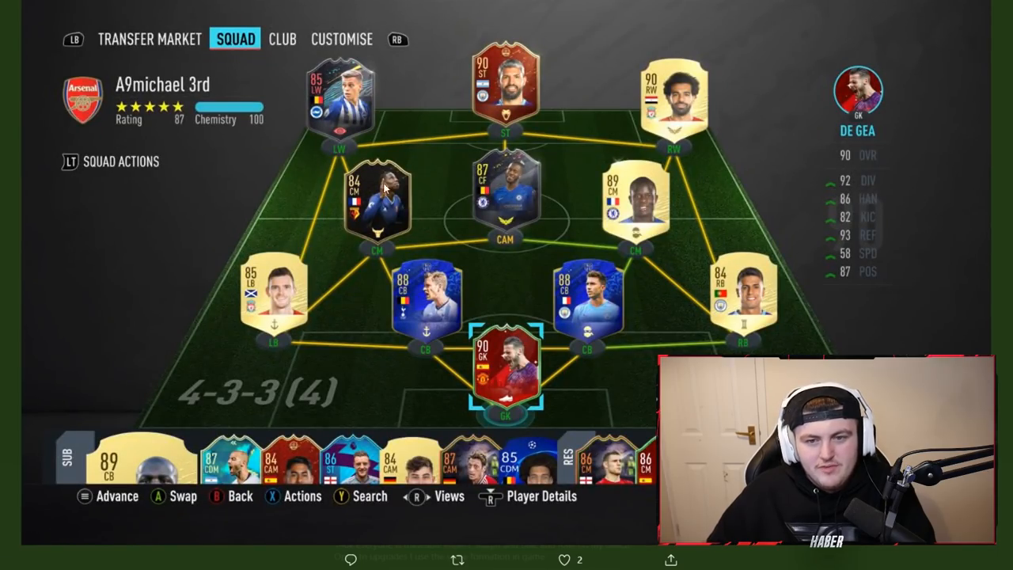
pyautogui.moveTo(420, 231)
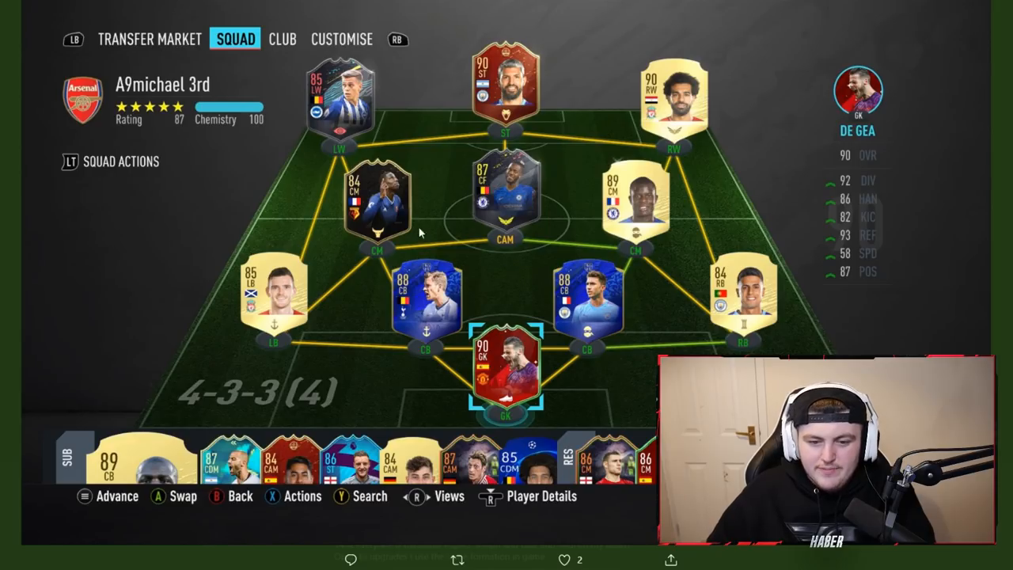
pyautogui.moveTo(355, 308)
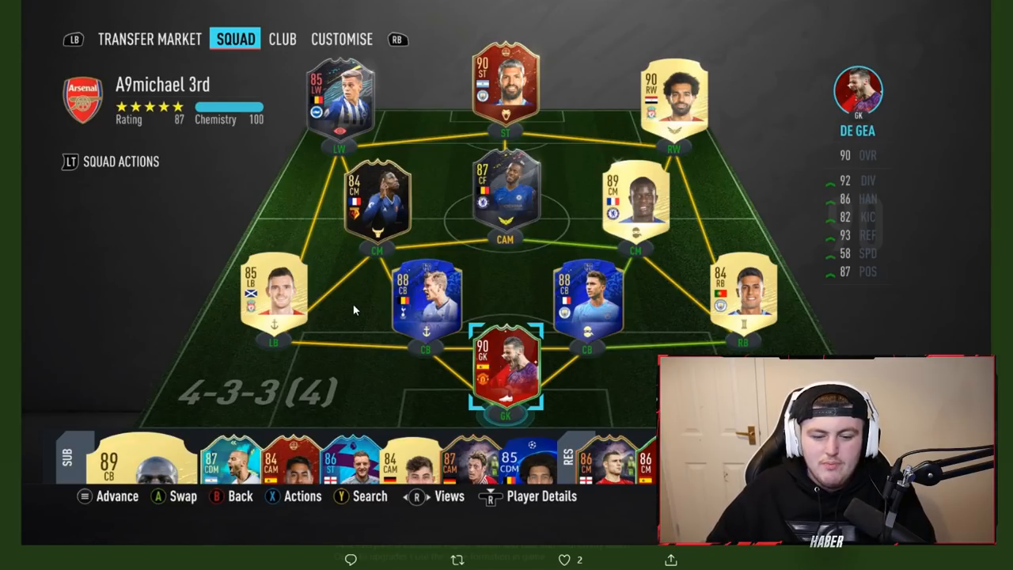
pyautogui.moveTo(341, 317)
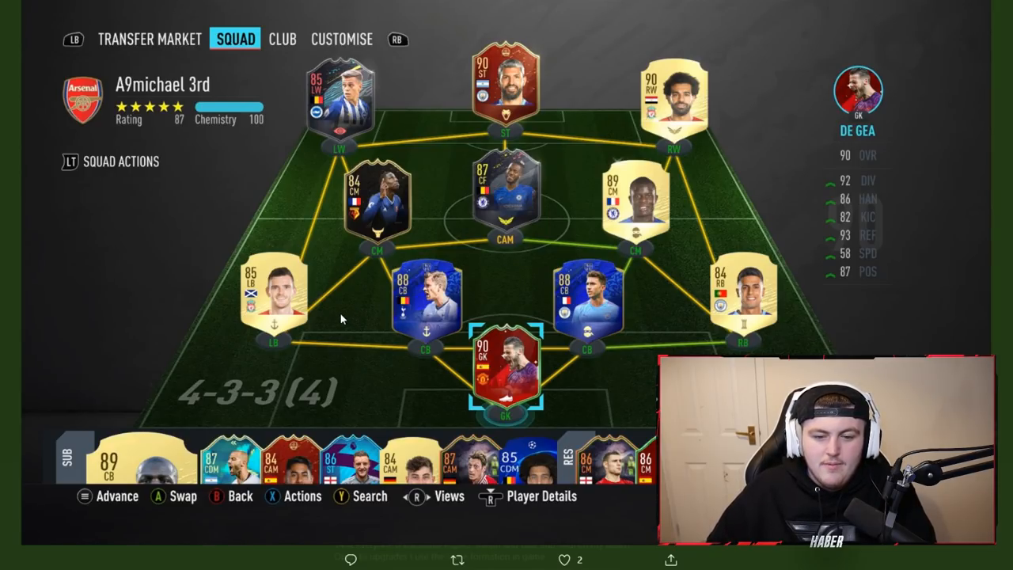
pyautogui.moveTo(363, 279)
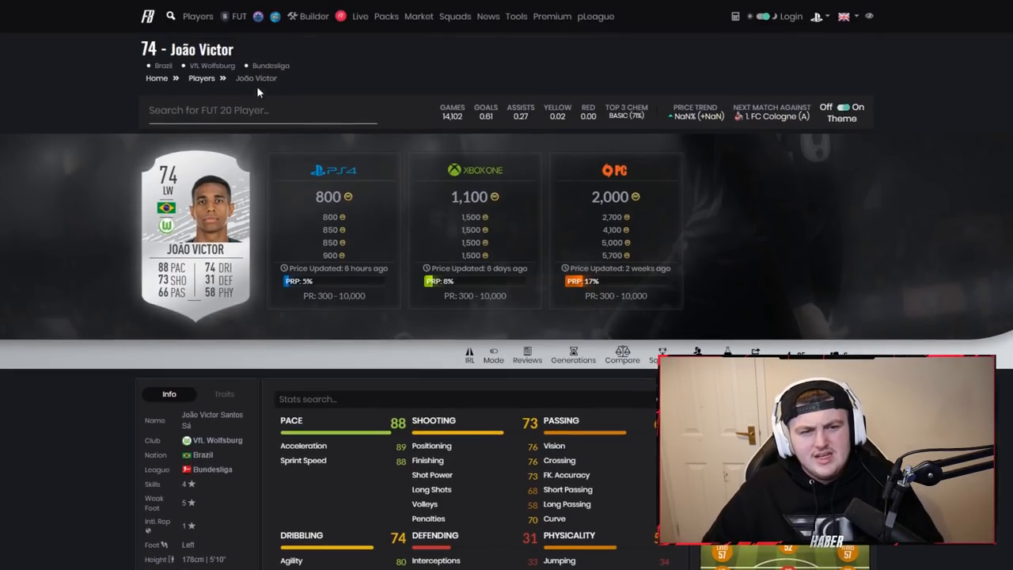
# Look up João Victor's 74-rated card prices in FUTBIN, then return to the 87-rated viewer squad
pyautogui.write('Otamendi')
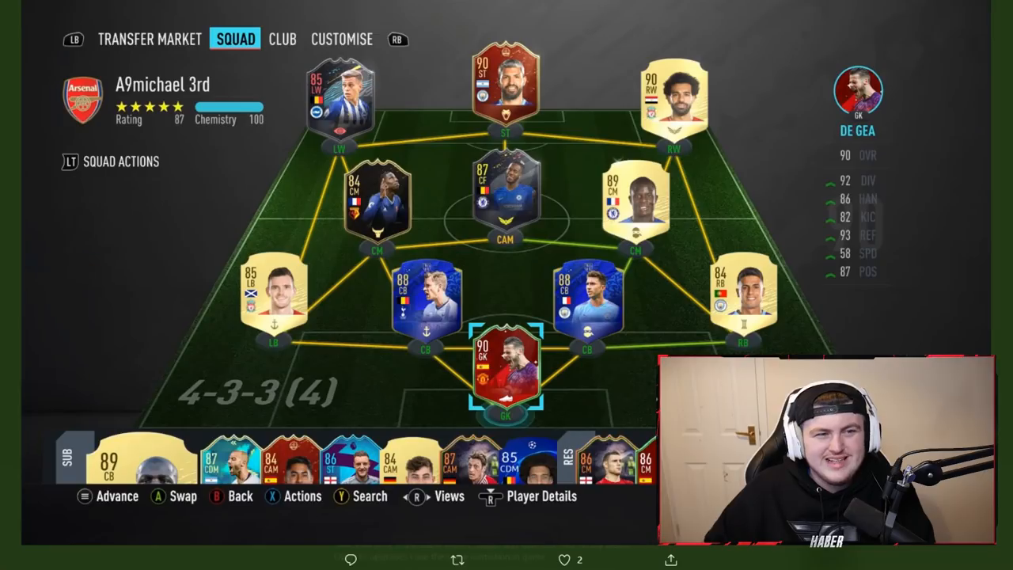
pyautogui.moveTo(345, 349)
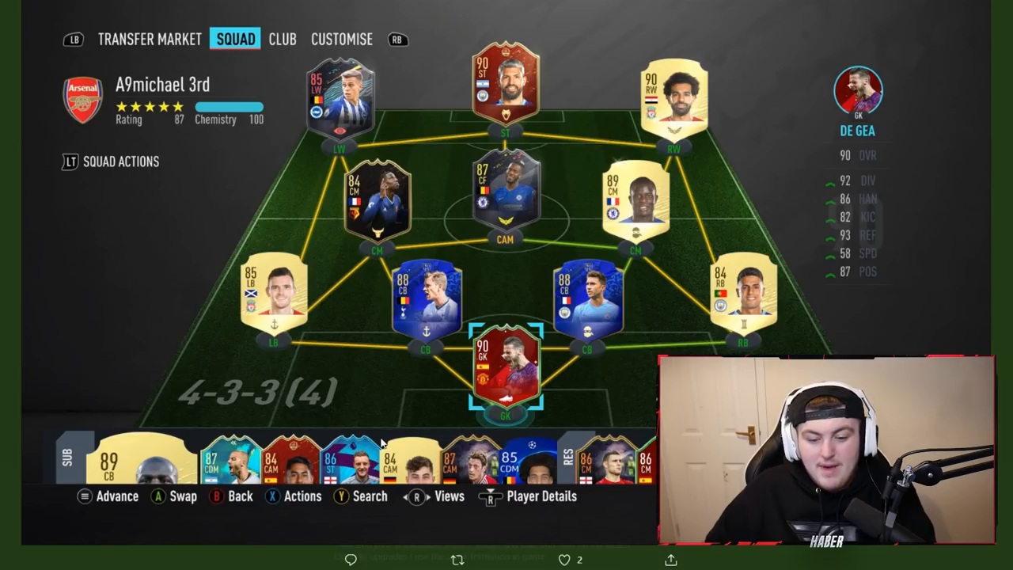
pyautogui.moveTo(342, 508)
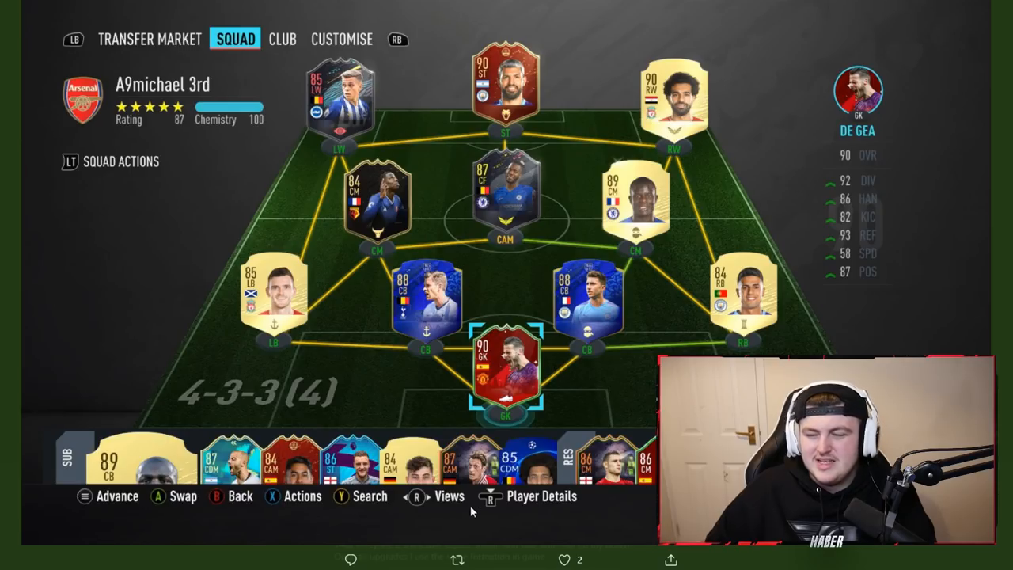
pyautogui.moveTo(451, 528)
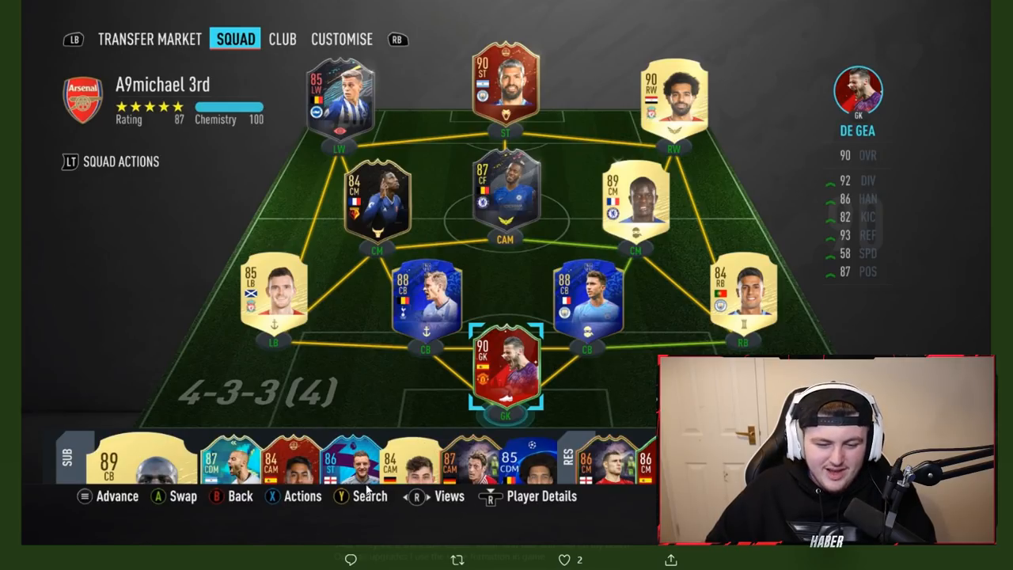
pyautogui.moveTo(372, 405)
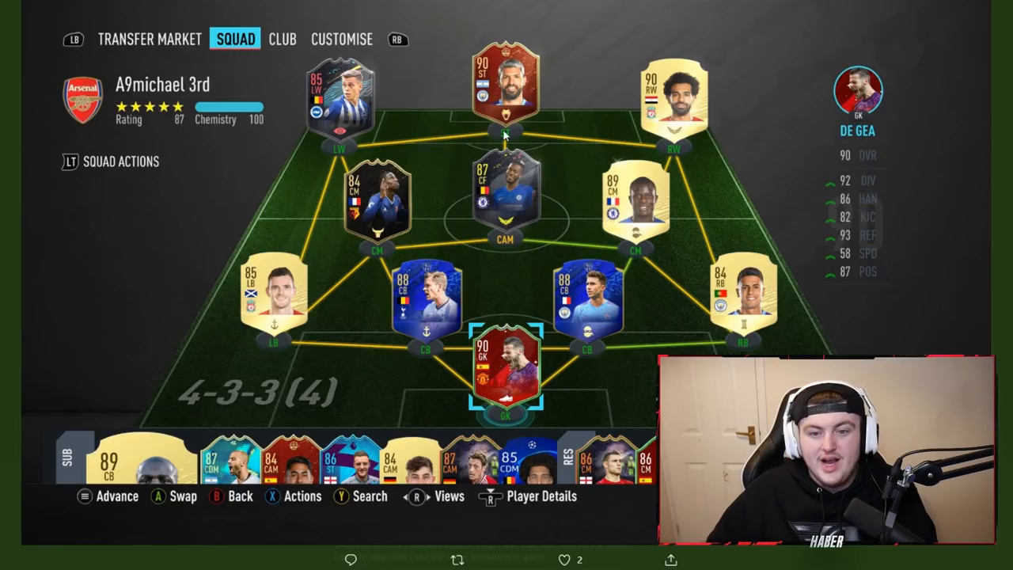
pyautogui.moveTo(420, 98)
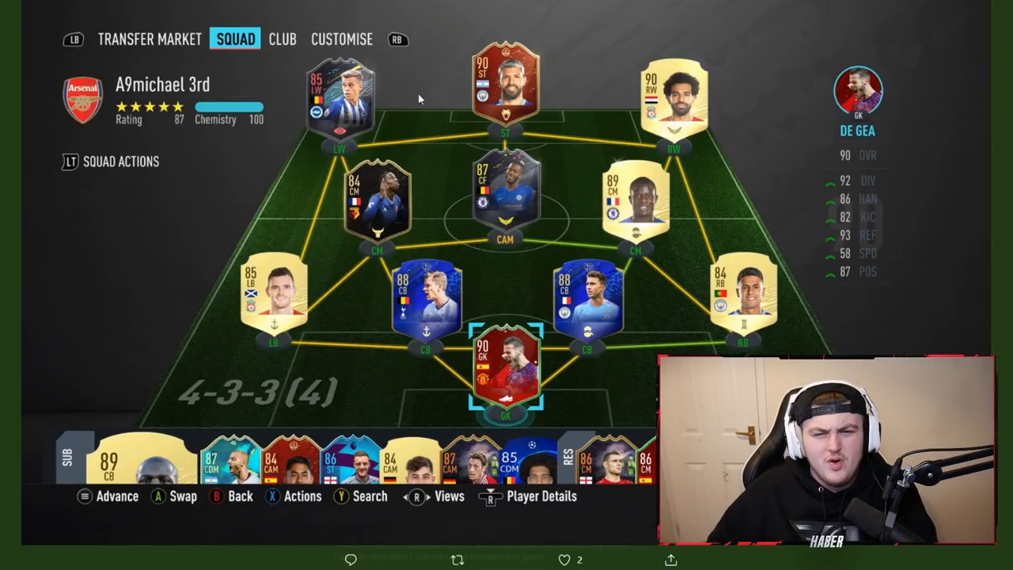
pyautogui.moveTo(447, 79)
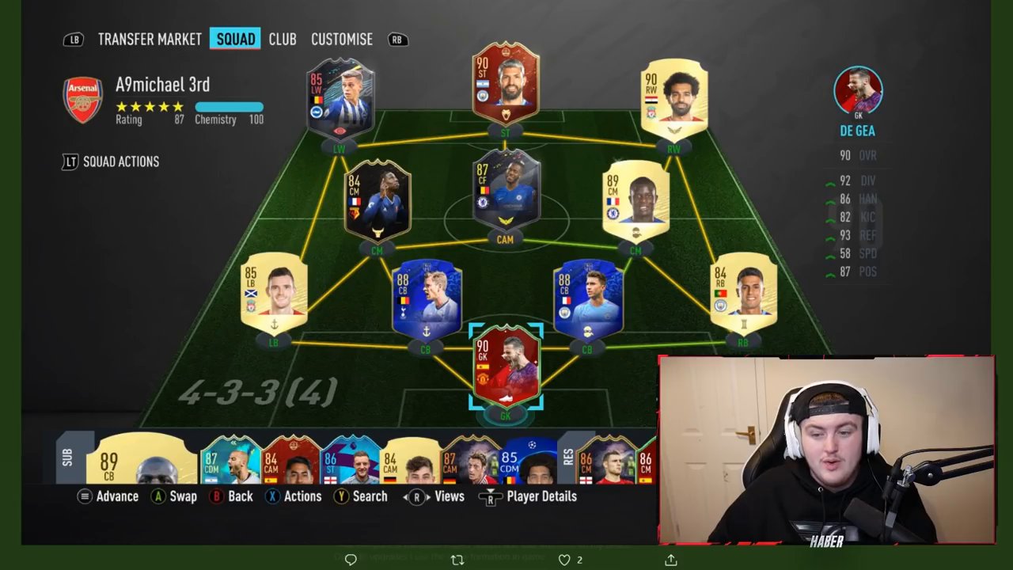
pyautogui.moveTo(402, 108)
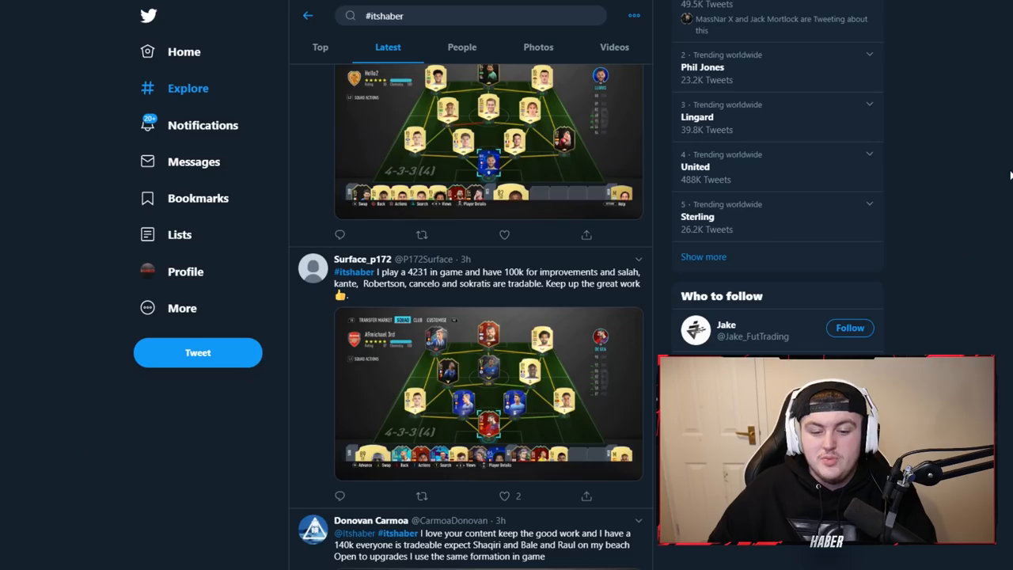
# Move down the #itshaber Latest results to the next viewer's squad tweet
pyautogui.scroll(-3)
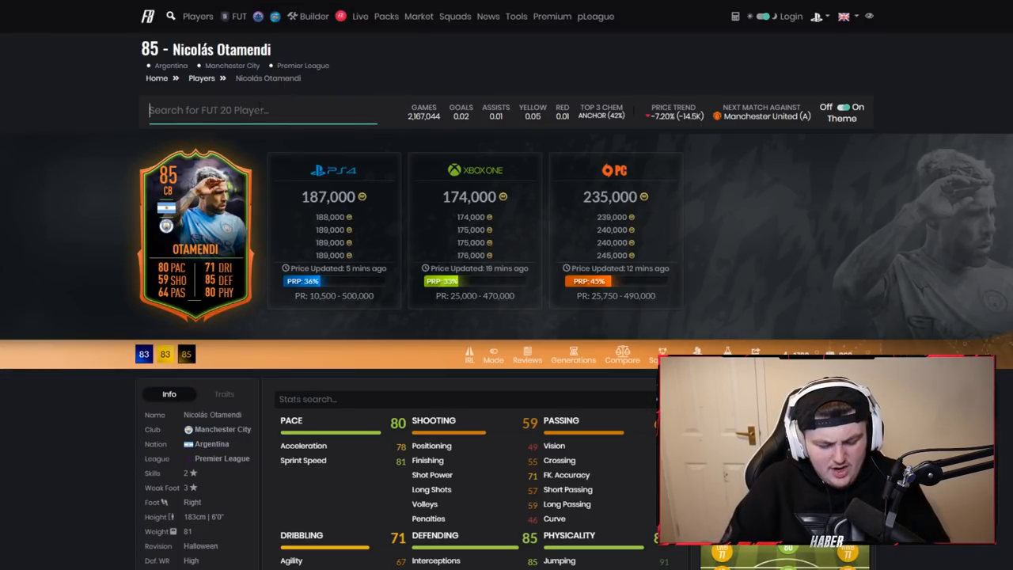
# Search FUTBIN for Otamendi and view his 85-rated card's console and PC prices
pyautogui.write('Kante')
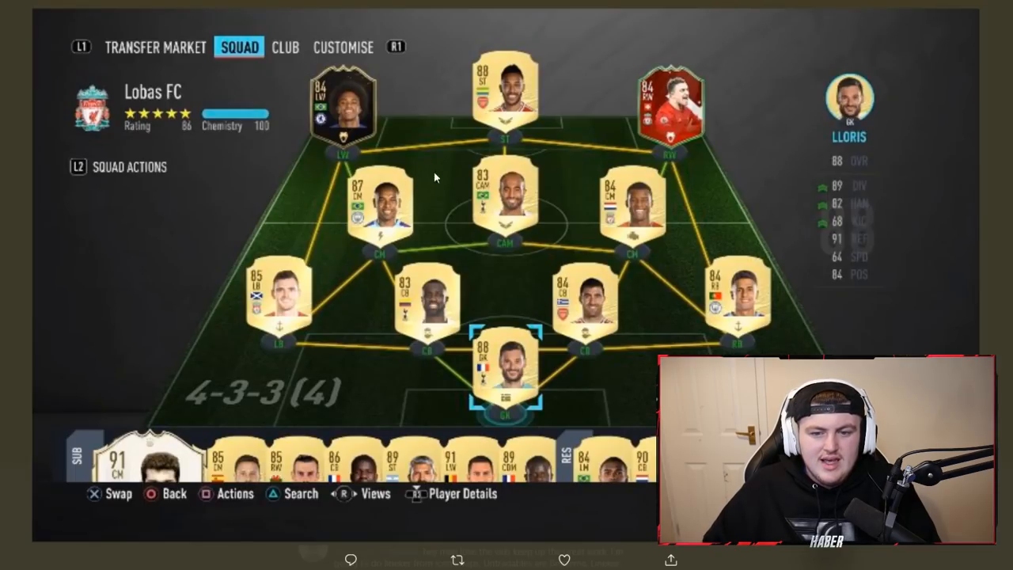
pyautogui.moveTo(997, 133)
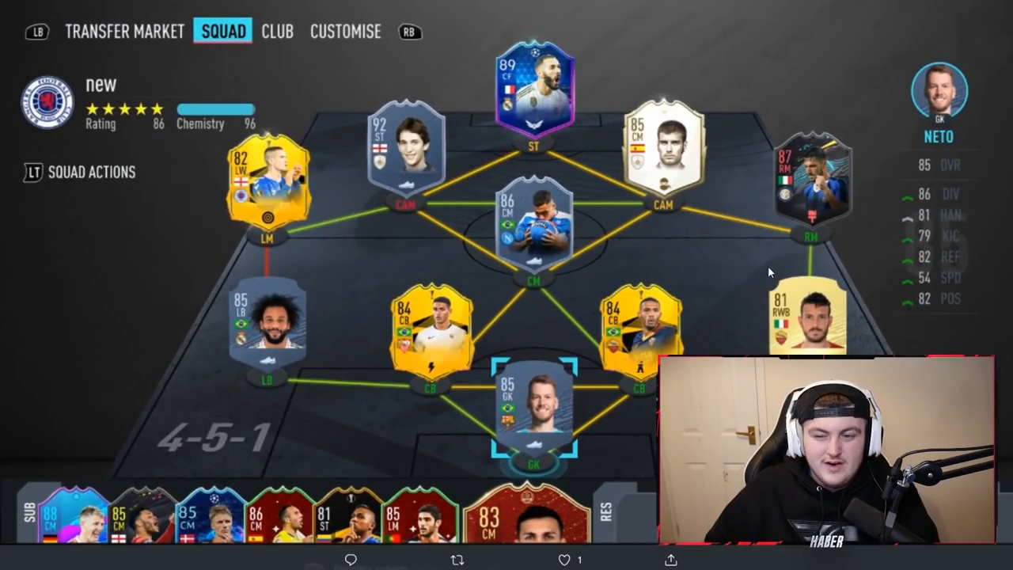
pyautogui.moveTo(728, 316)
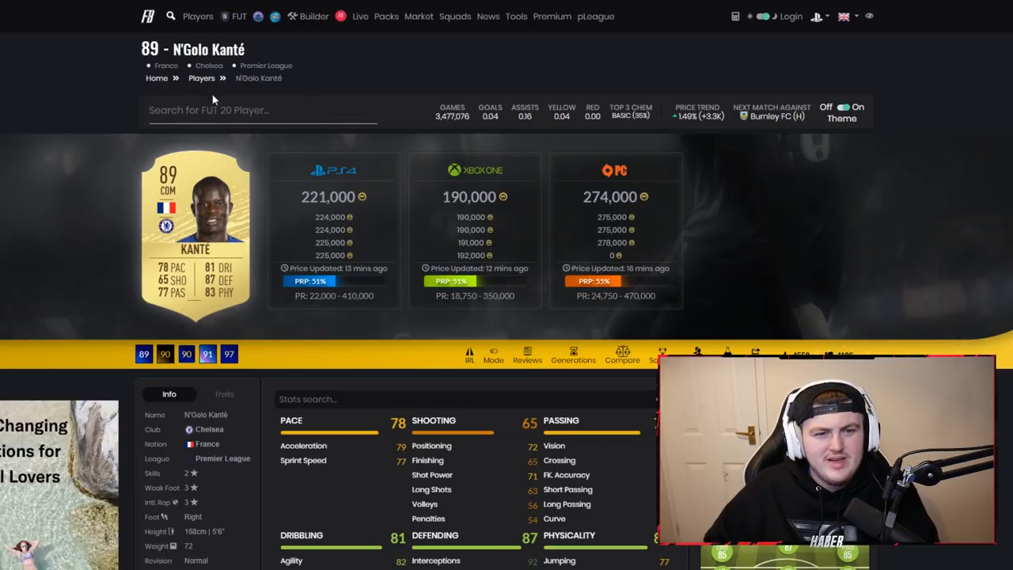
# Search FUTBIN for Lineker and browse the Icon SBC challenges, then return to the 86-rated 4-5-1 squad
pyautogui.write('Line')
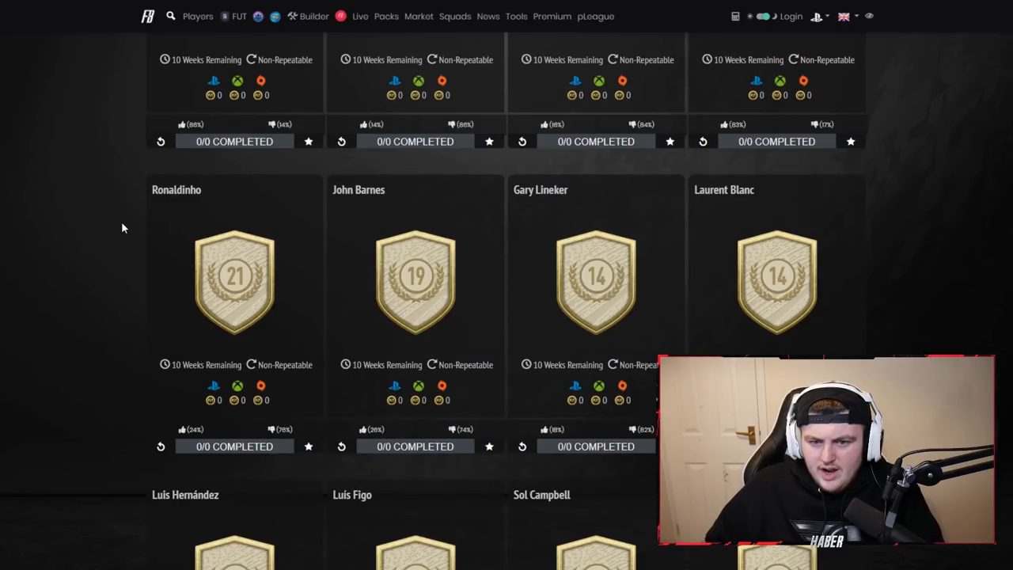
pyautogui.scroll(-3)
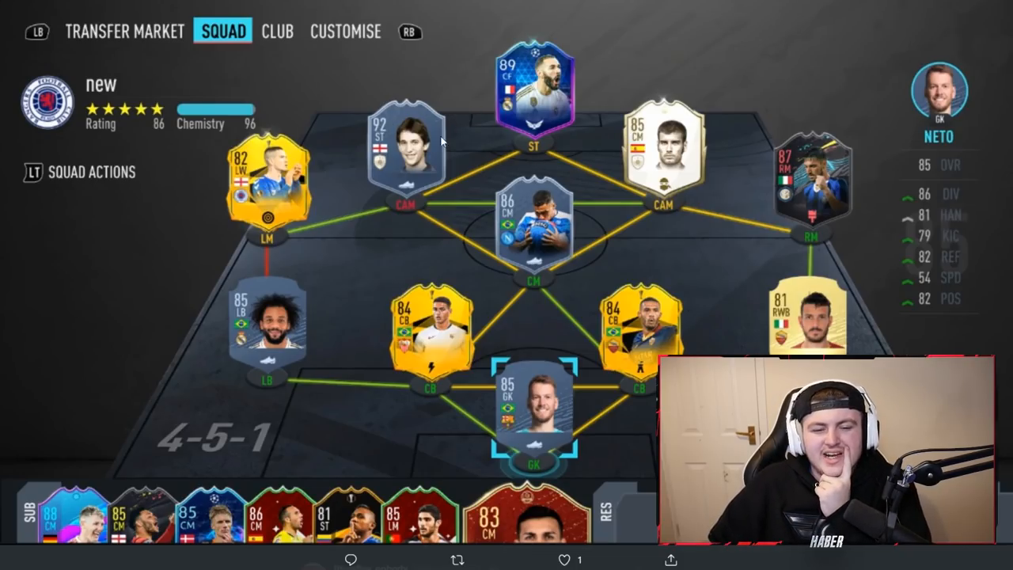
pyautogui.moveTo(234, 247)
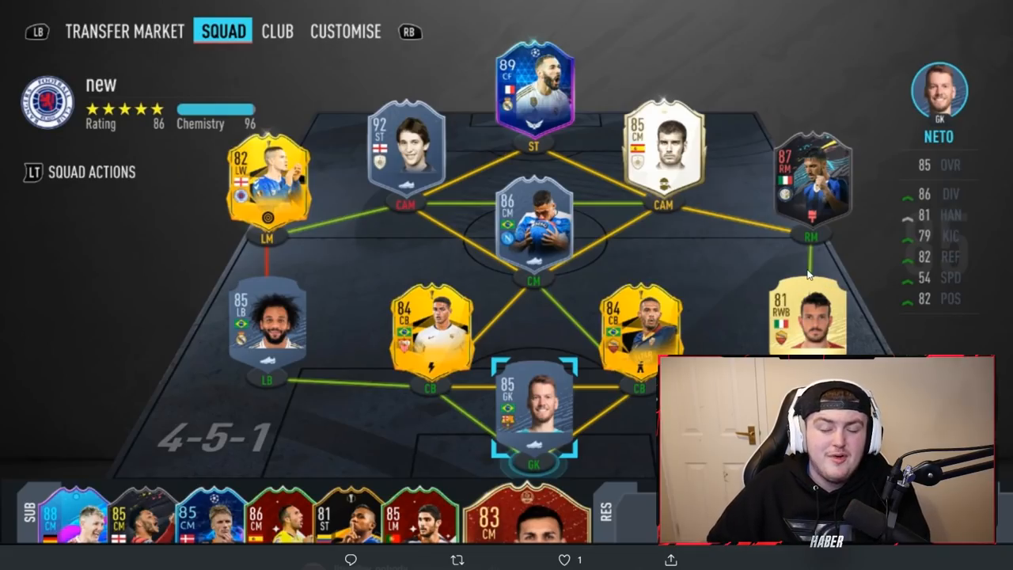
pyautogui.moveTo(753, 288)
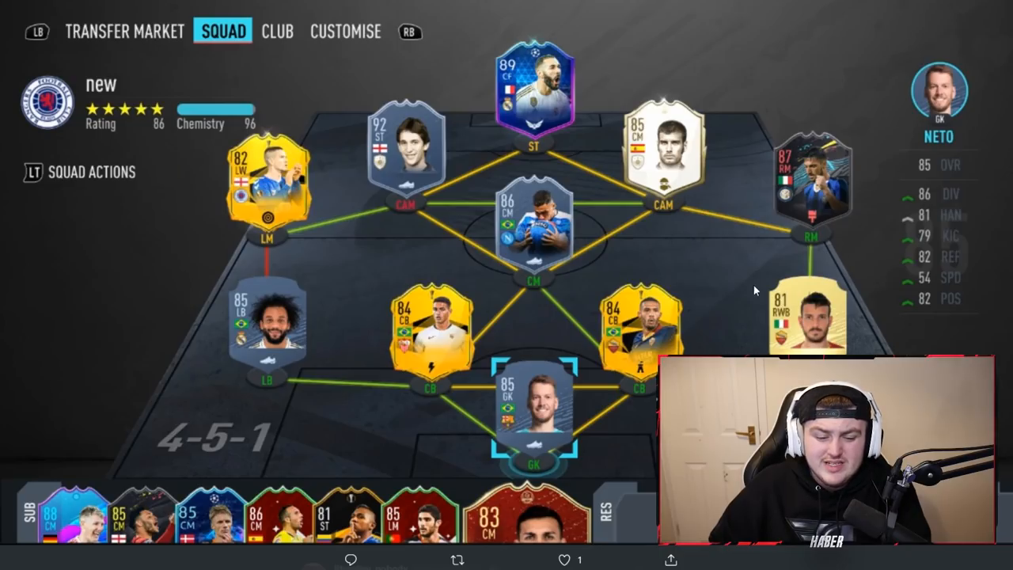
pyautogui.moveTo(678, 297)
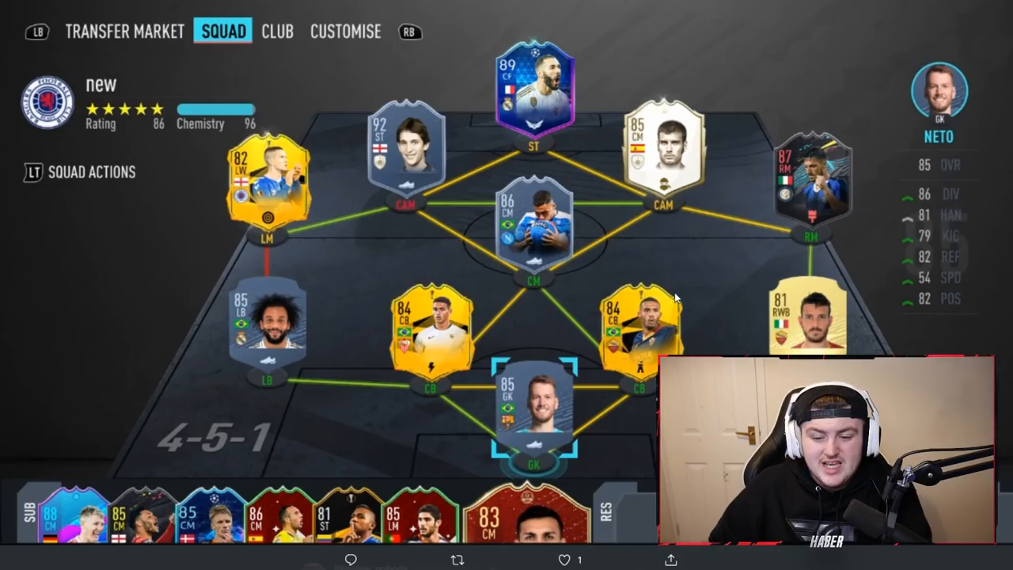
pyautogui.moveTo(377, 162)
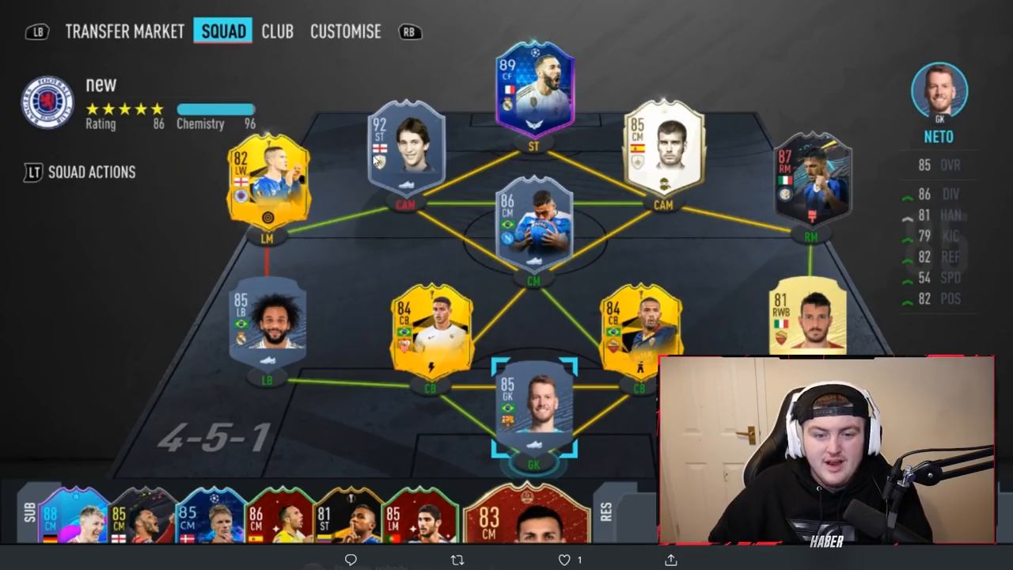
pyautogui.moveTo(471, 459)
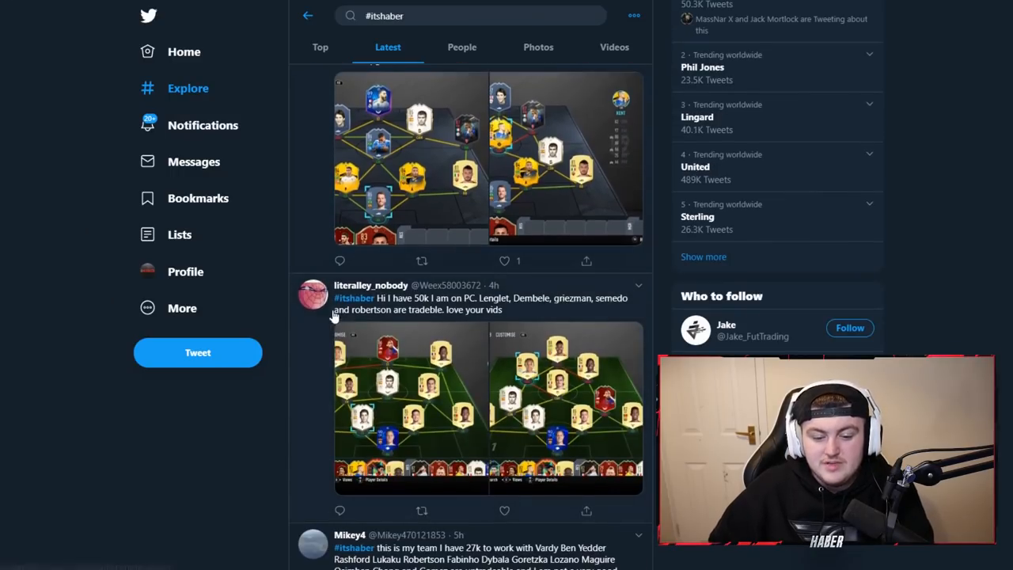
pyautogui.scroll(-3)
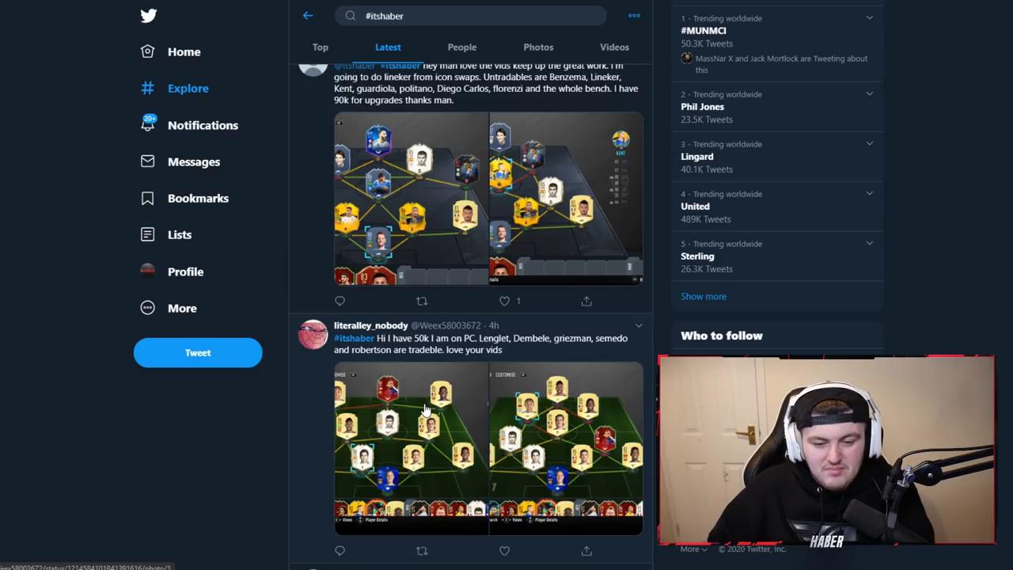
pyautogui.moveTo(441, 440)
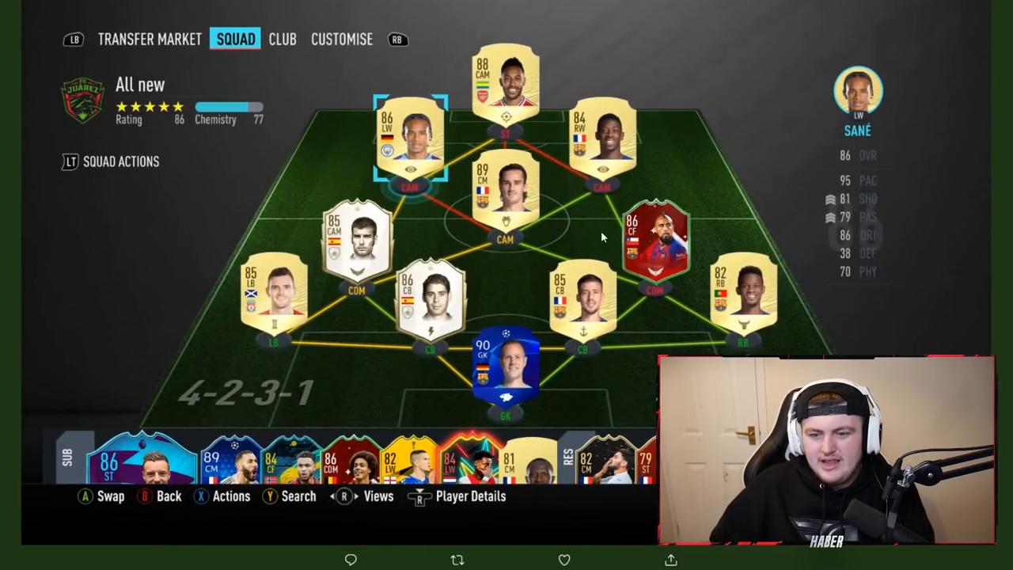
pyautogui.moveTo(546, 221)
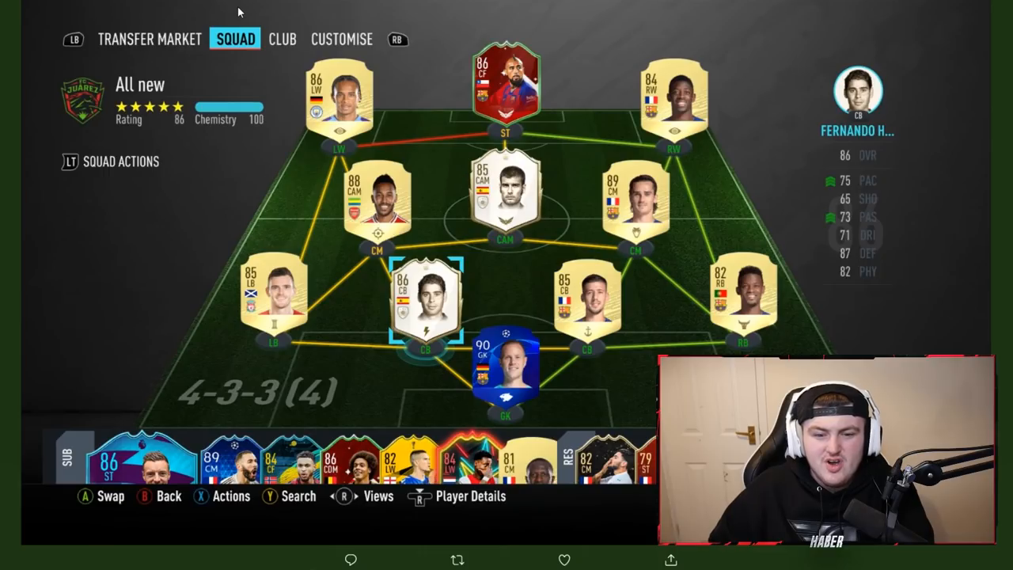
pyautogui.moveTo(299, 95)
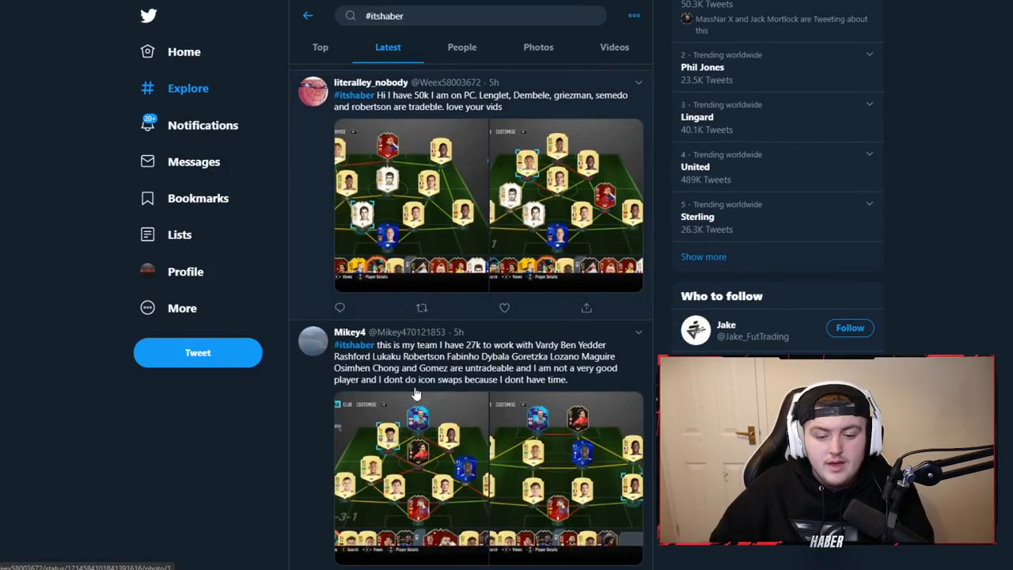
pyautogui.scroll(-3)
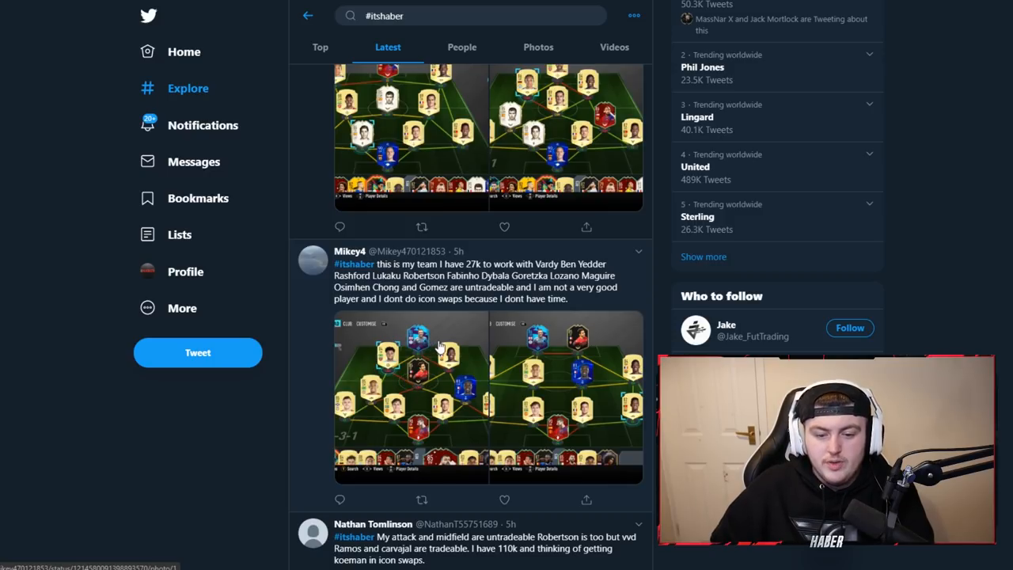
pyautogui.moveTo(419, 345)
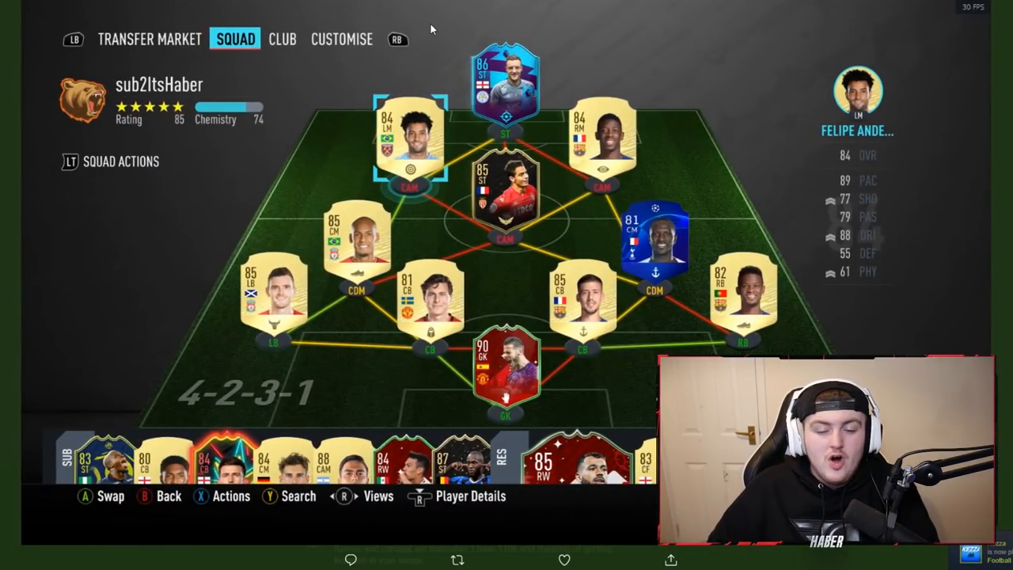
pyautogui.moveTo(491, 187)
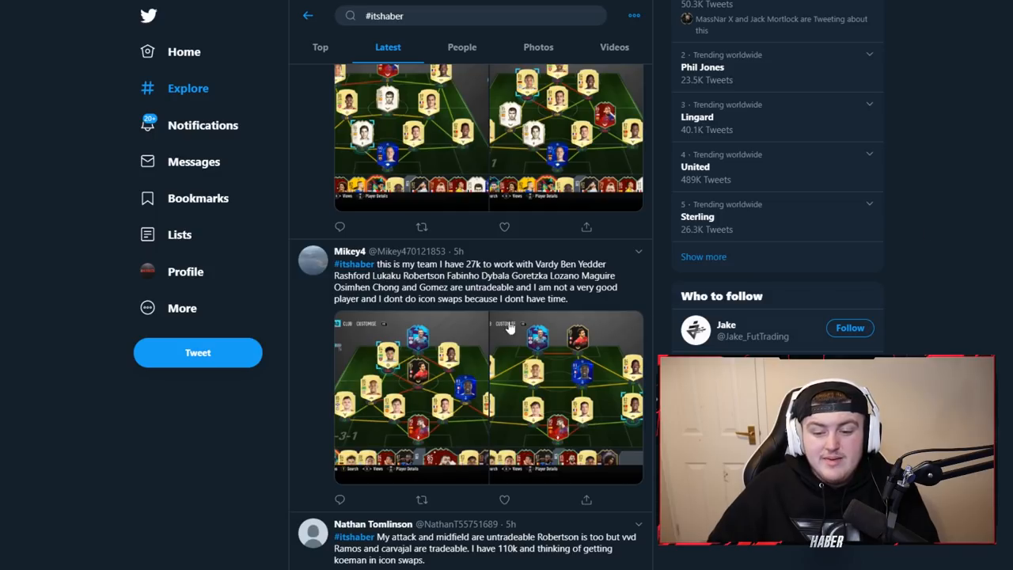
pyautogui.scroll(-3)
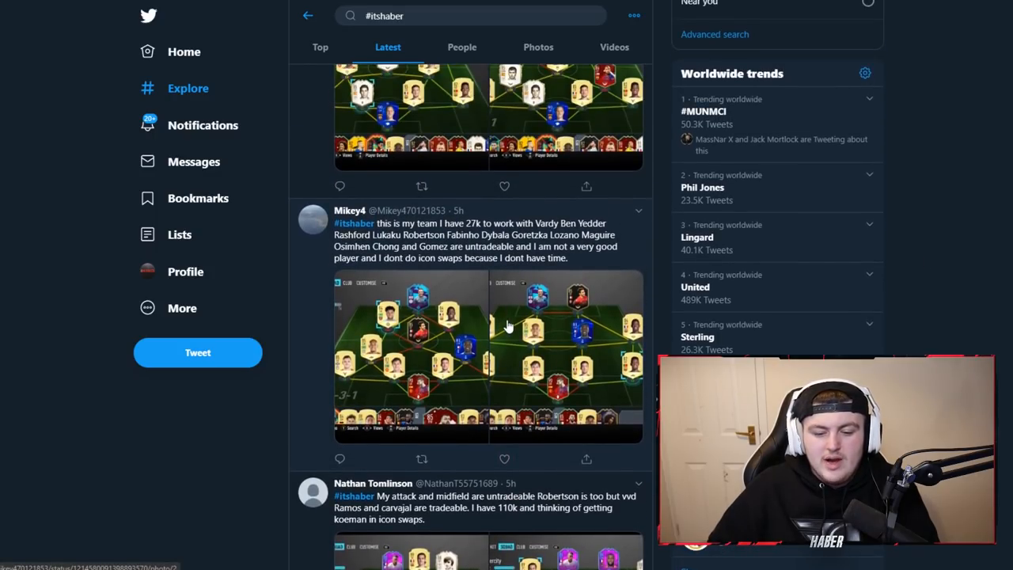
pyautogui.scroll(-3)
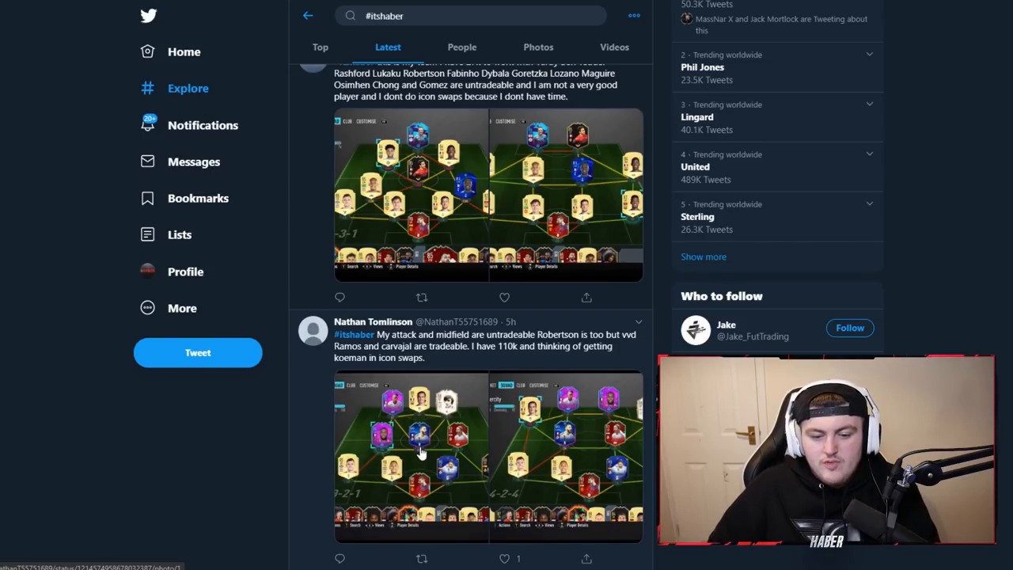
pyautogui.moveTo(156, 428)
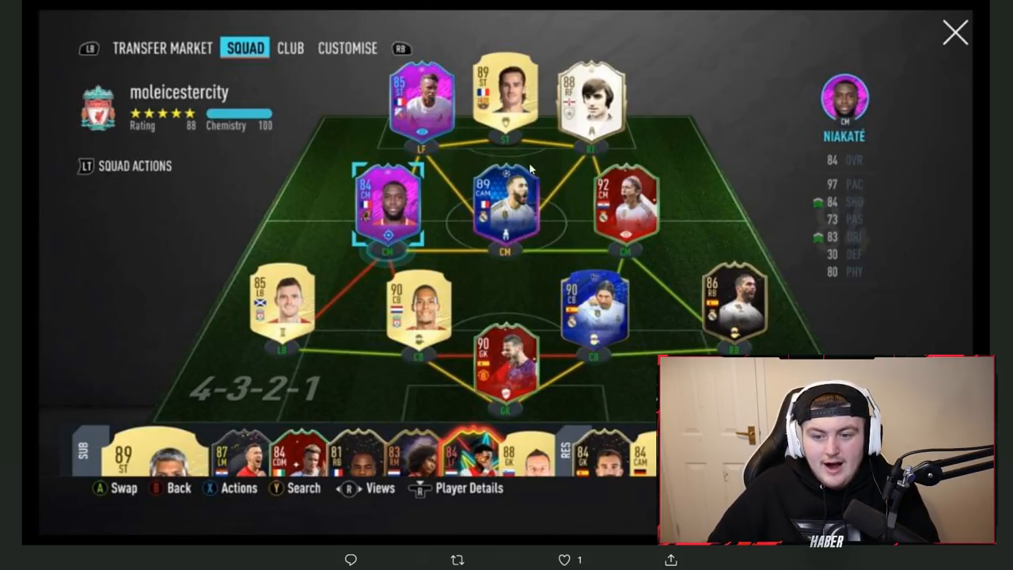
pyautogui.moveTo(975, 235)
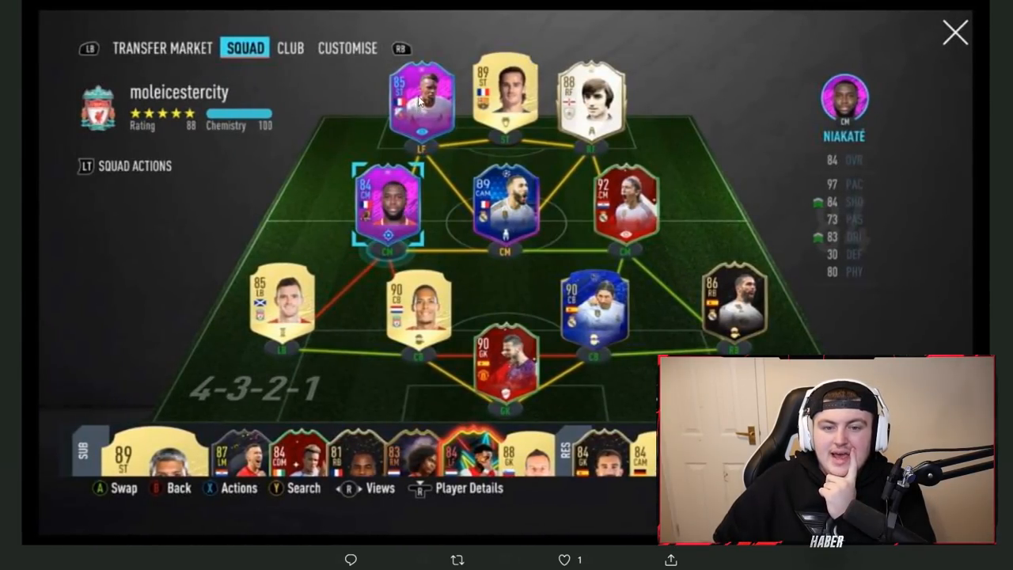
pyautogui.moveTo(393, 253)
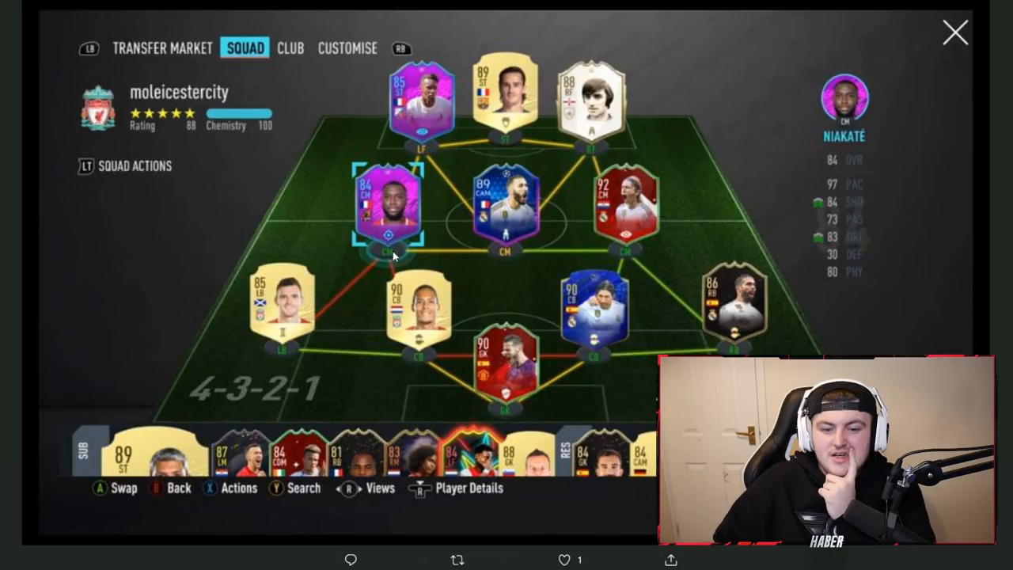
pyautogui.moveTo(403, 209)
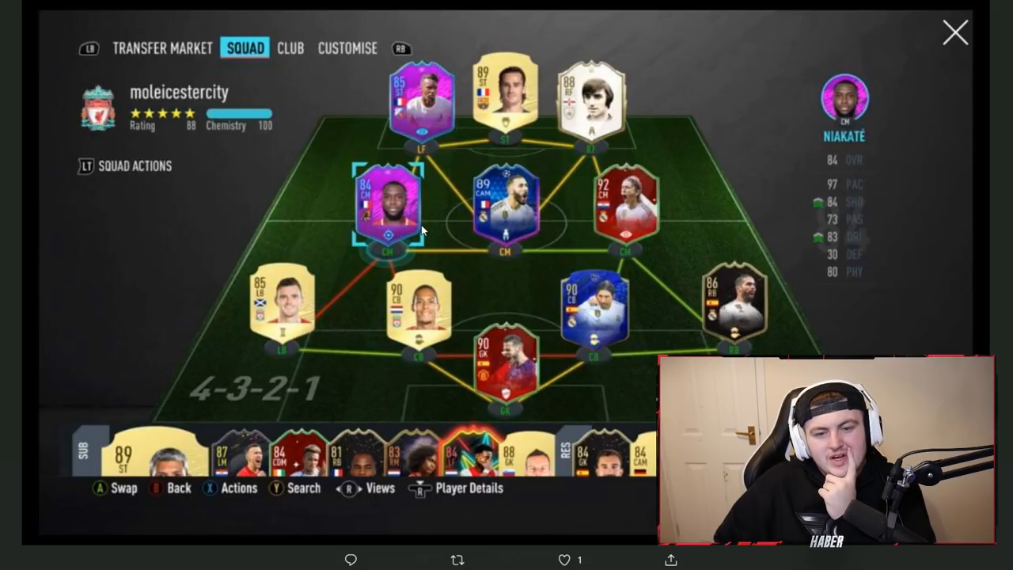
pyautogui.moveTo(413, 104)
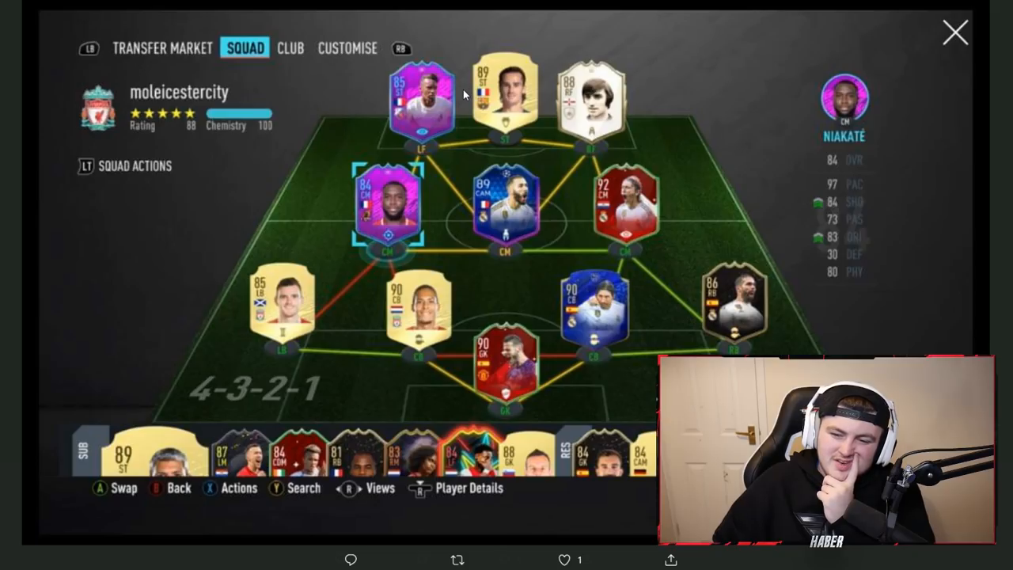
pyautogui.moveTo(443, 126)
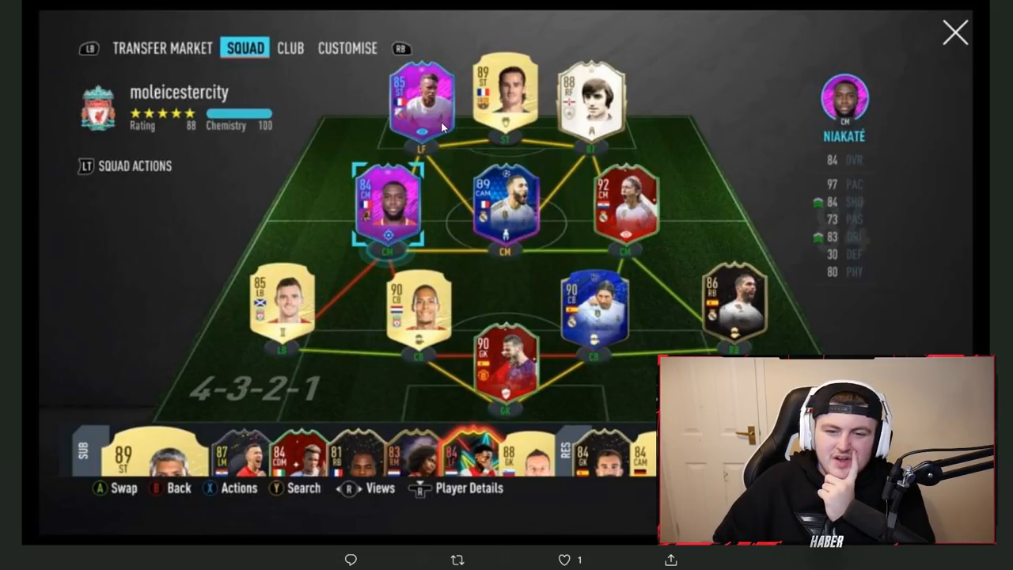
pyautogui.moveTo(462, 67)
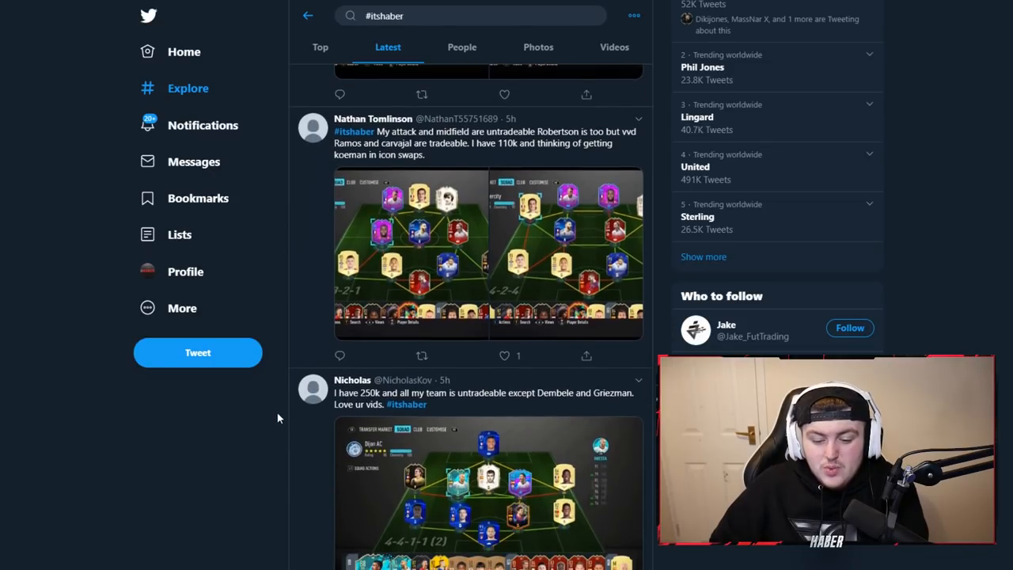
pyautogui.moveTo(546, 478)
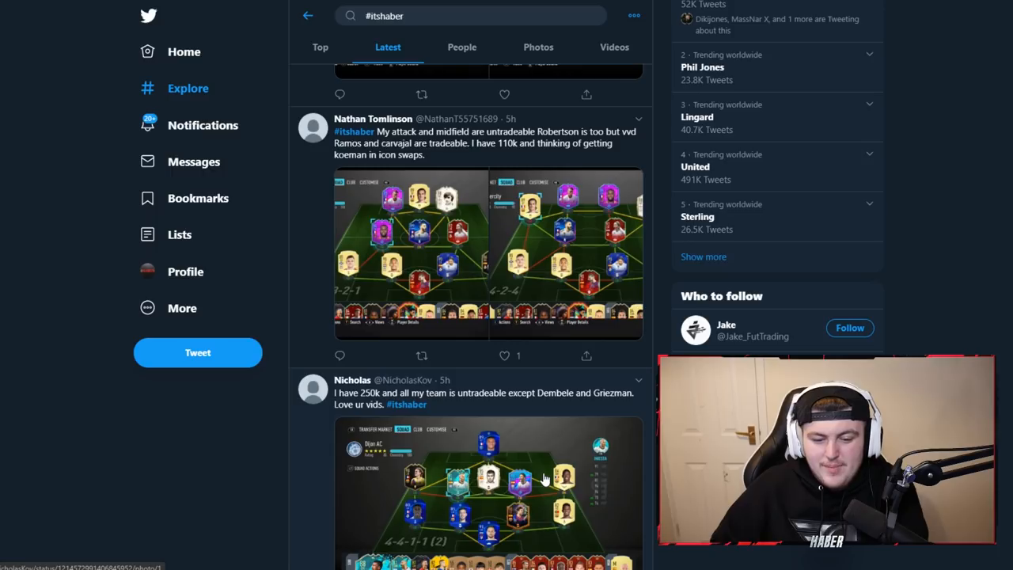
# View the 250k viewer's Dijon AC 4-4-1-1 squad screenshot full size
pyautogui.click(487, 490)
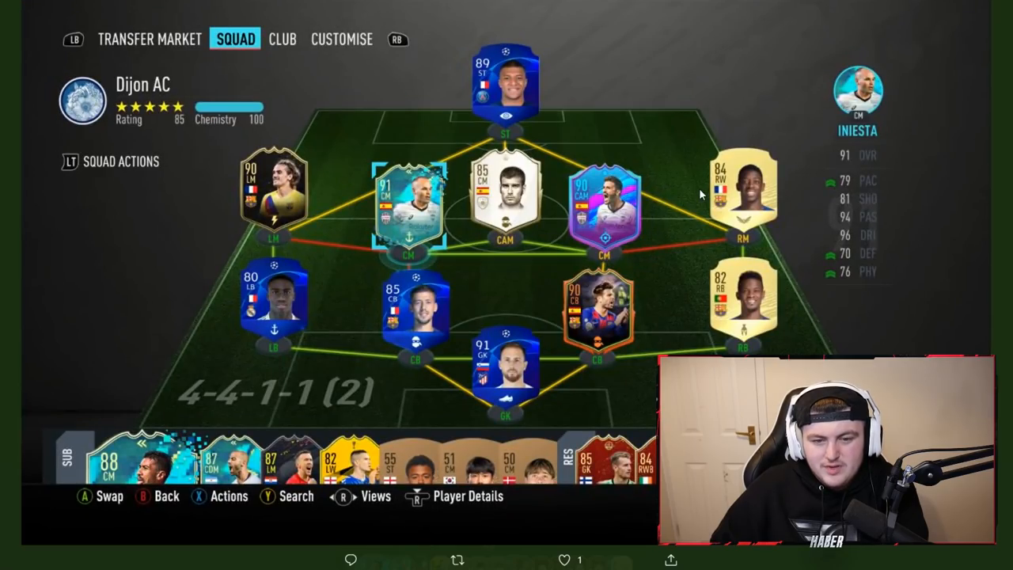
pyautogui.moveTo(340, 307)
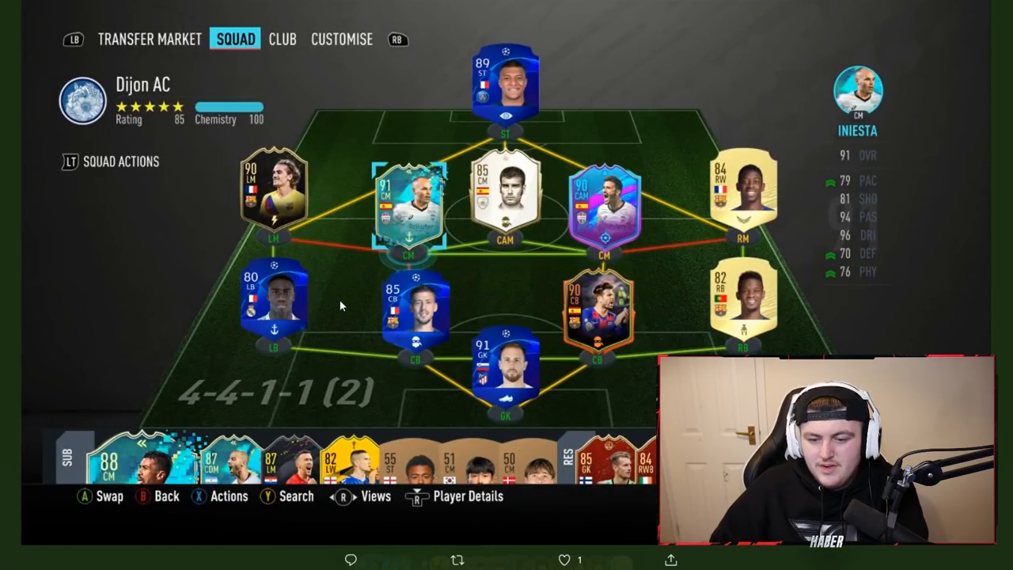
pyautogui.moveTo(323, 408)
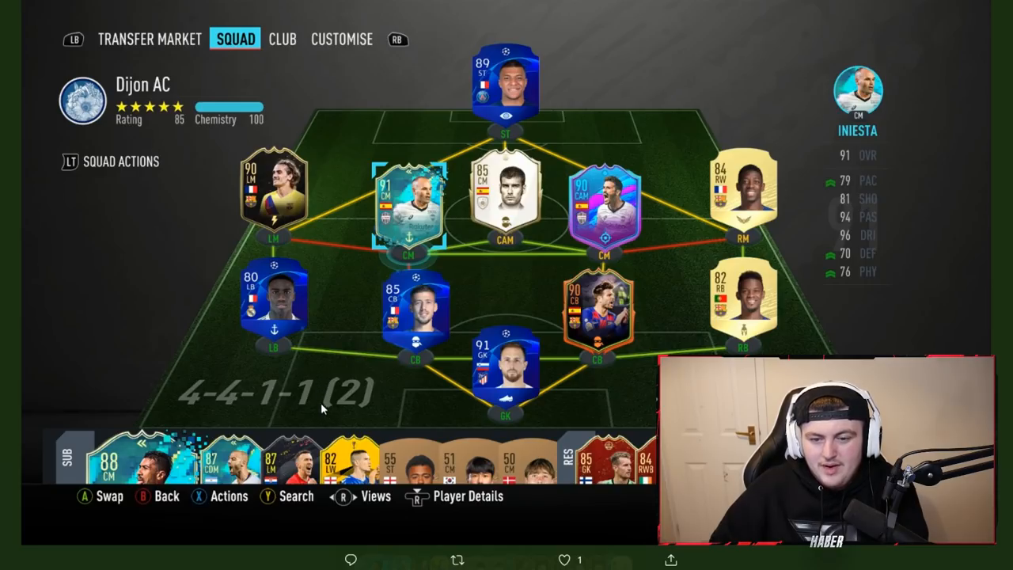
pyautogui.moveTo(338, 350)
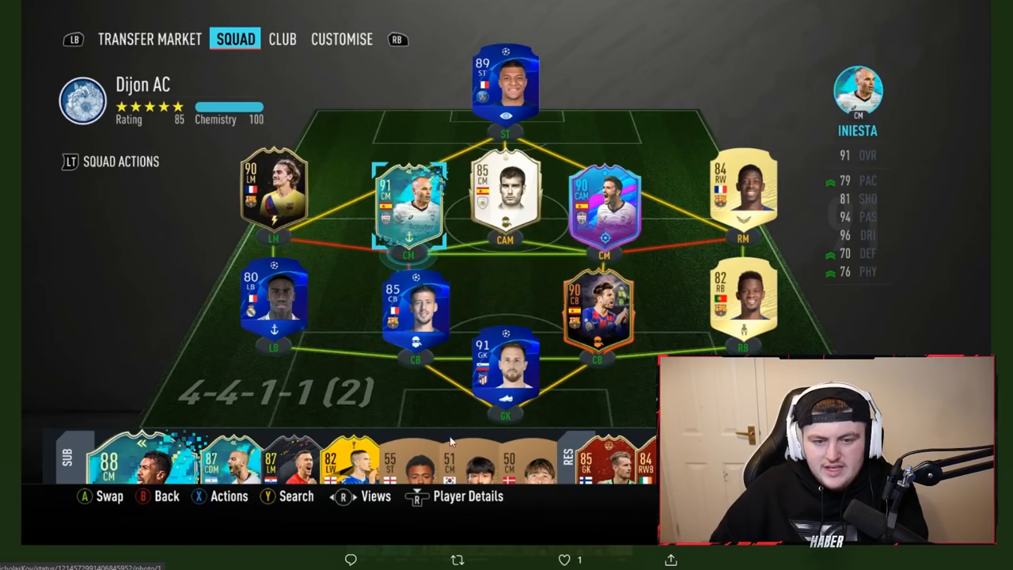
pyautogui.moveTo(332, 133)
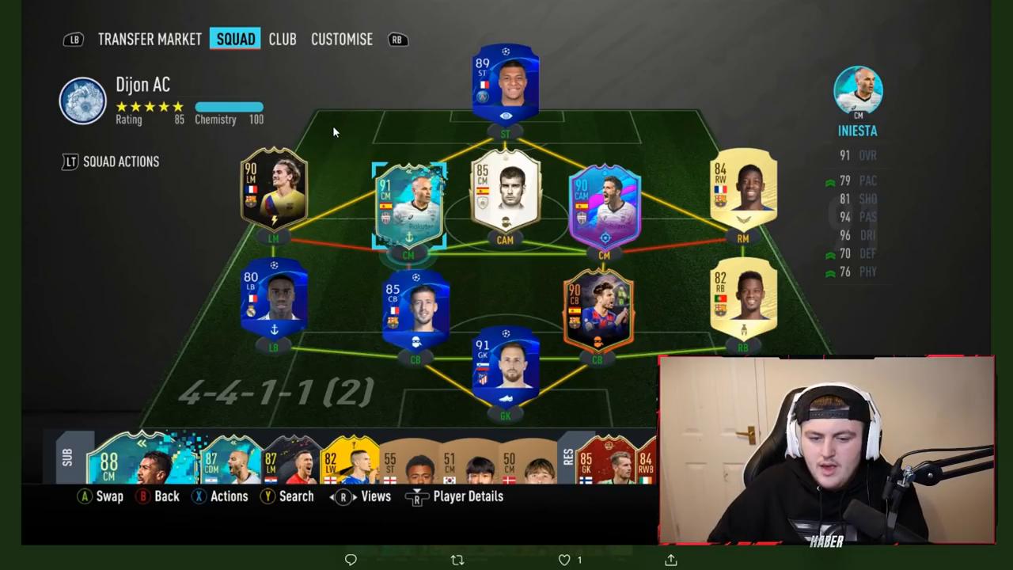
pyautogui.moveTo(436, 338)
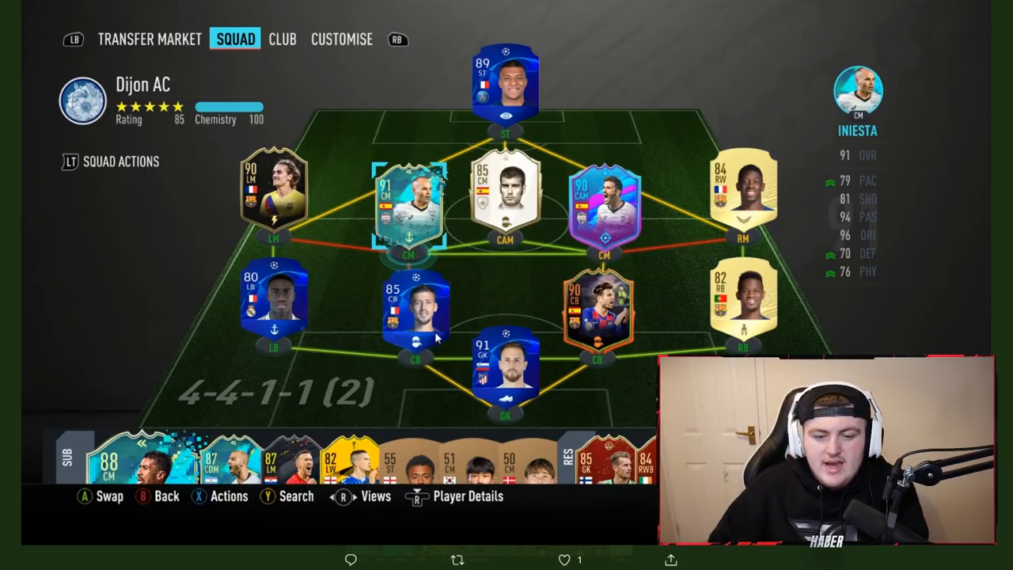